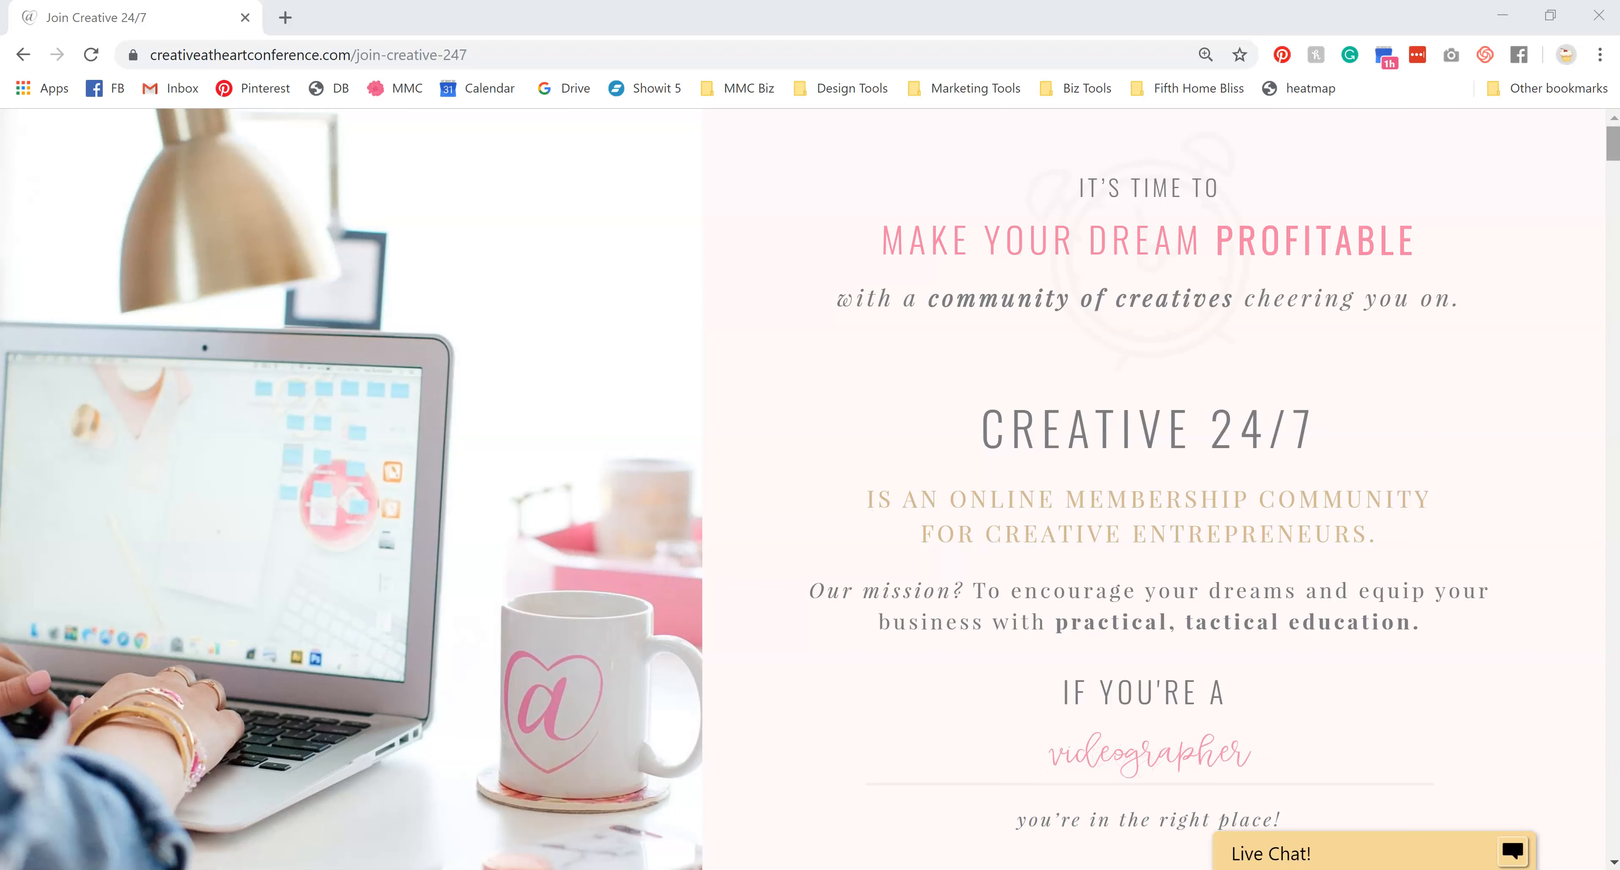
scroll("down", 3)
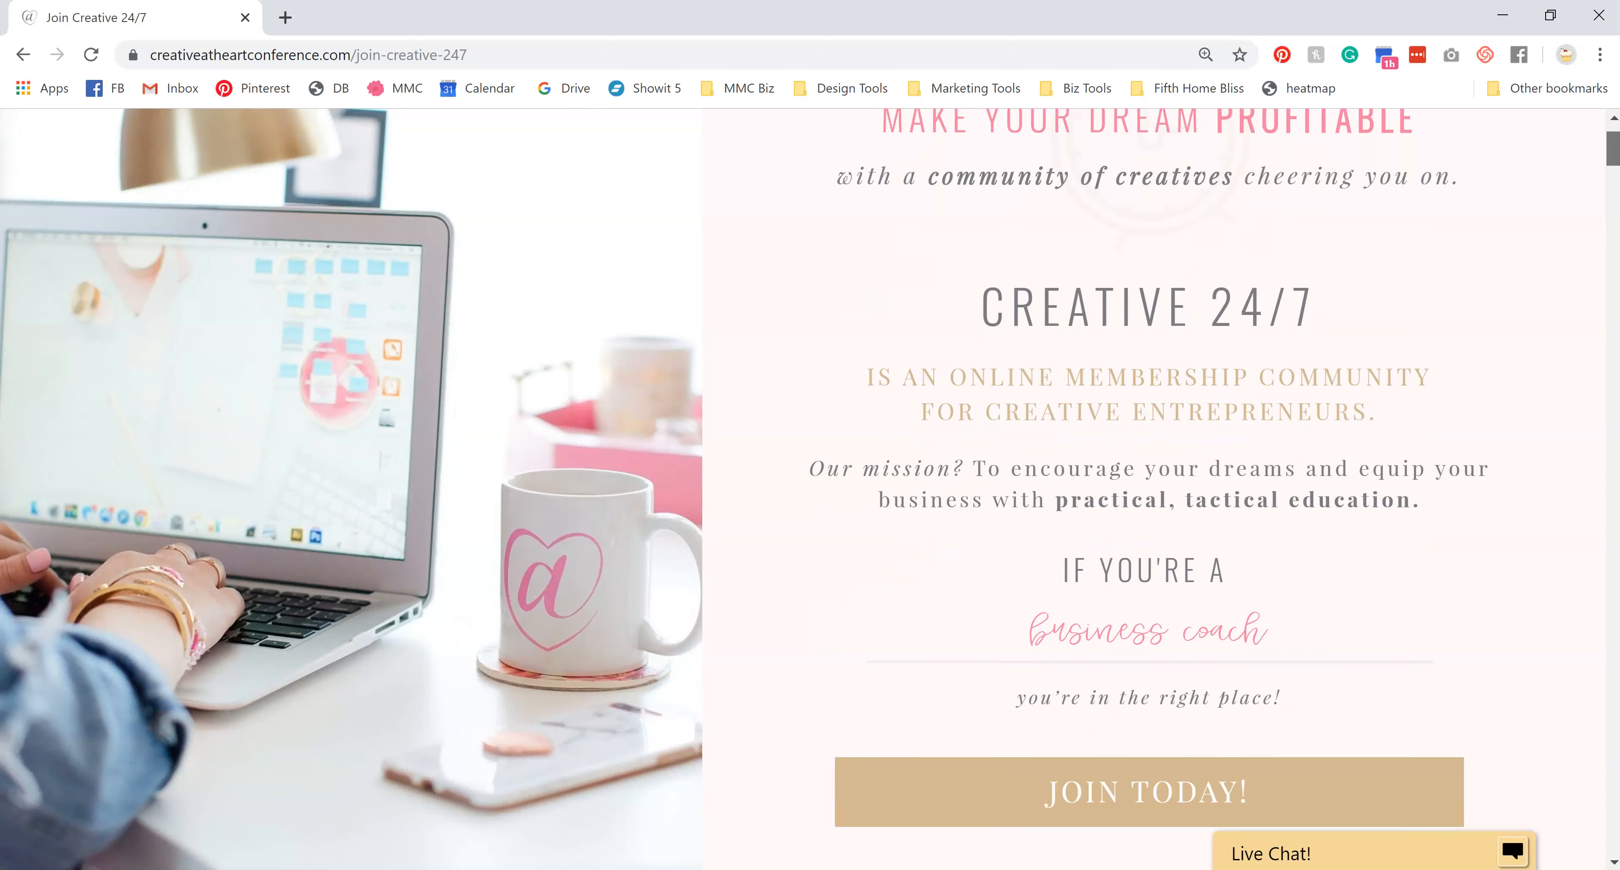
scroll("down", 3)
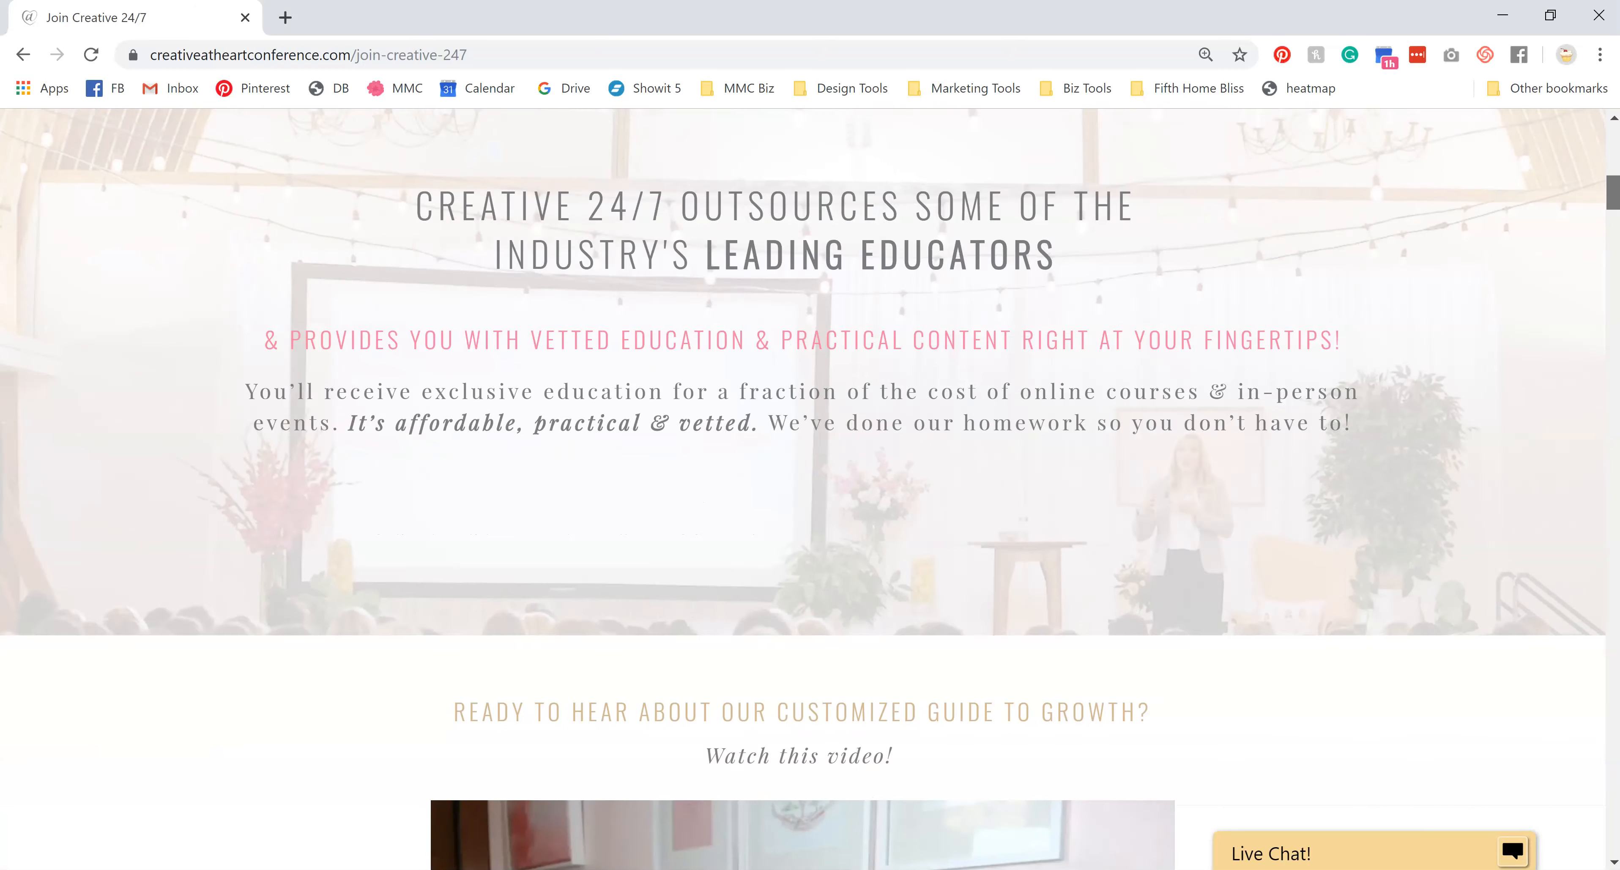
scroll("down", 3)
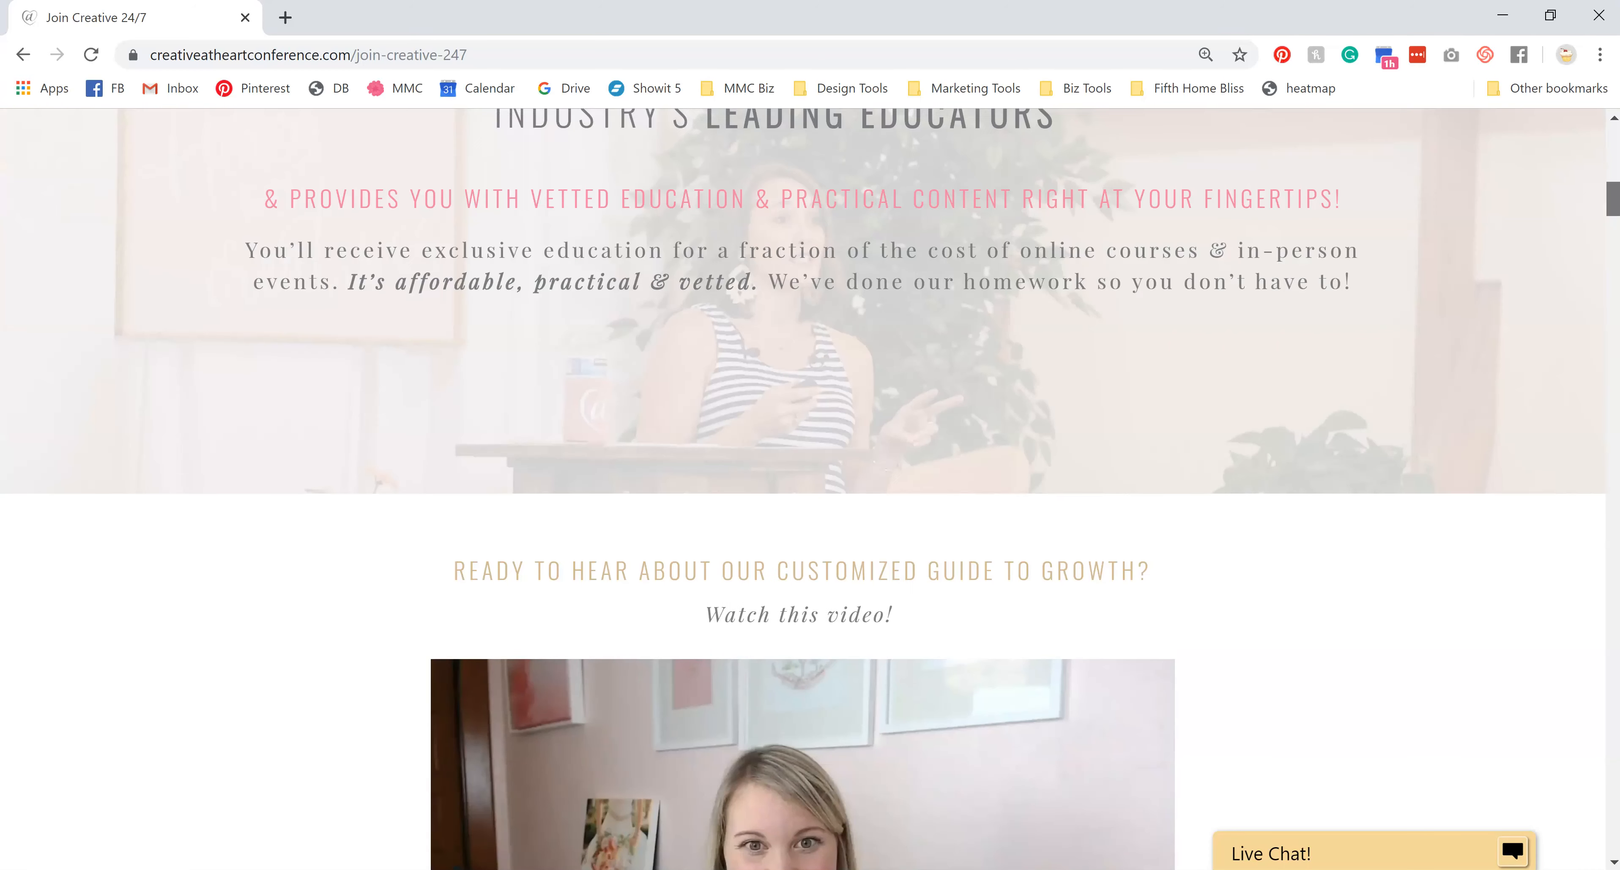
scroll("down", 3)
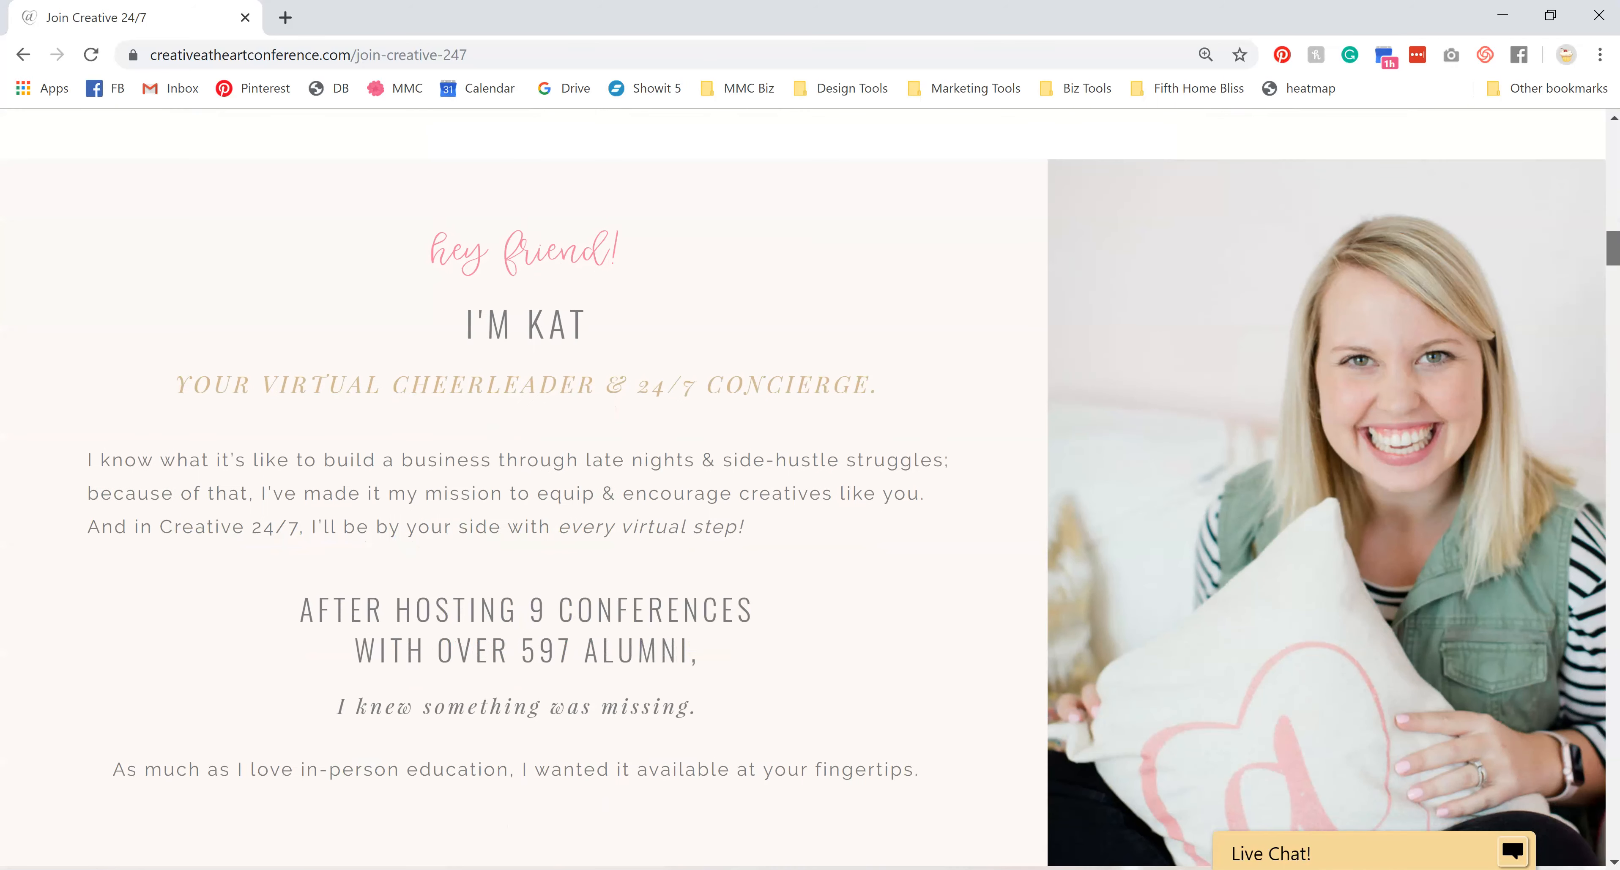
scroll("down", 3)
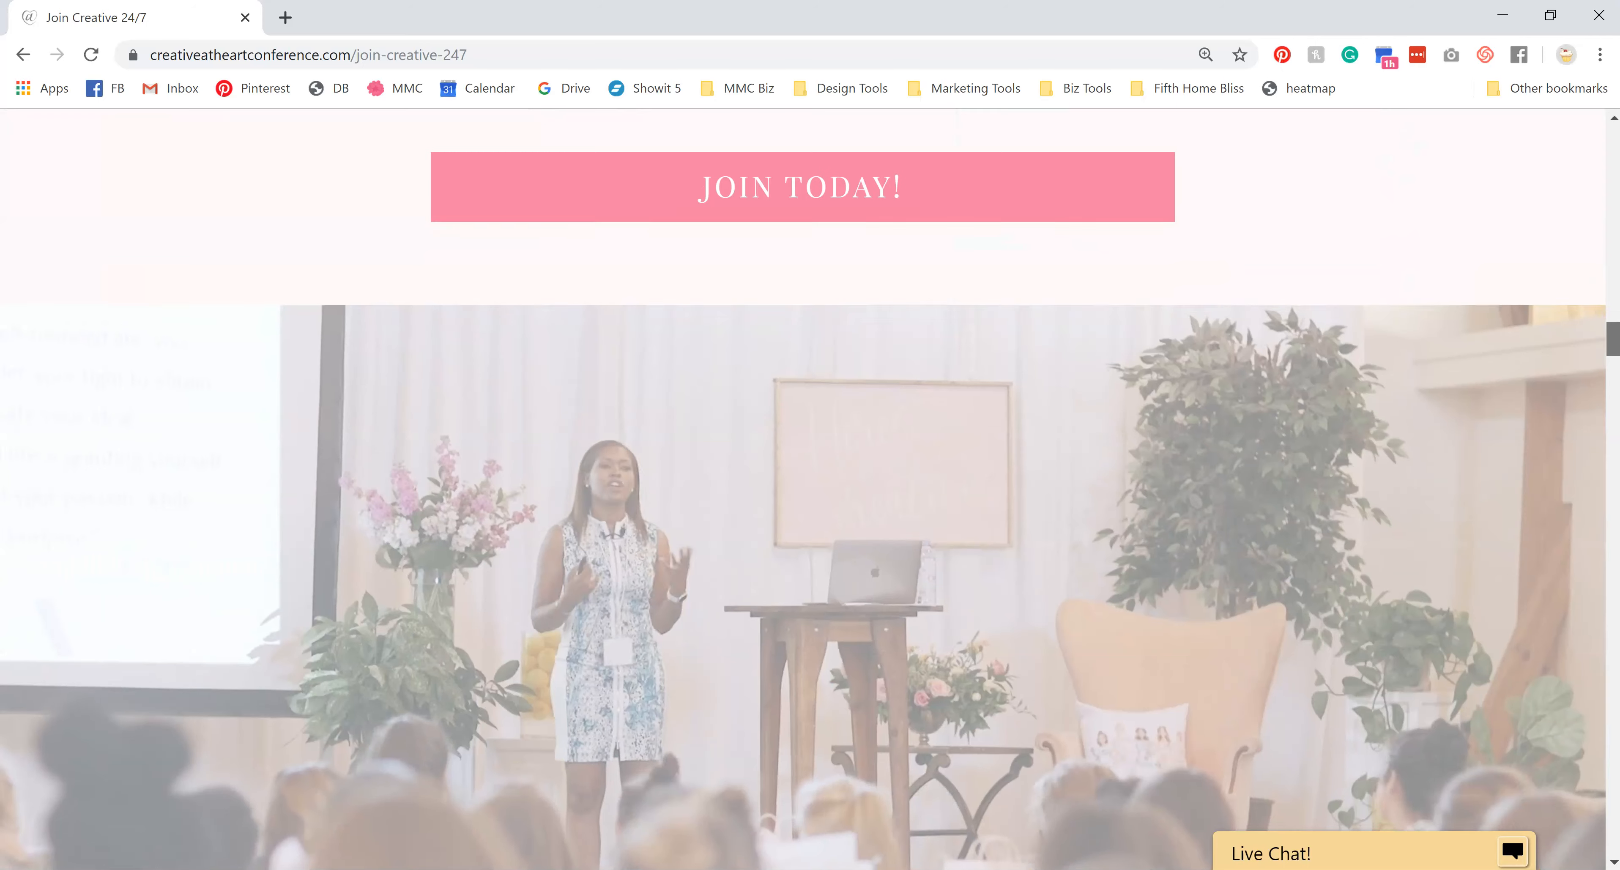
scroll("down", 3)
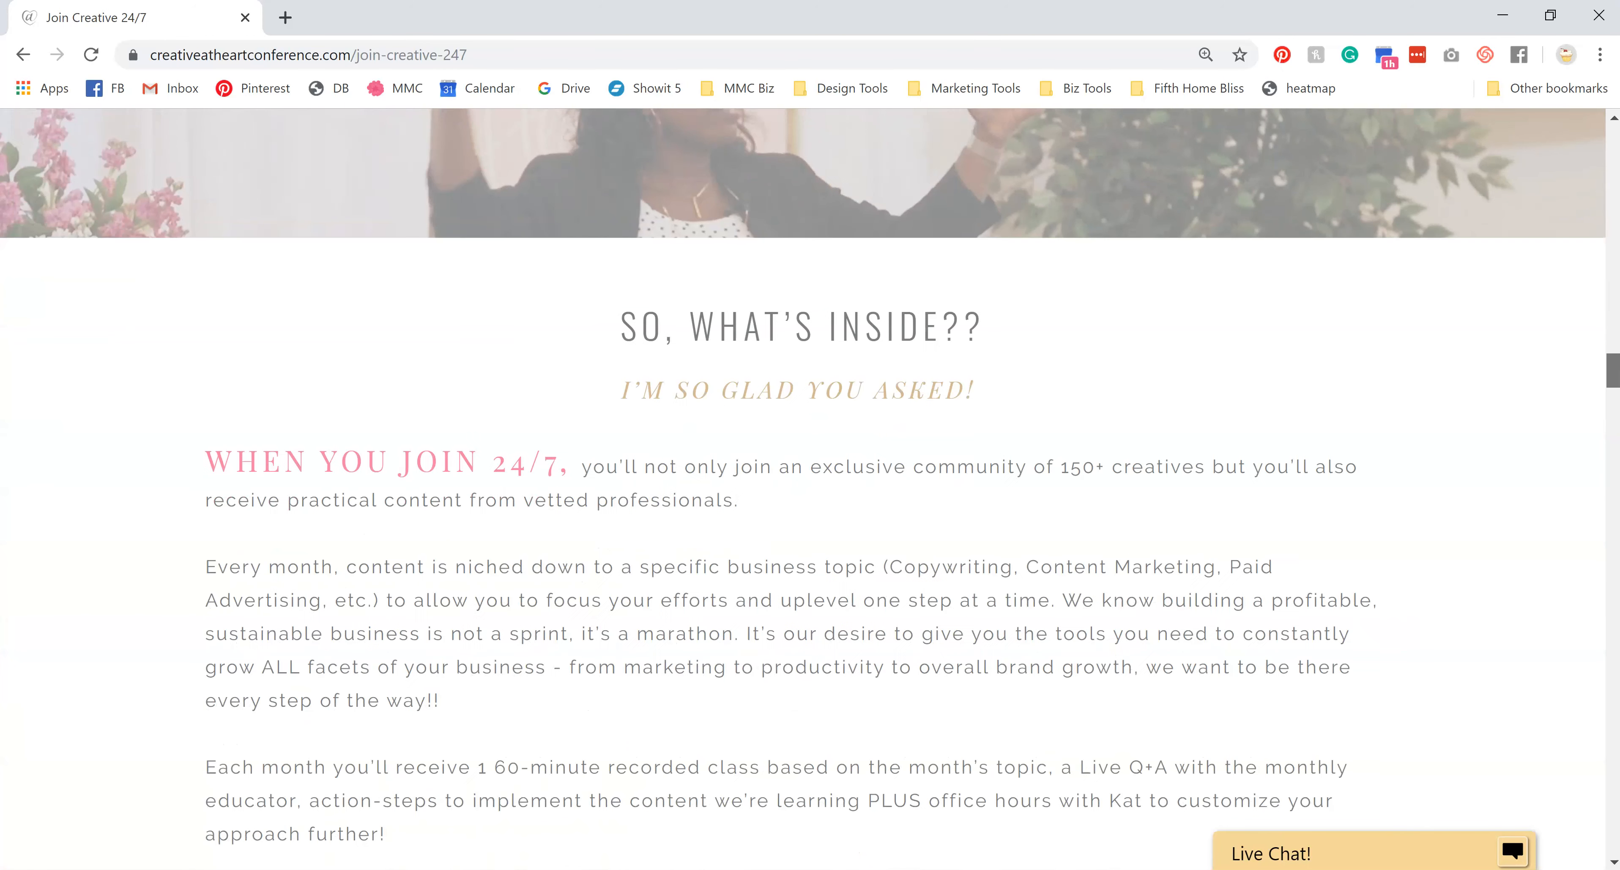
scroll("down", 3)
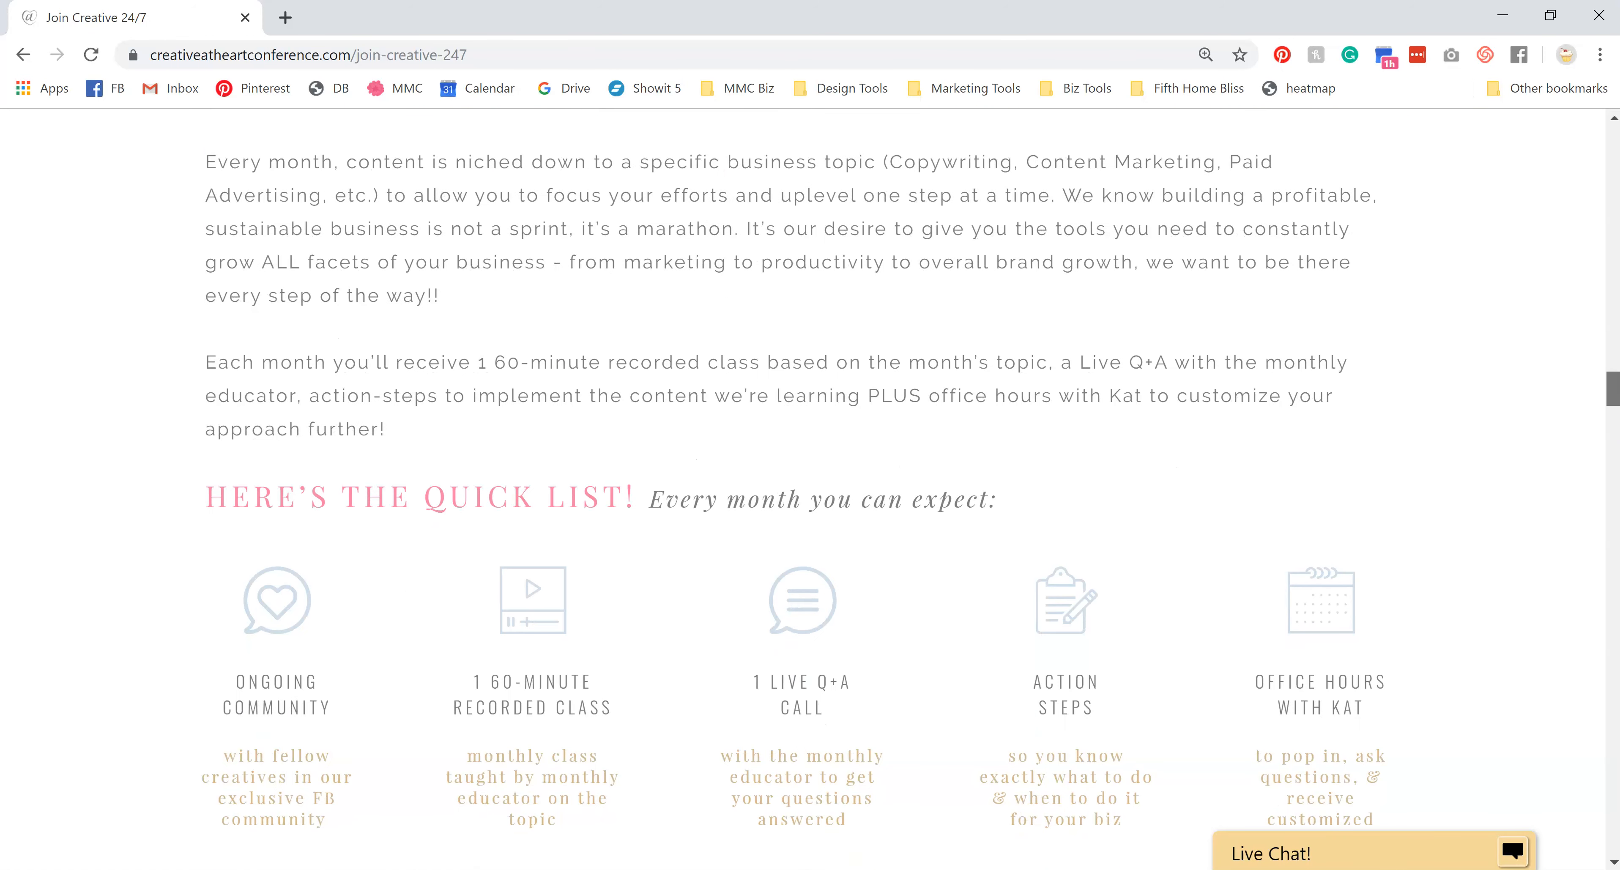
scroll("down", 3)
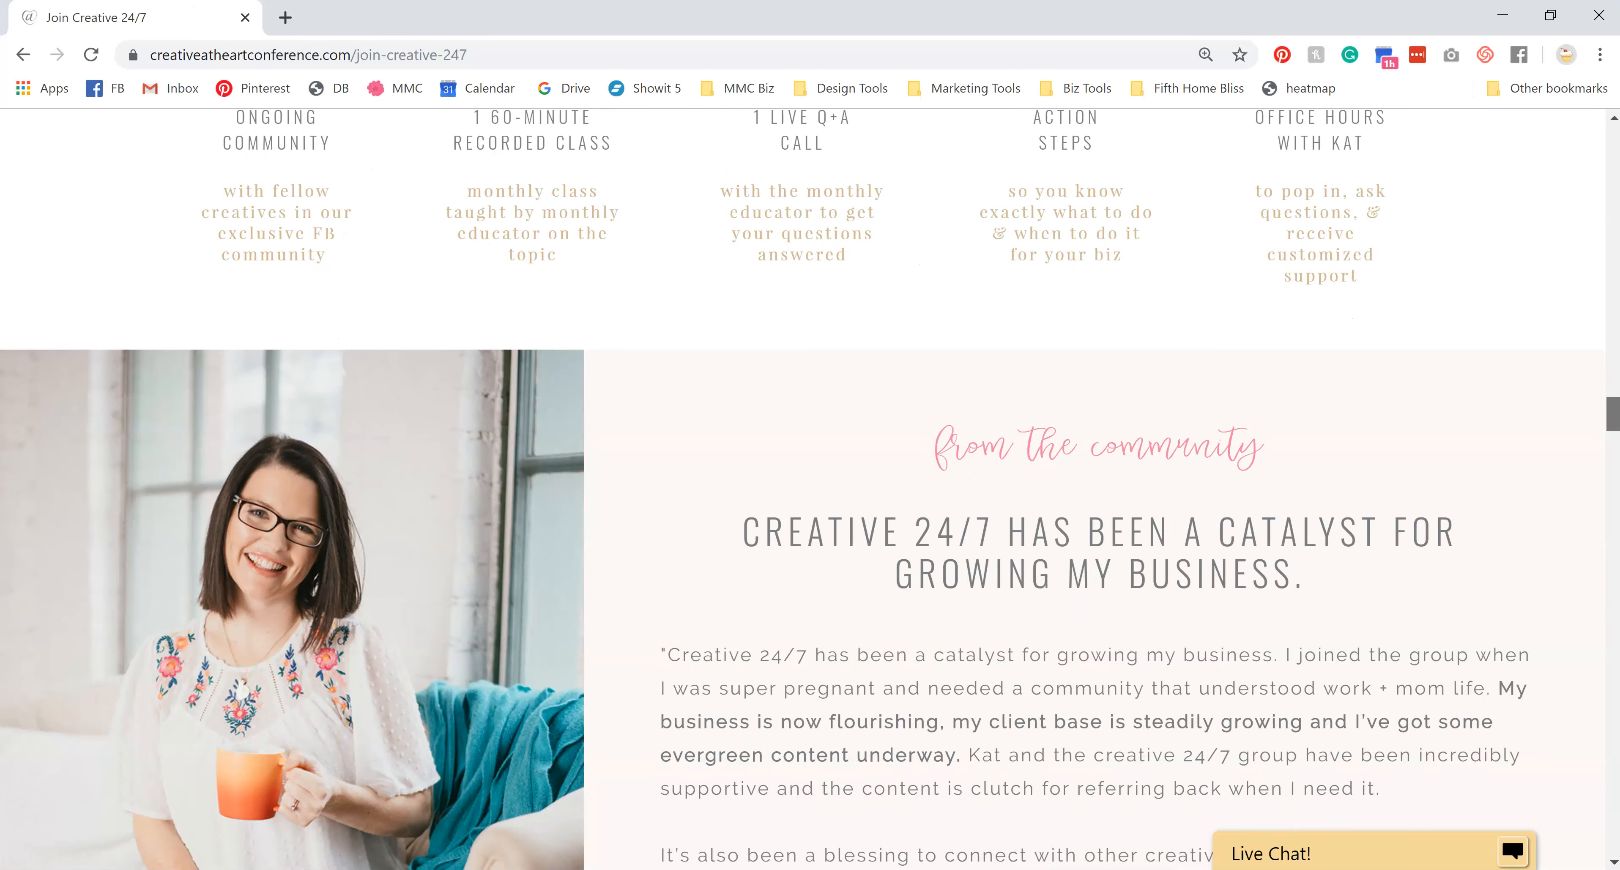
scroll("down", 3)
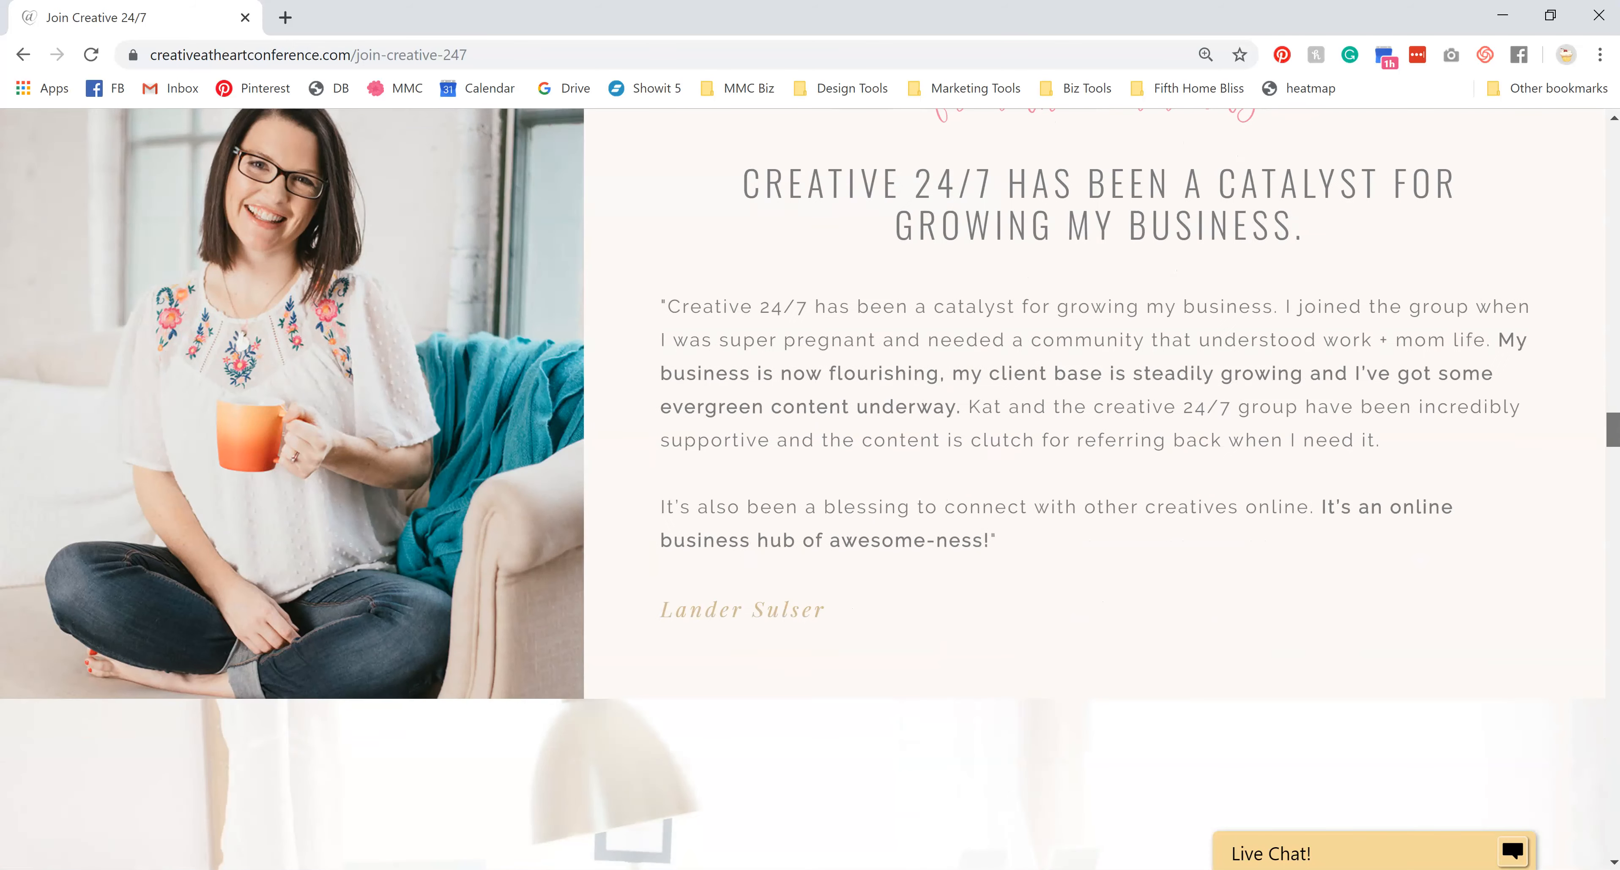
scroll("down", 3)
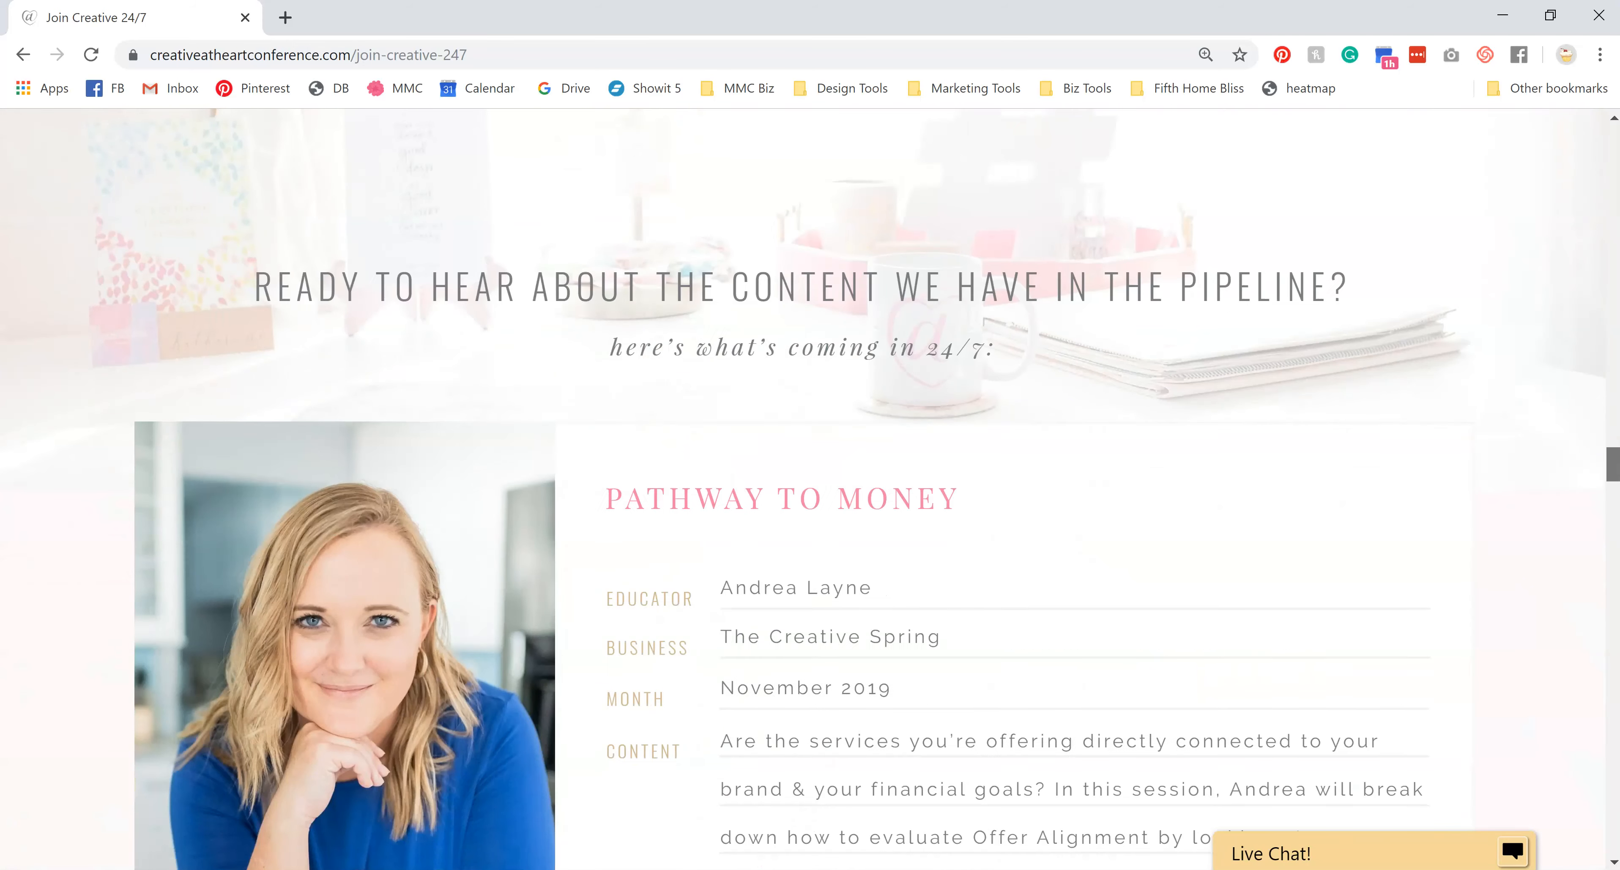
scroll("down", 3)
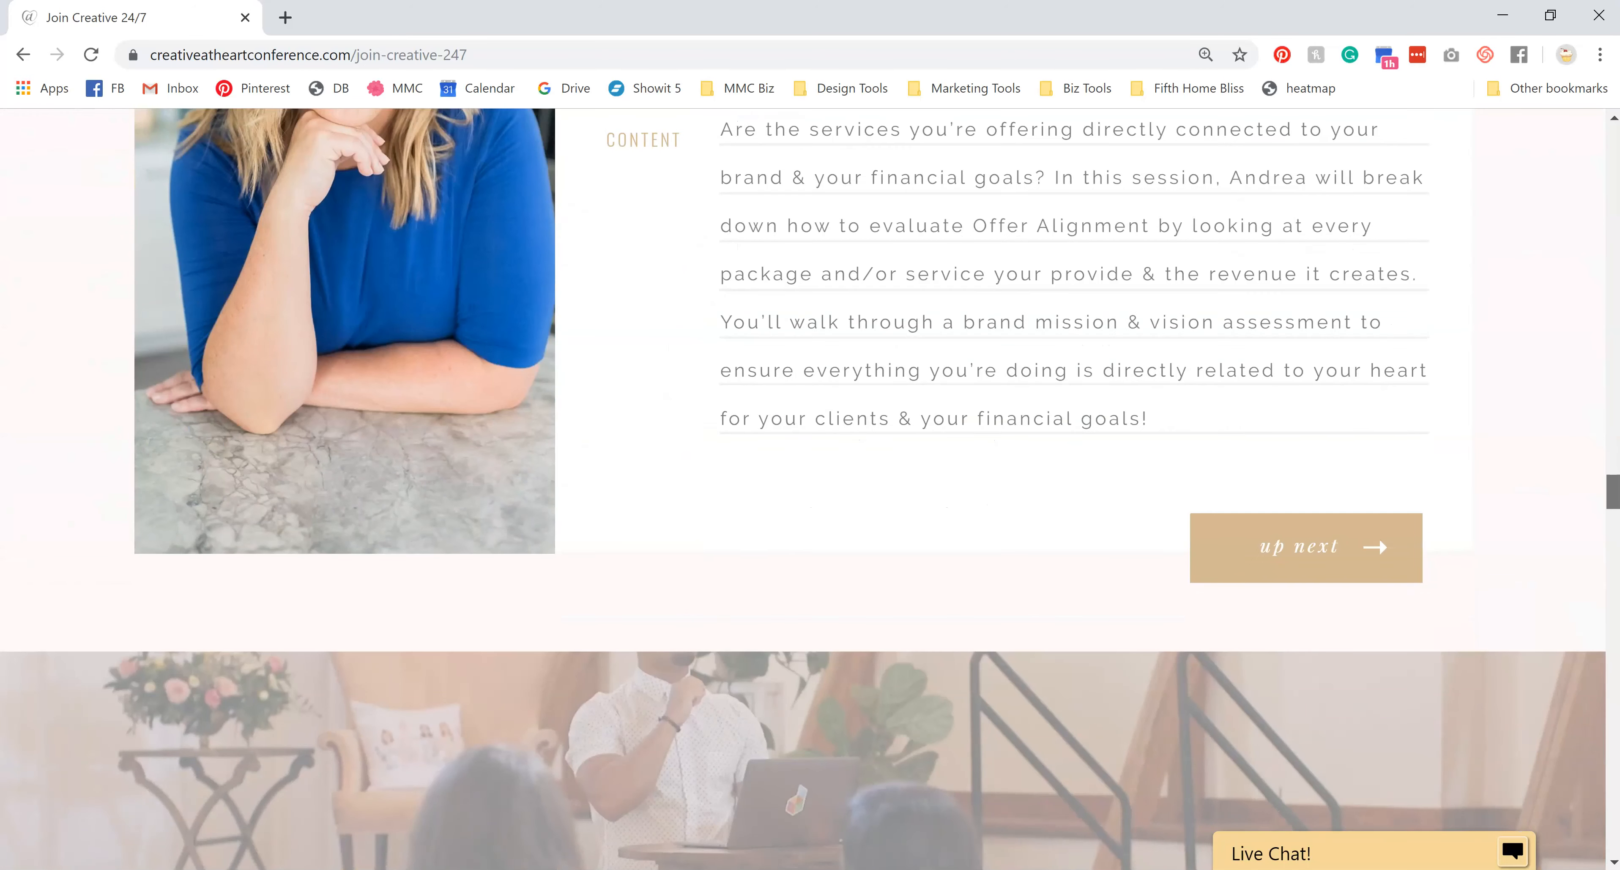
scroll("down", 3)
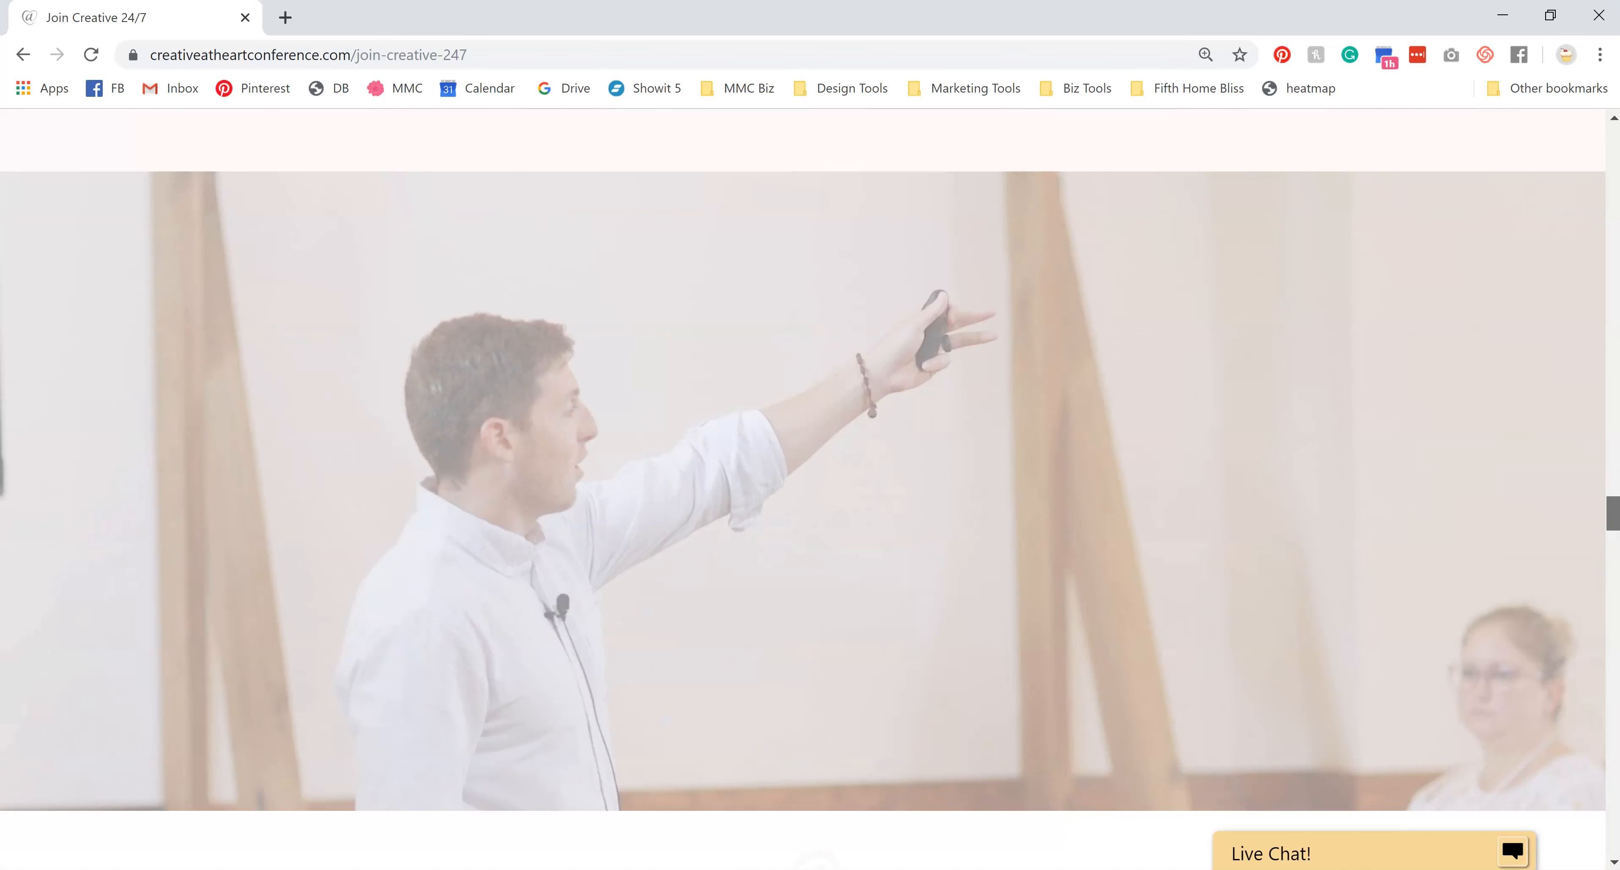
scroll("down", 3)
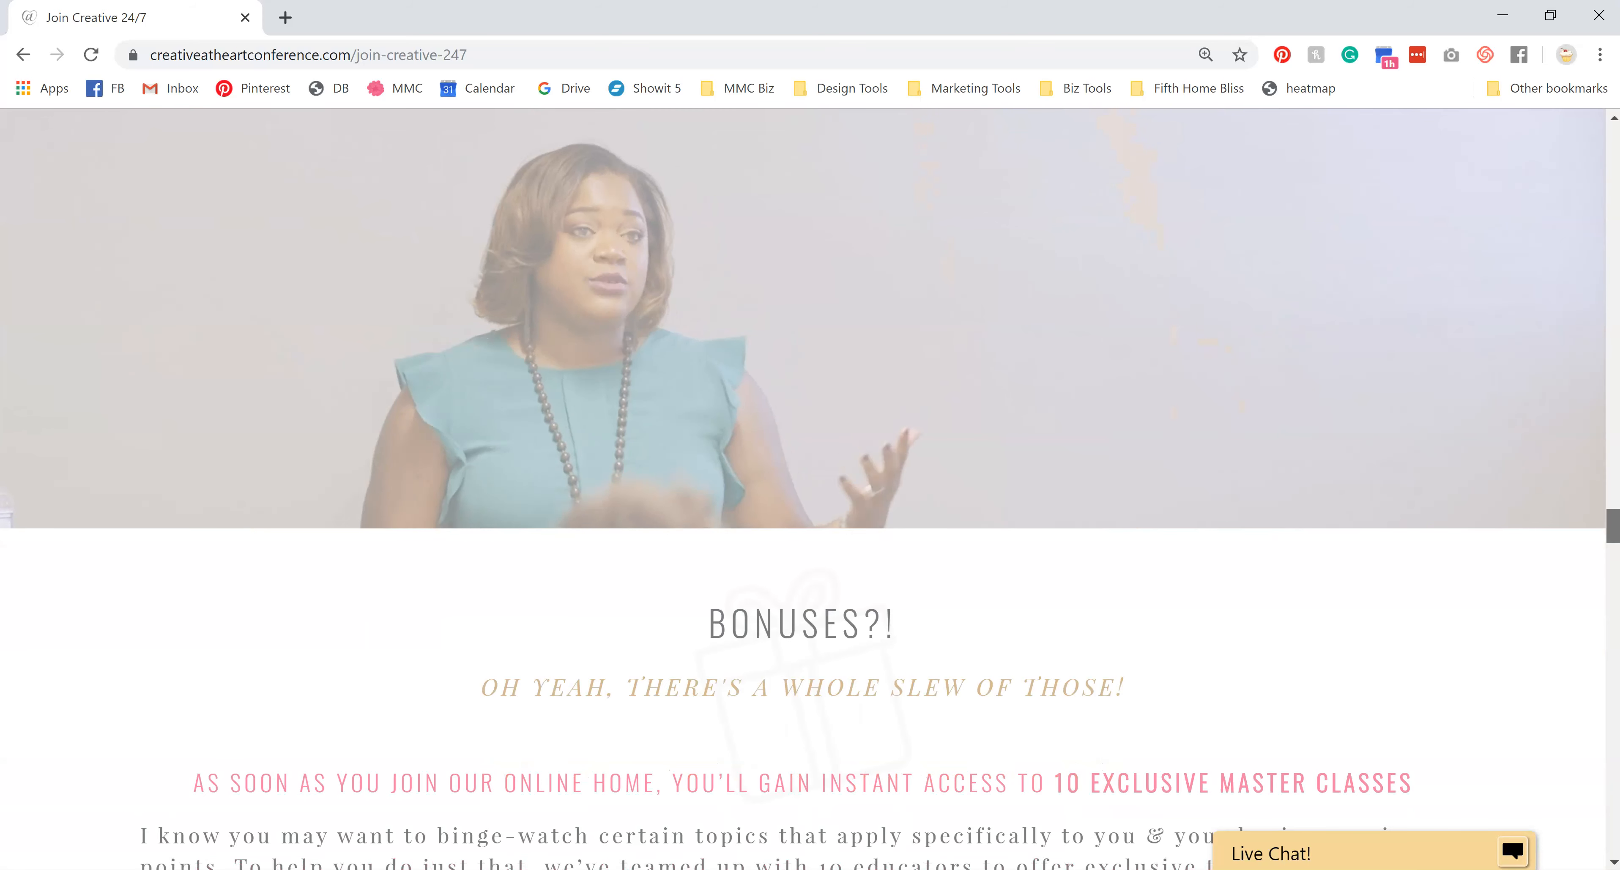
scroll("down", 3)
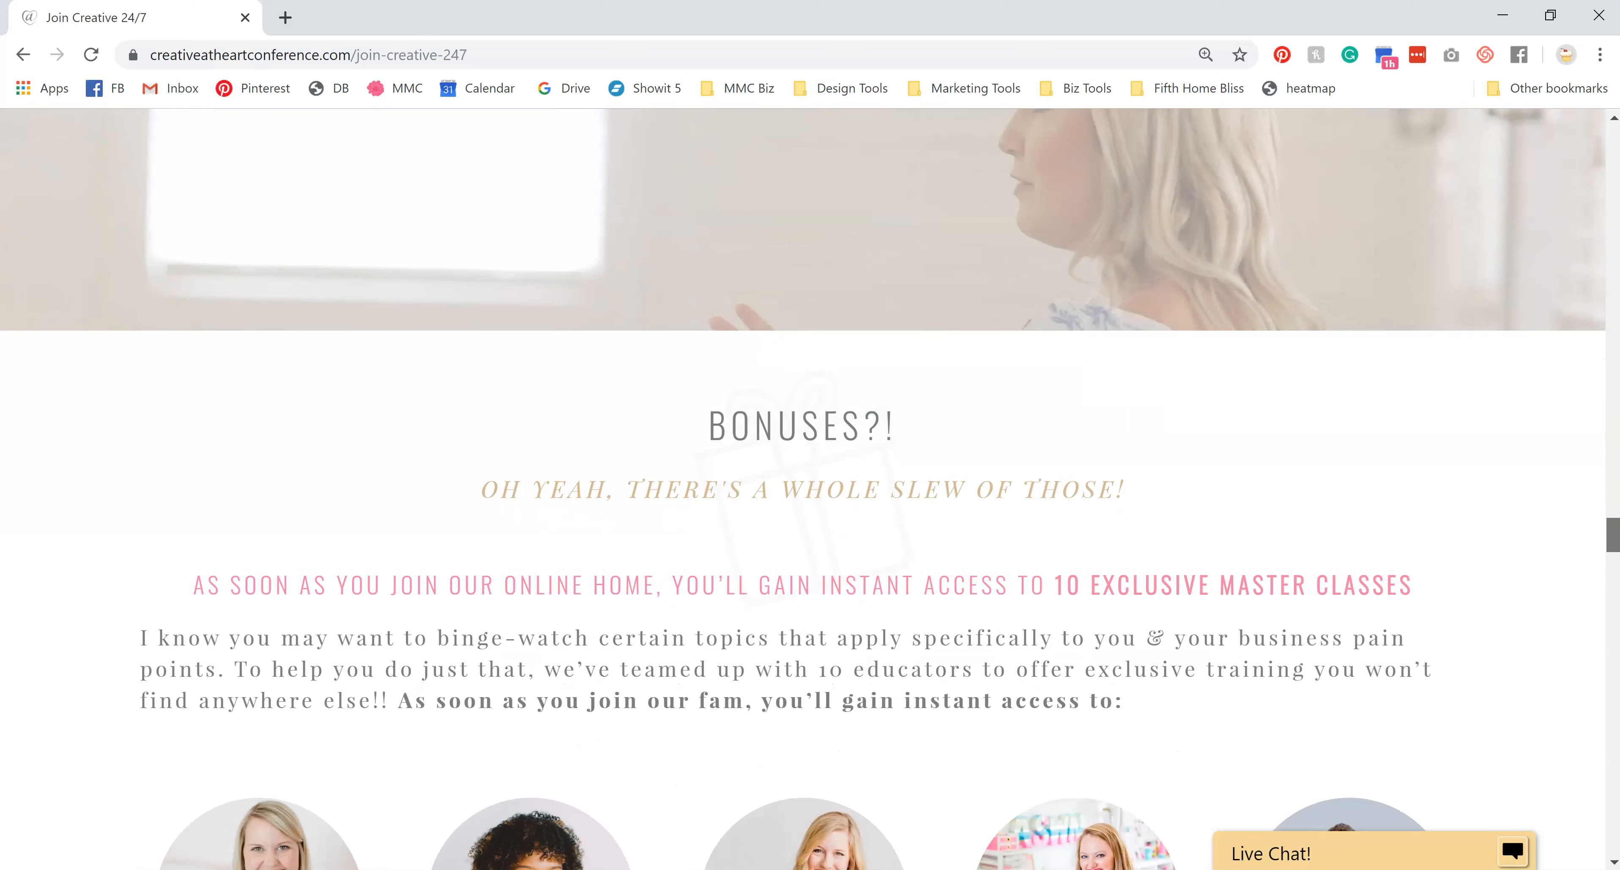
scroll("down", 3)
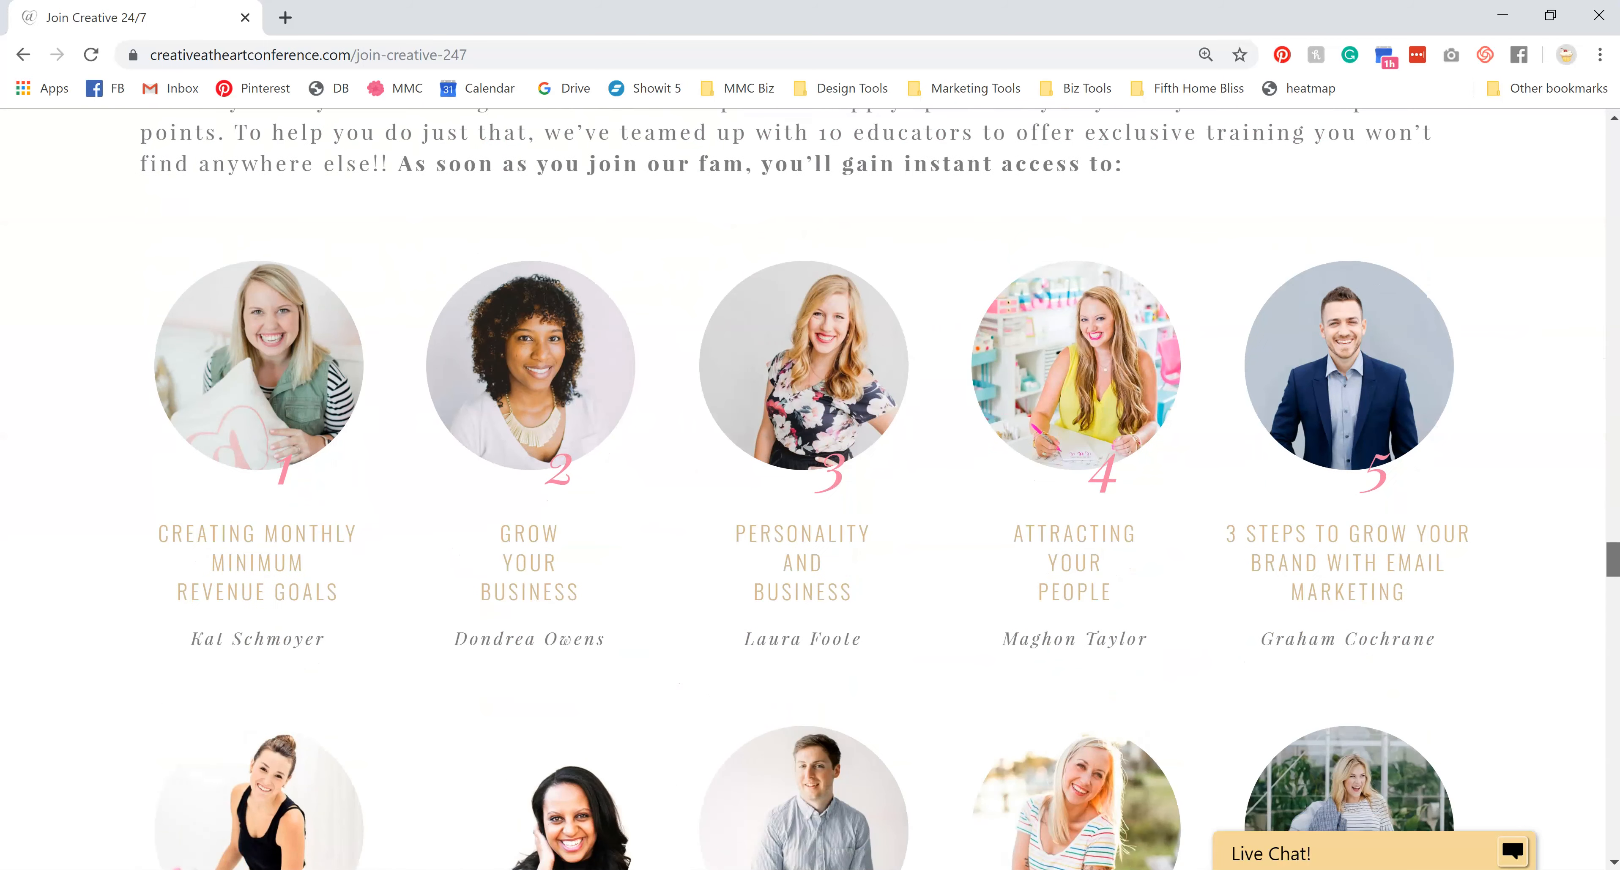
scroll("down", 3)
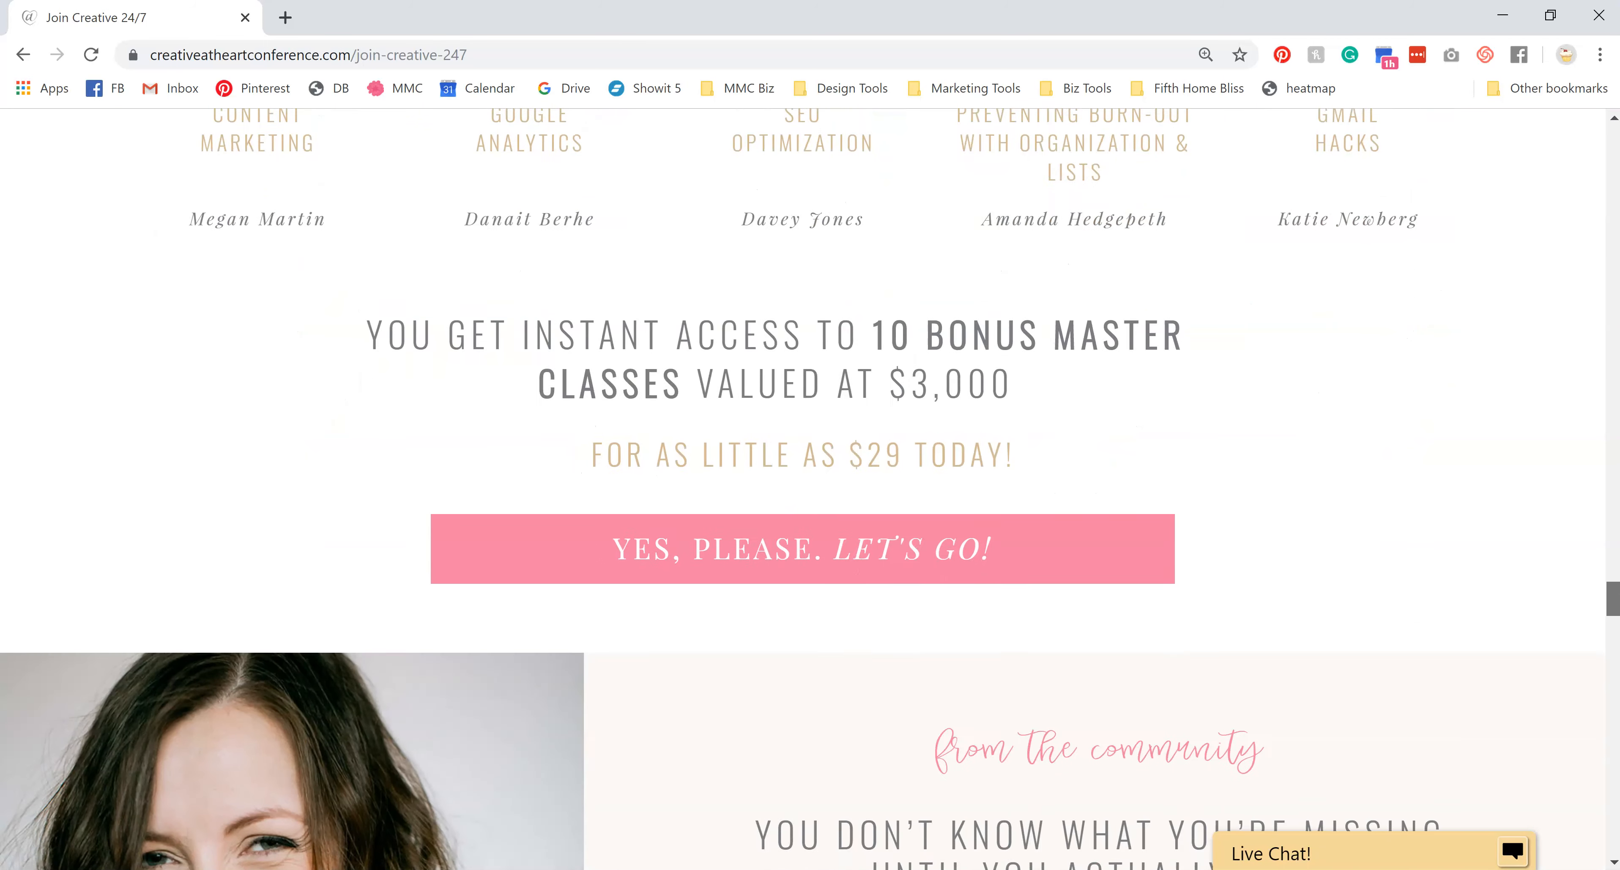
scroll("down", 3)
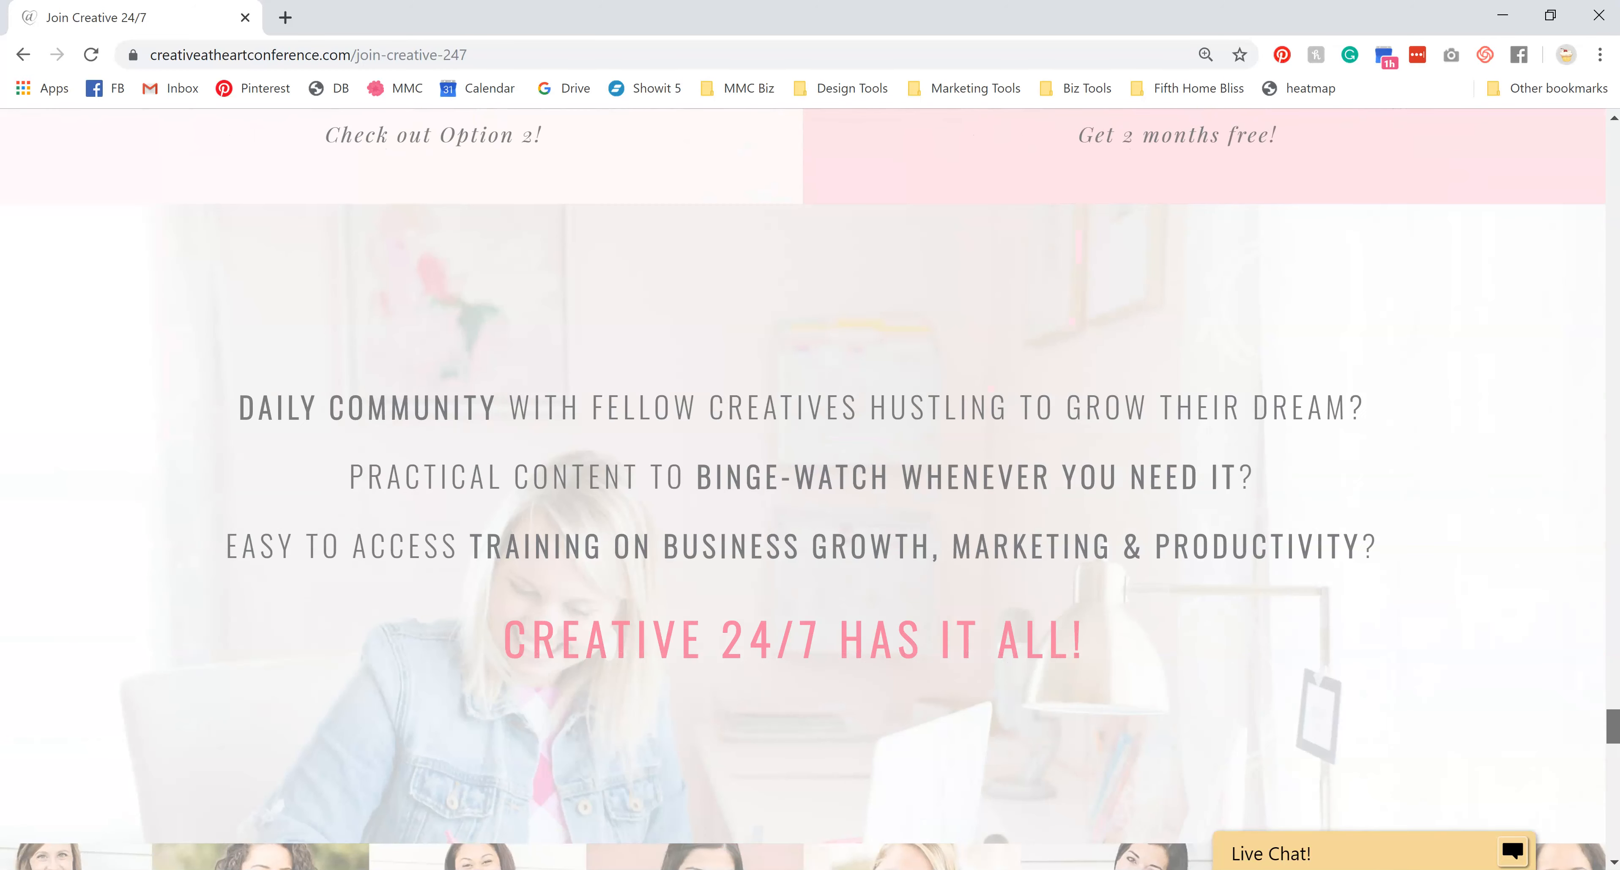
scroll("down", 3)
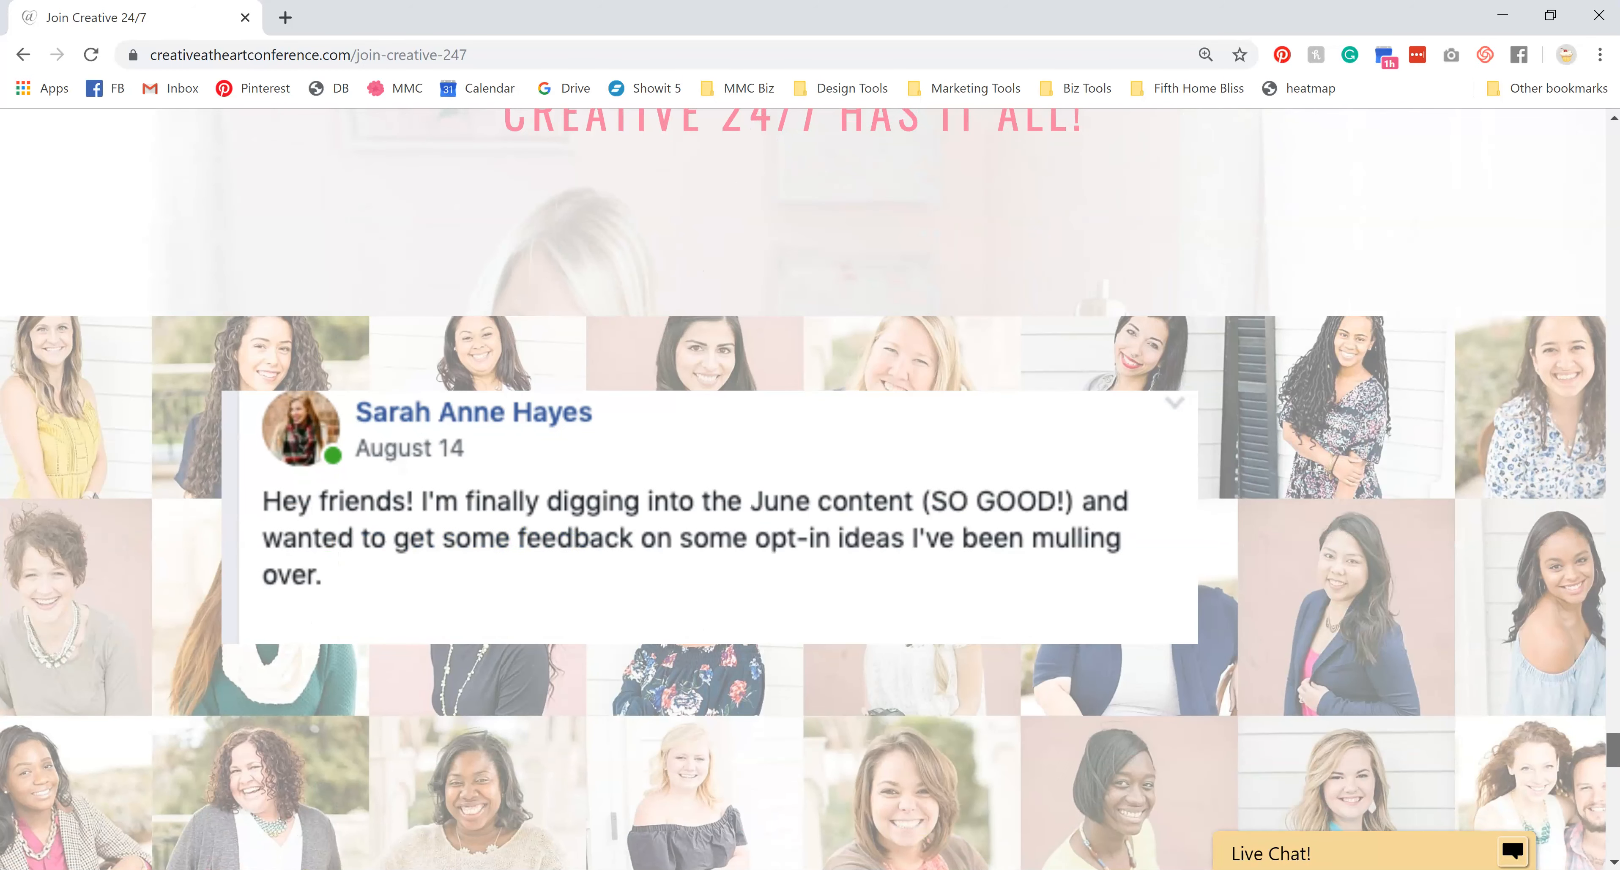
scroll("down", 3)
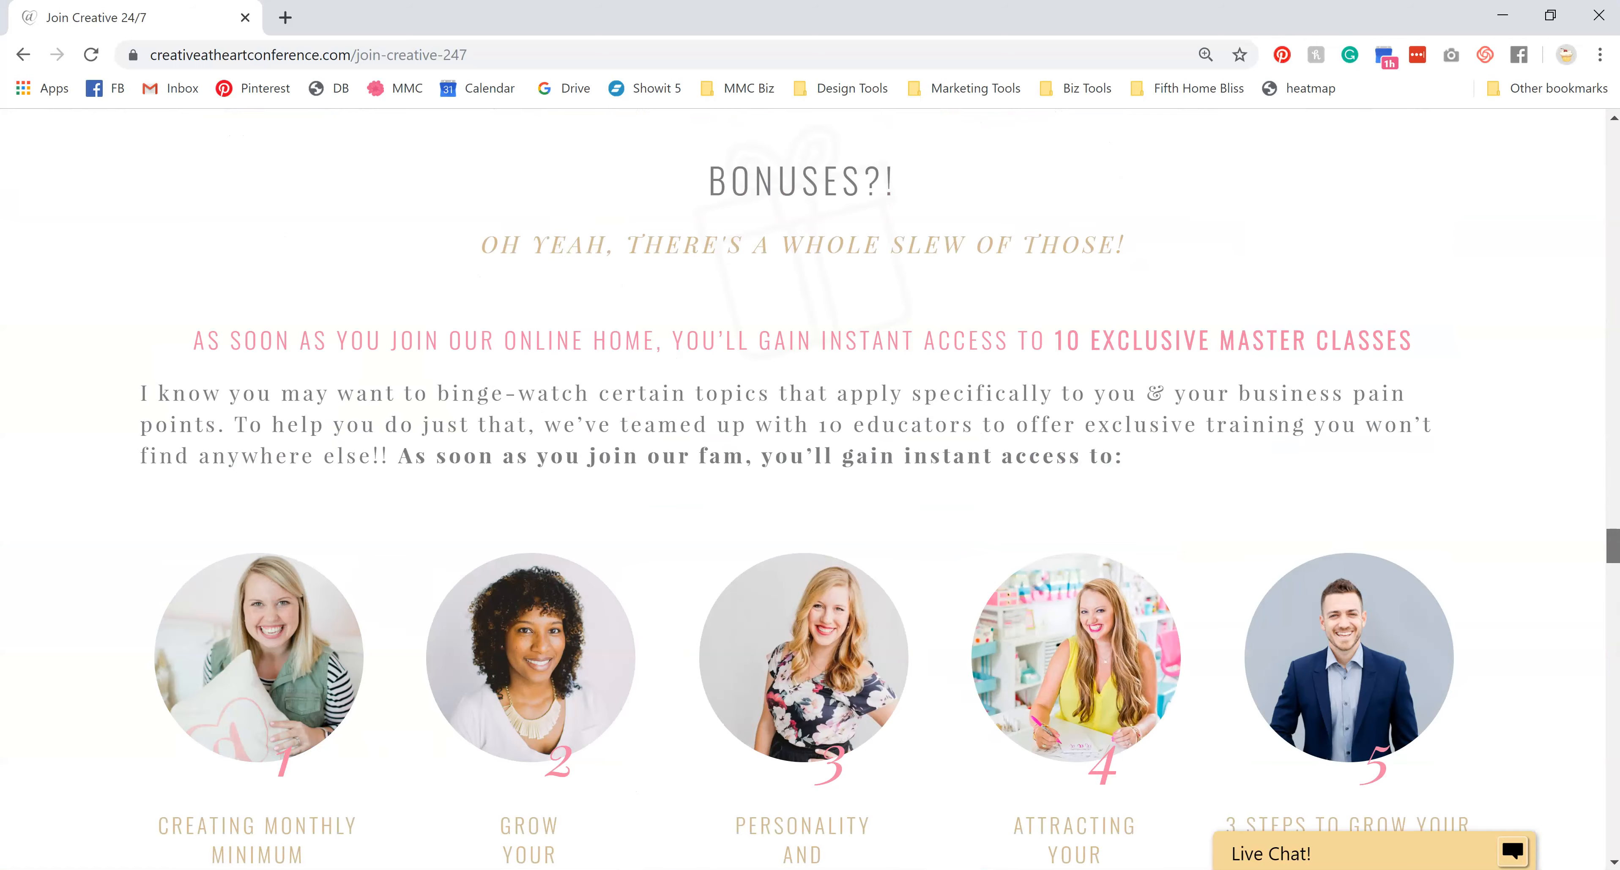
scroll("down", 3)
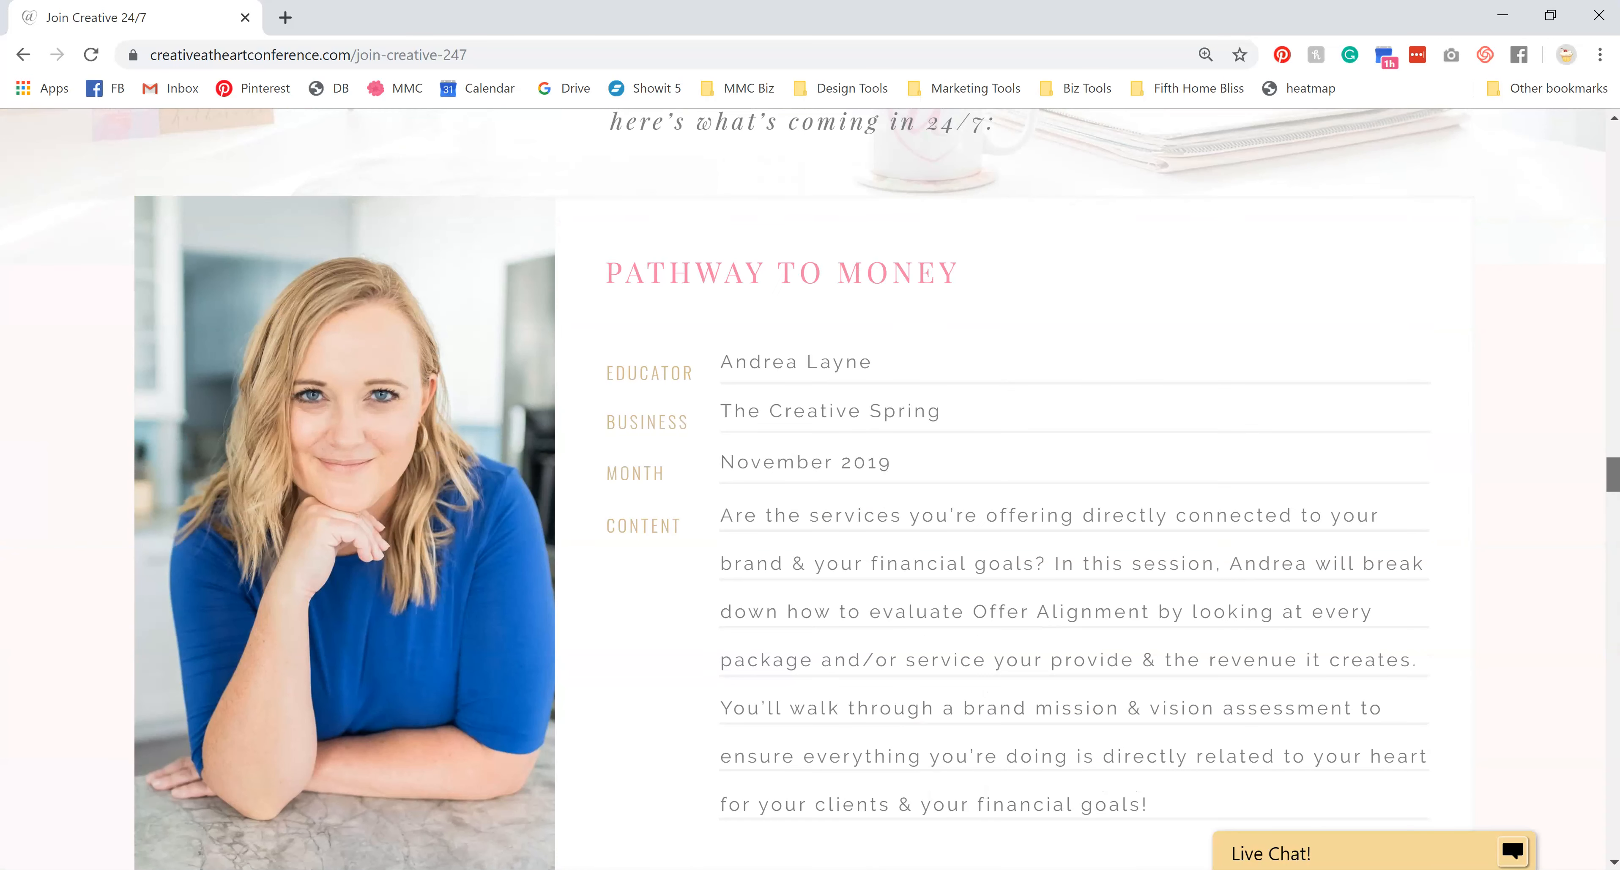
scroll("down", 3)
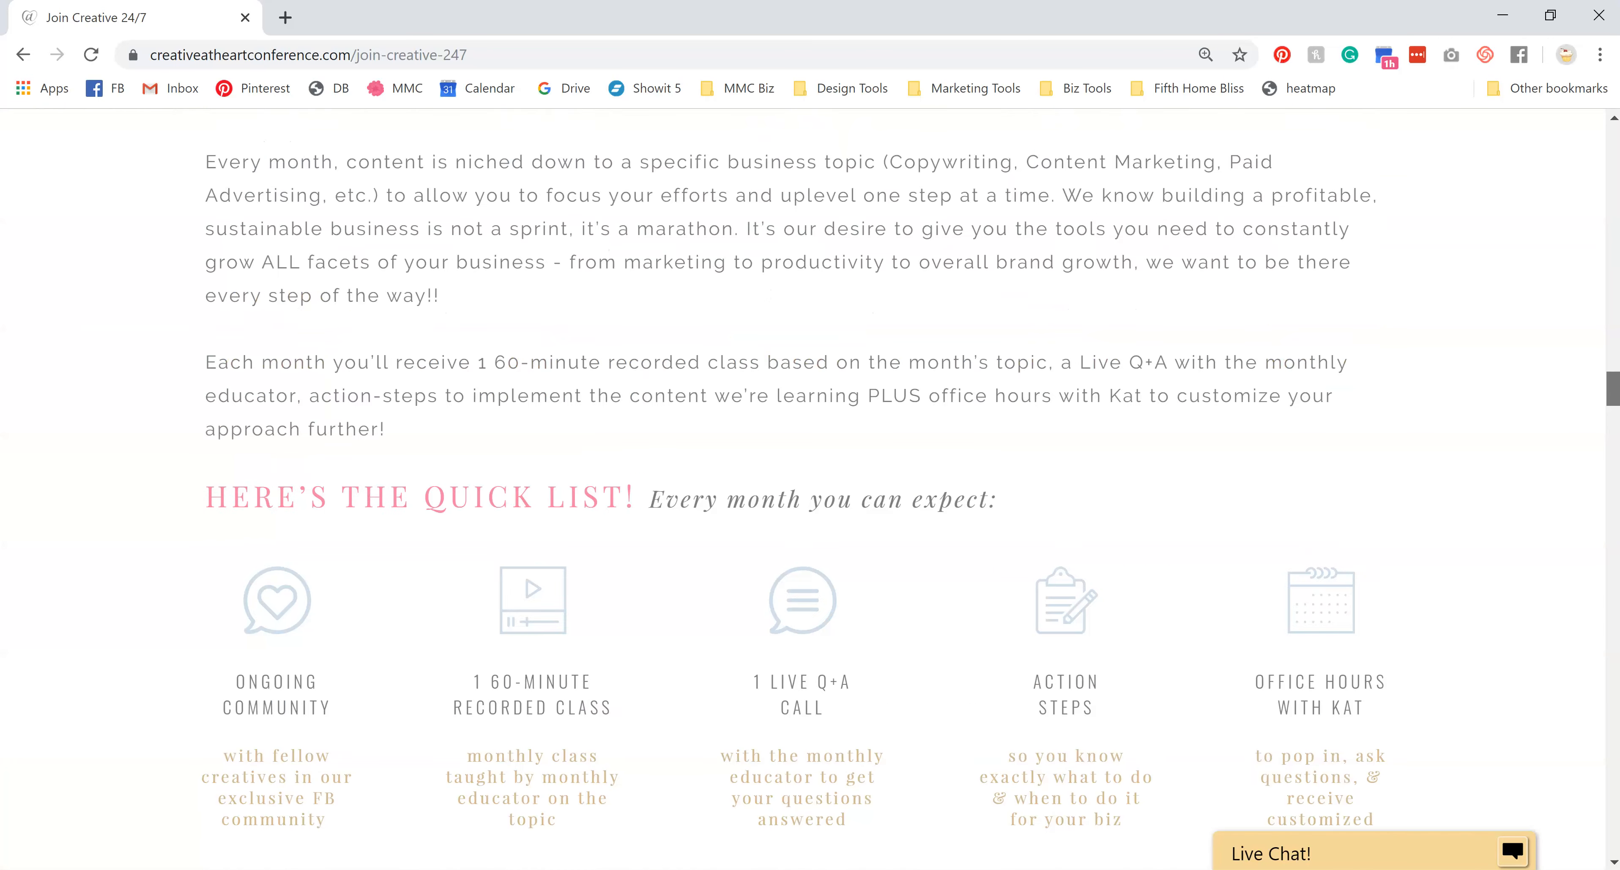
scroll("up", 3)
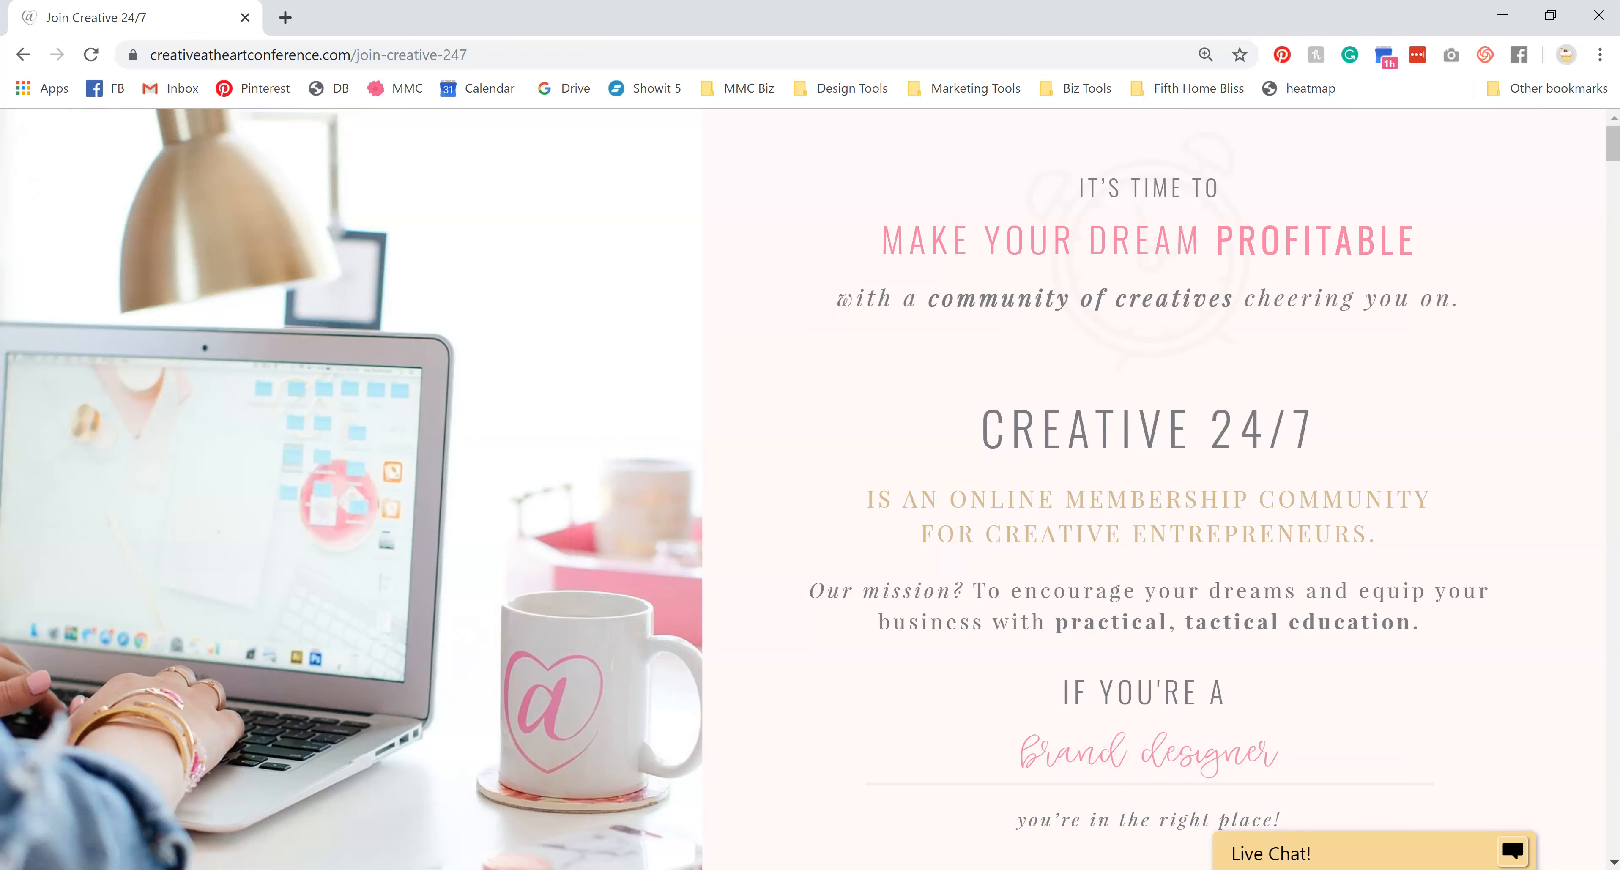
scroll("down", 3)
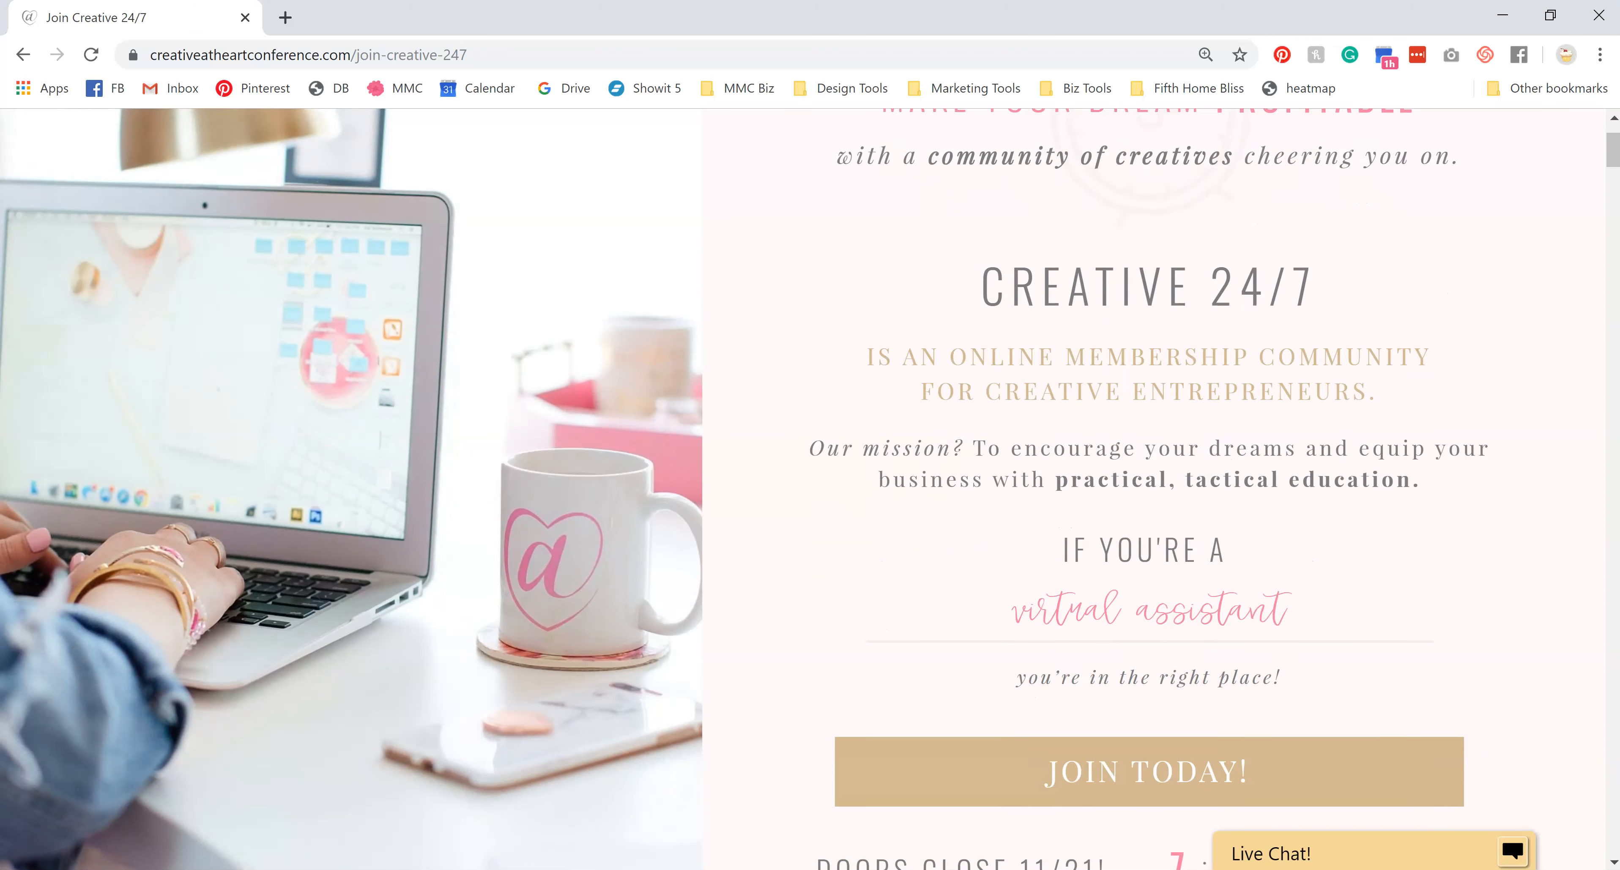
scroll("down", 3)
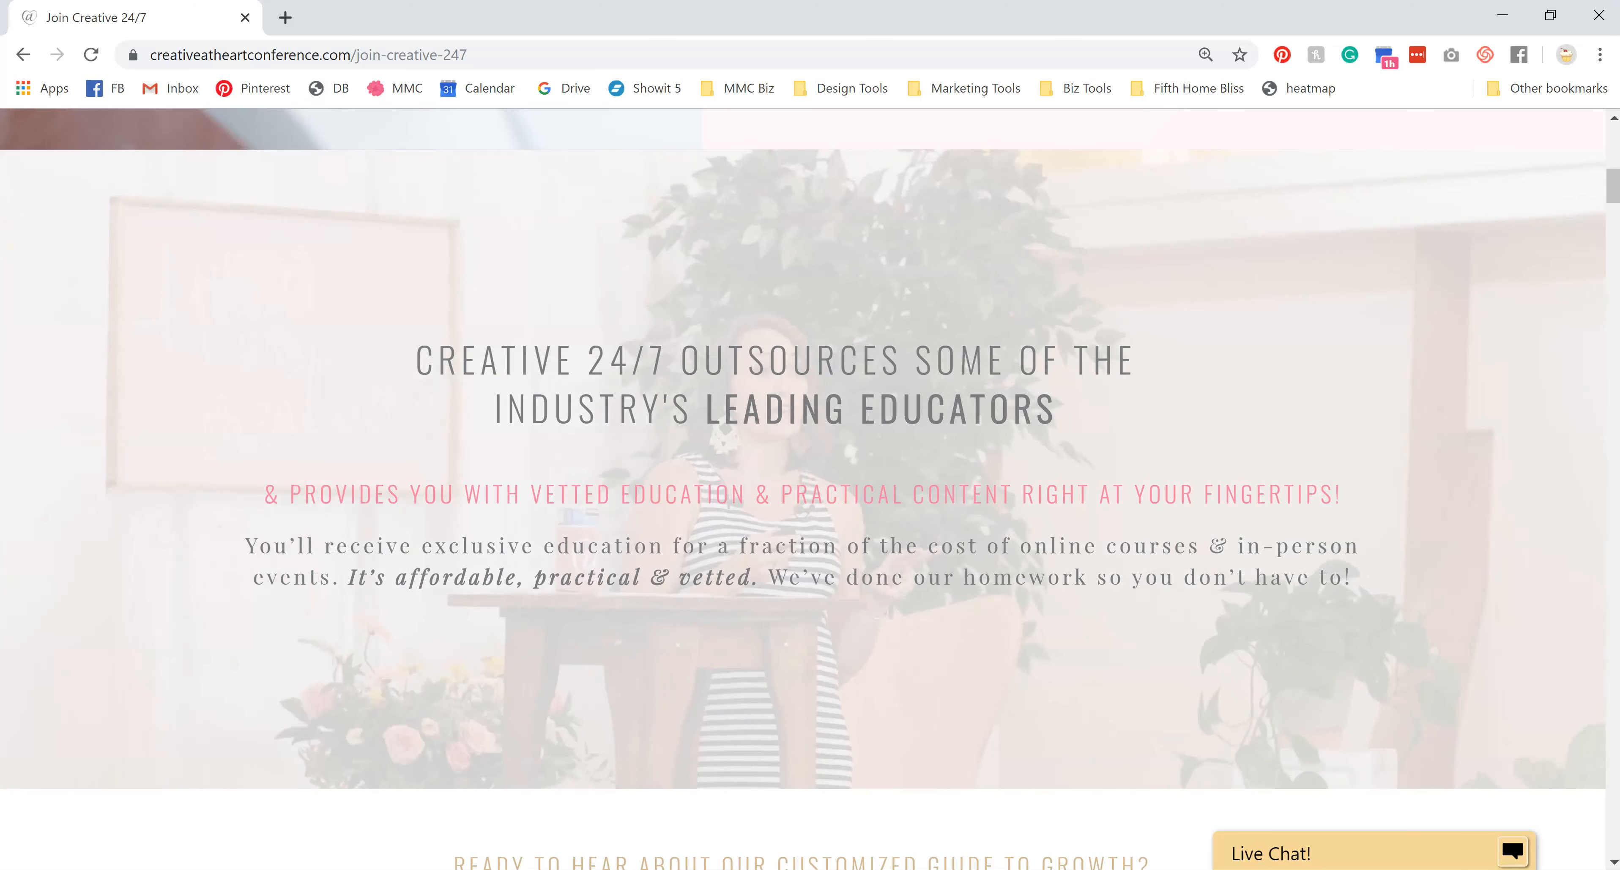
scroll("down", 3)
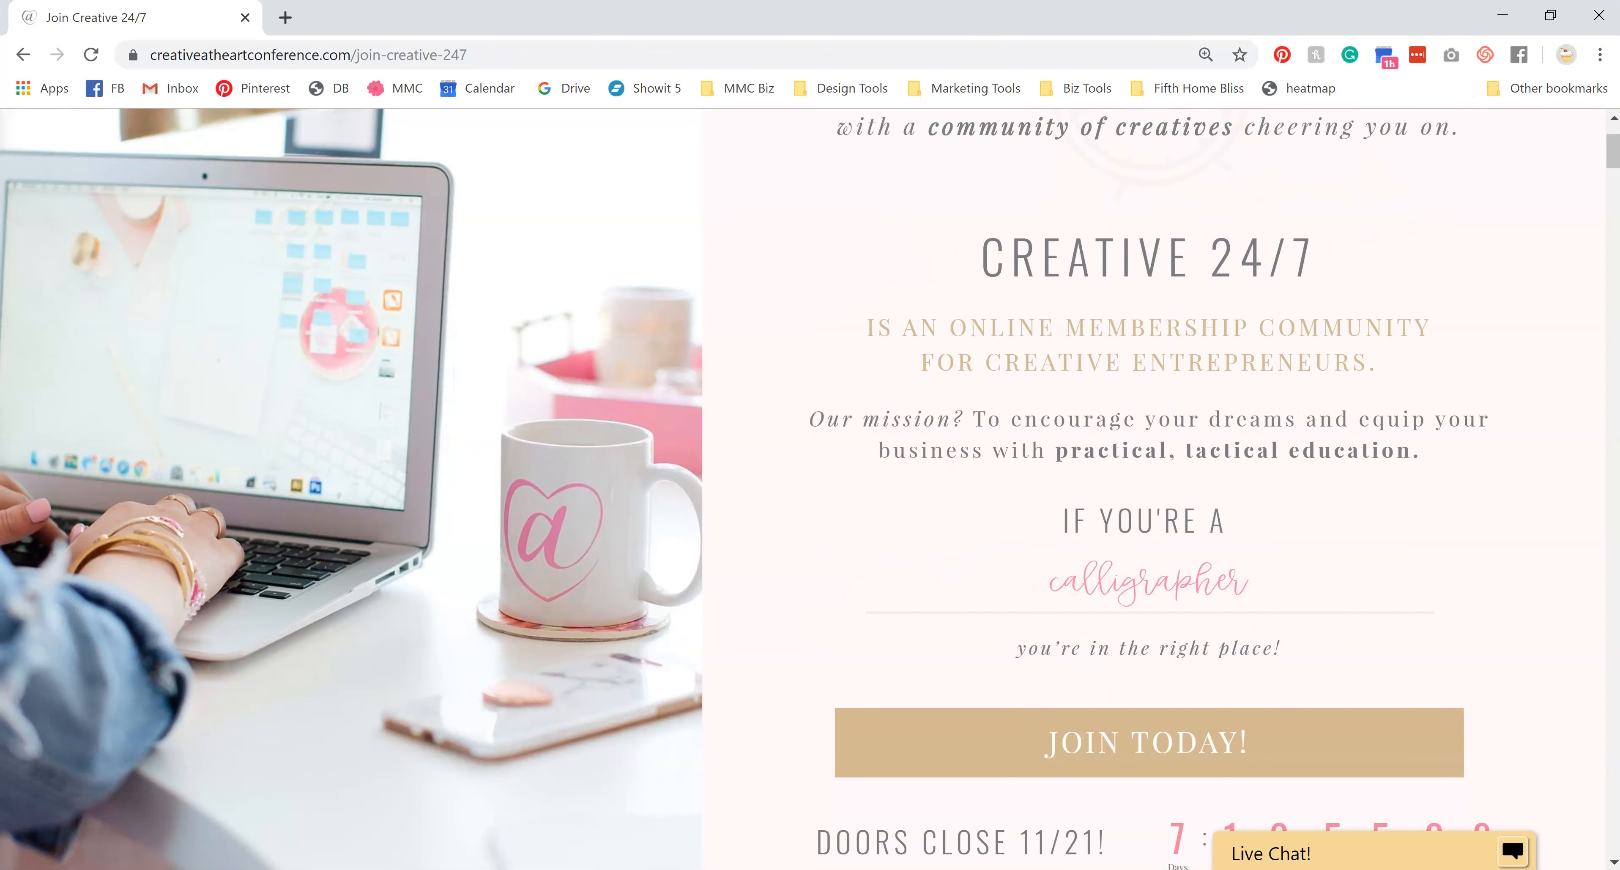
scroll("down", 3)
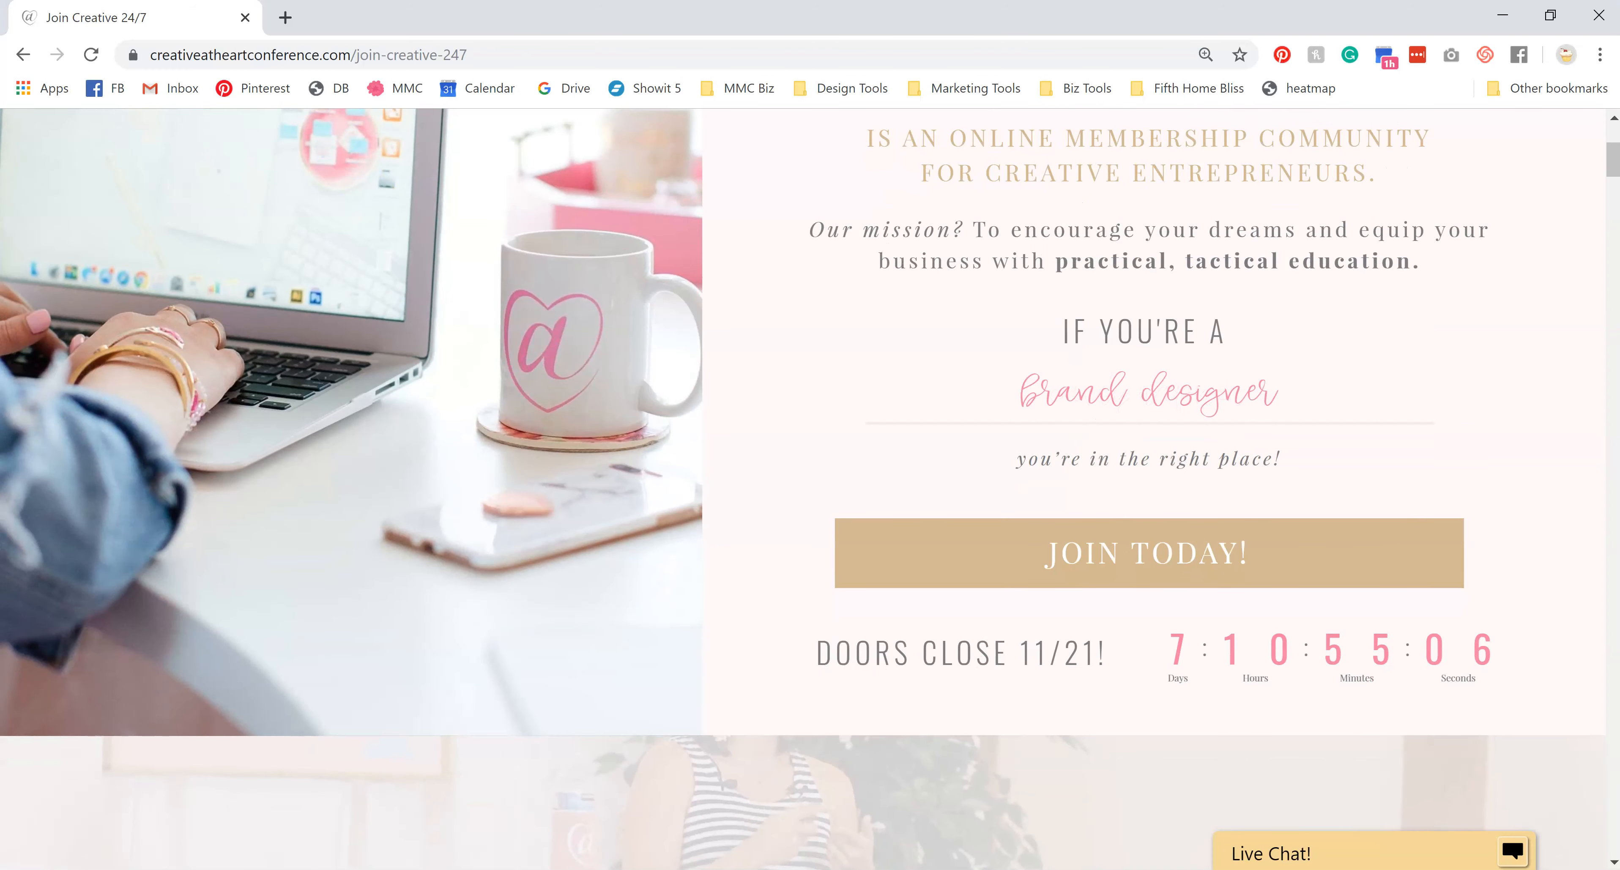
scroll("down", 3)
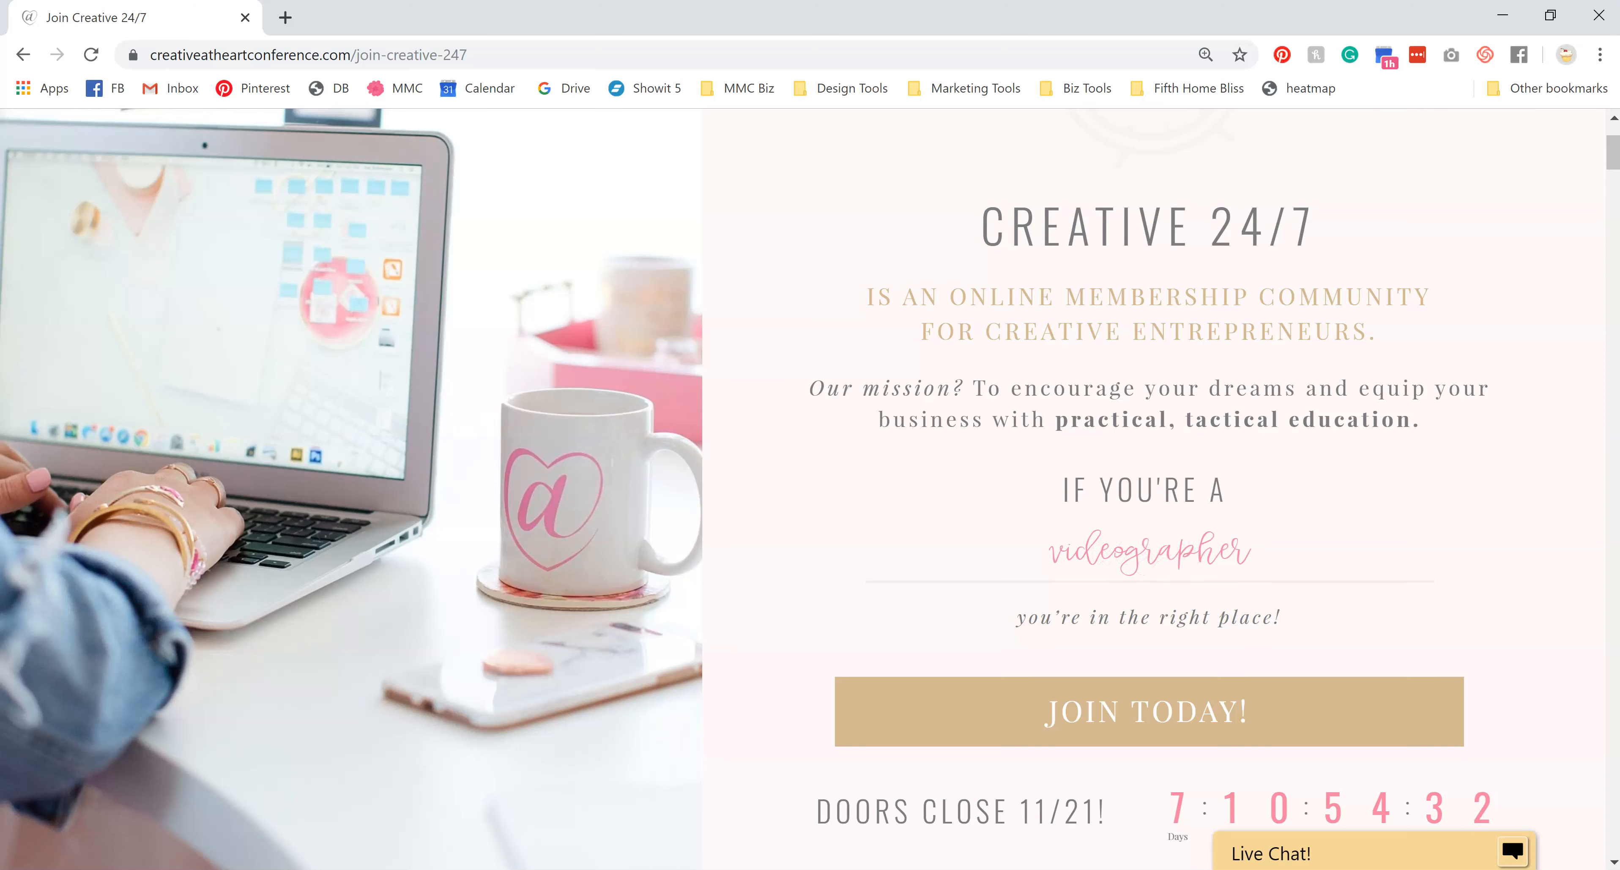
scroll("up", 3)
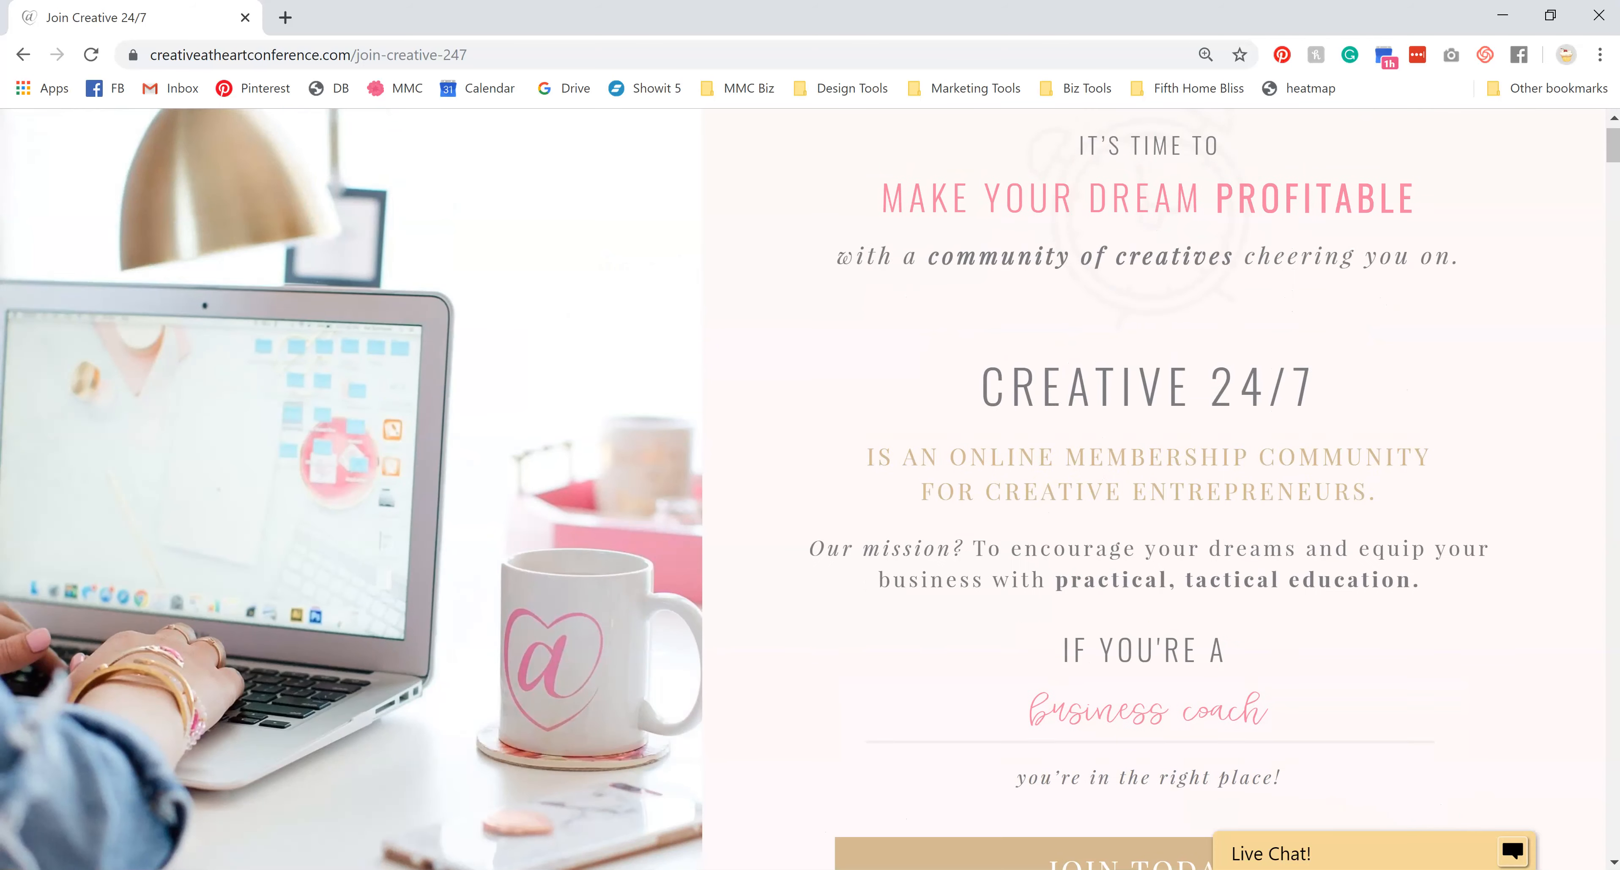
scroll("down", 3)
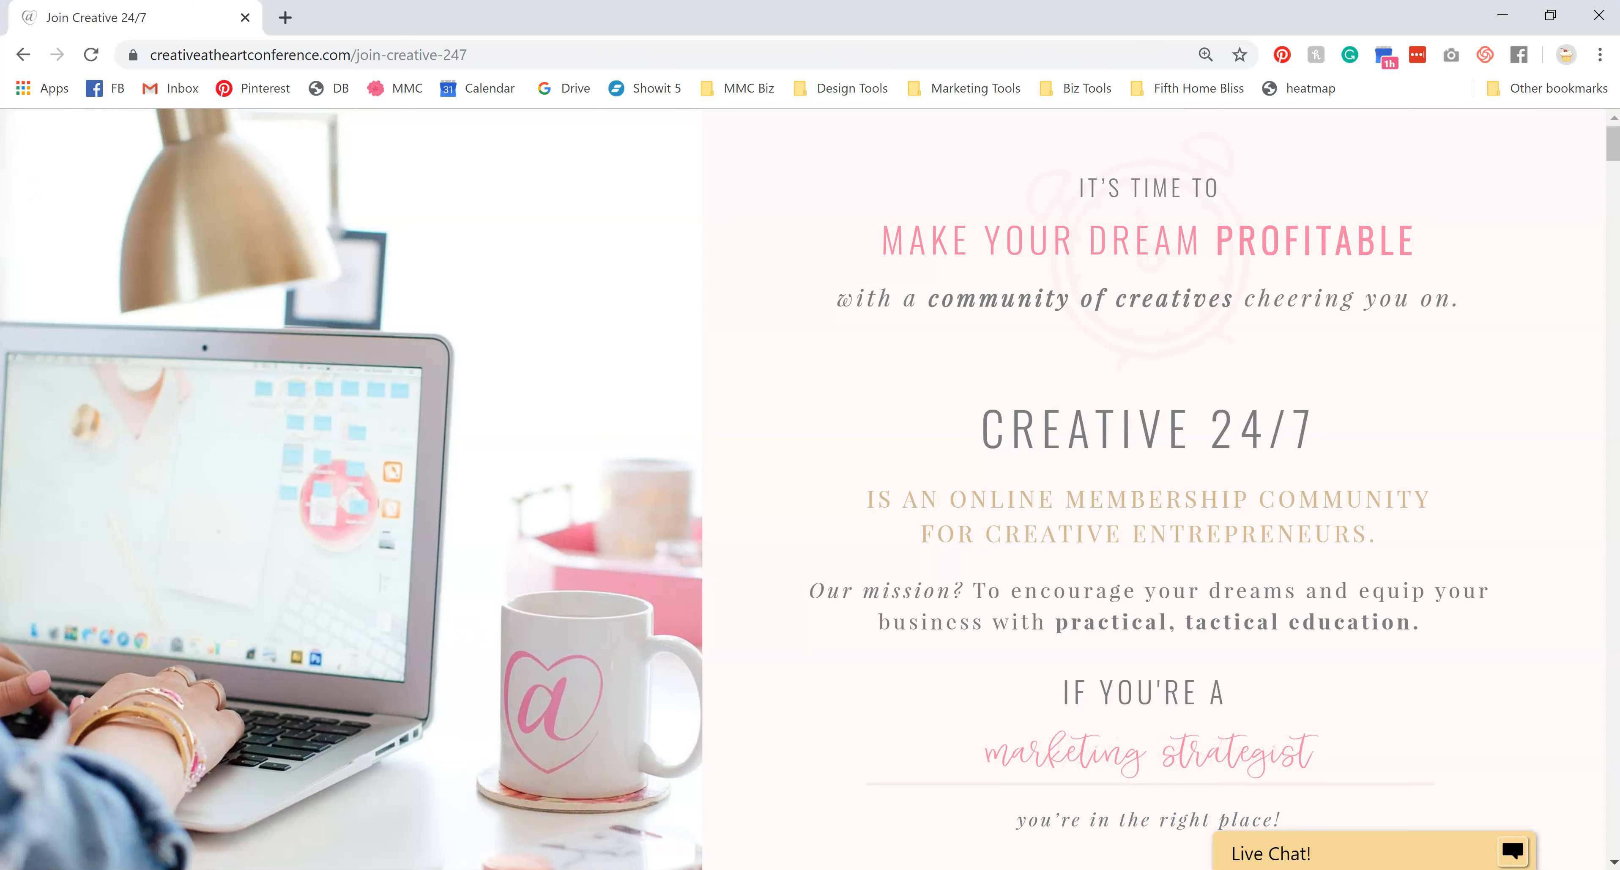
scroll("down", 3)
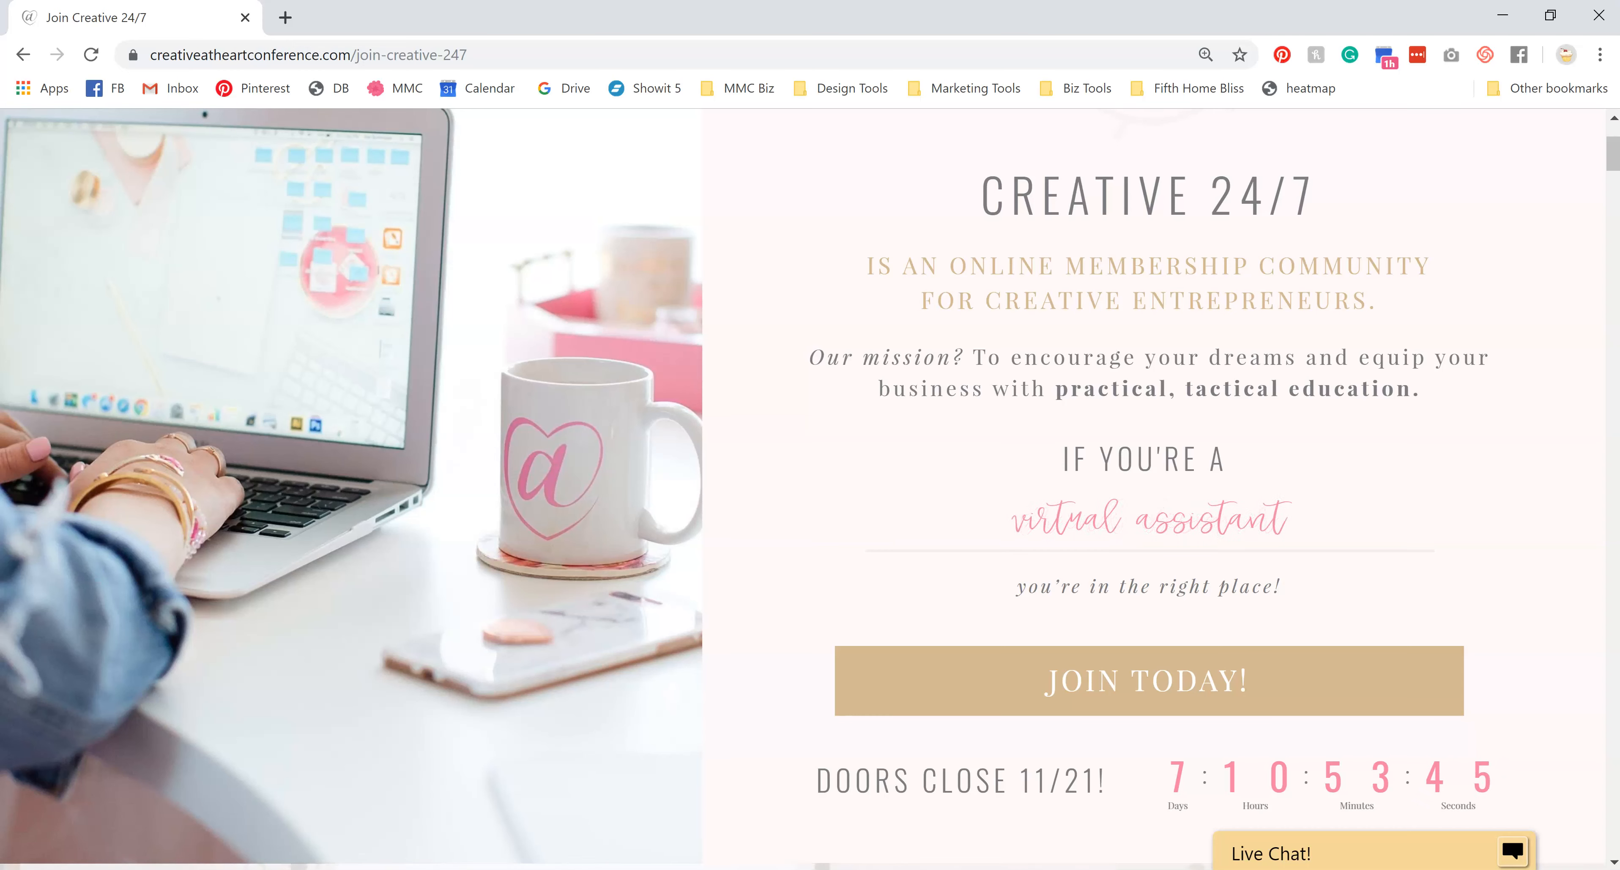
scroll("down", 3)
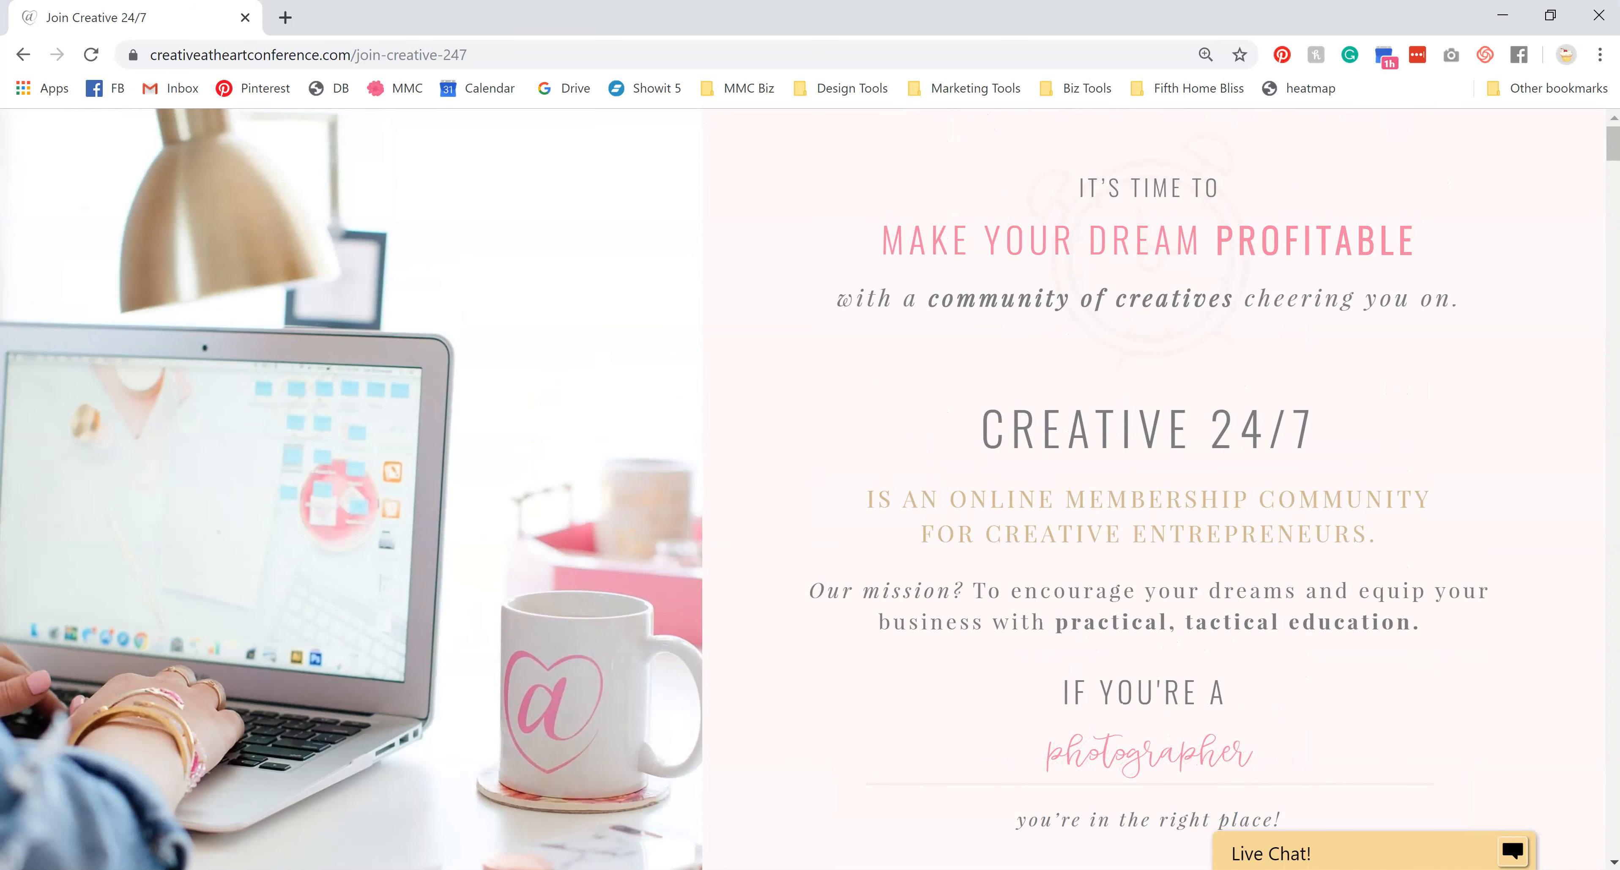
scroll("down", 3)
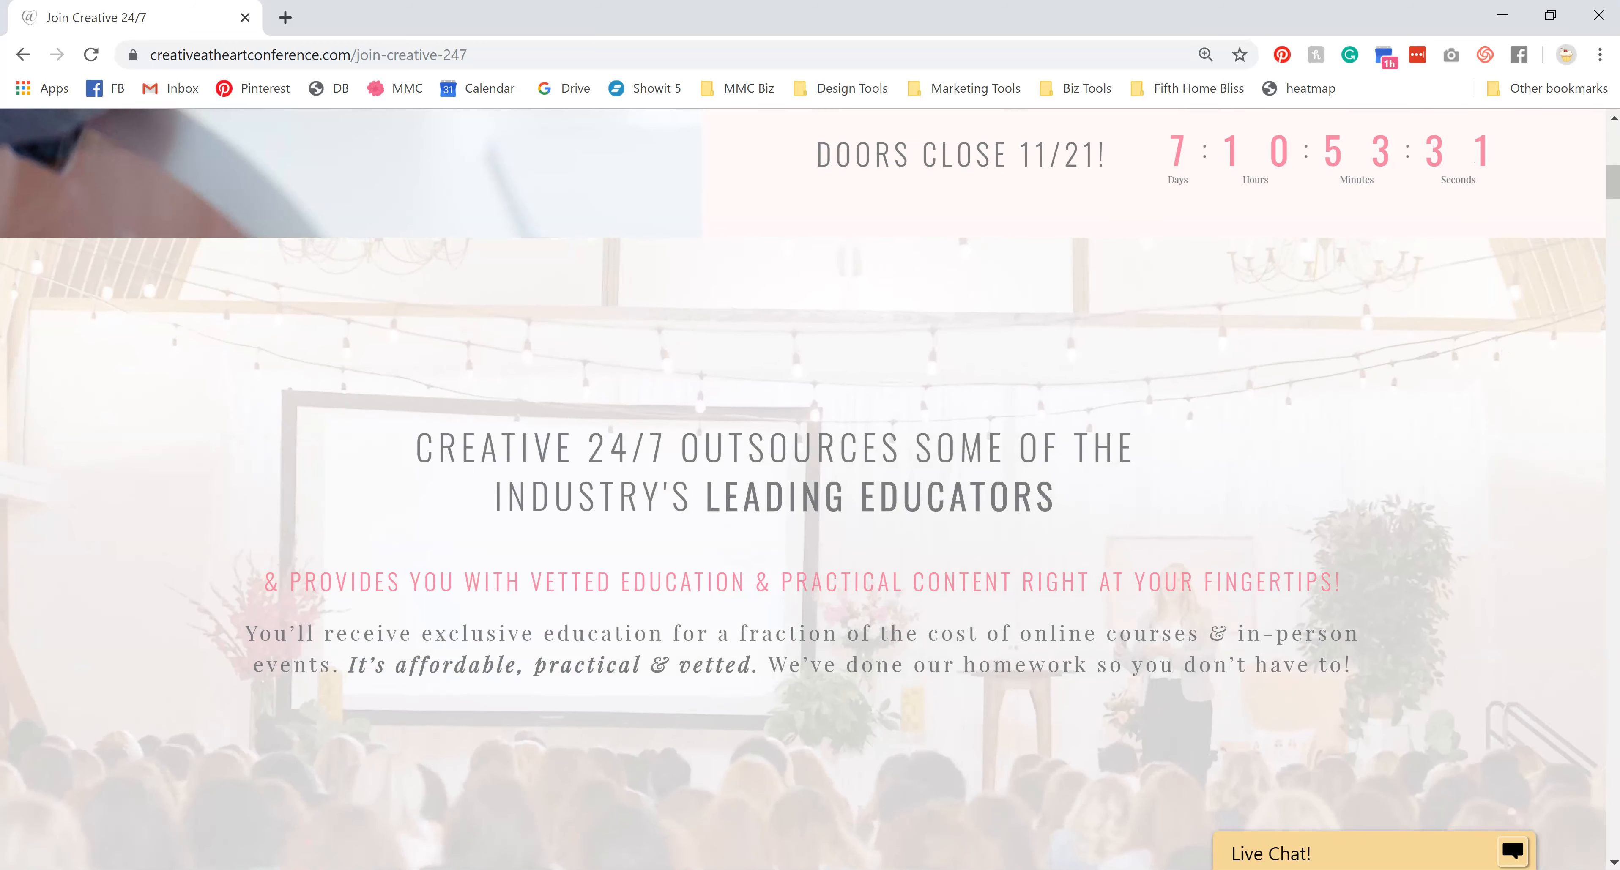
scroll("down", 3)
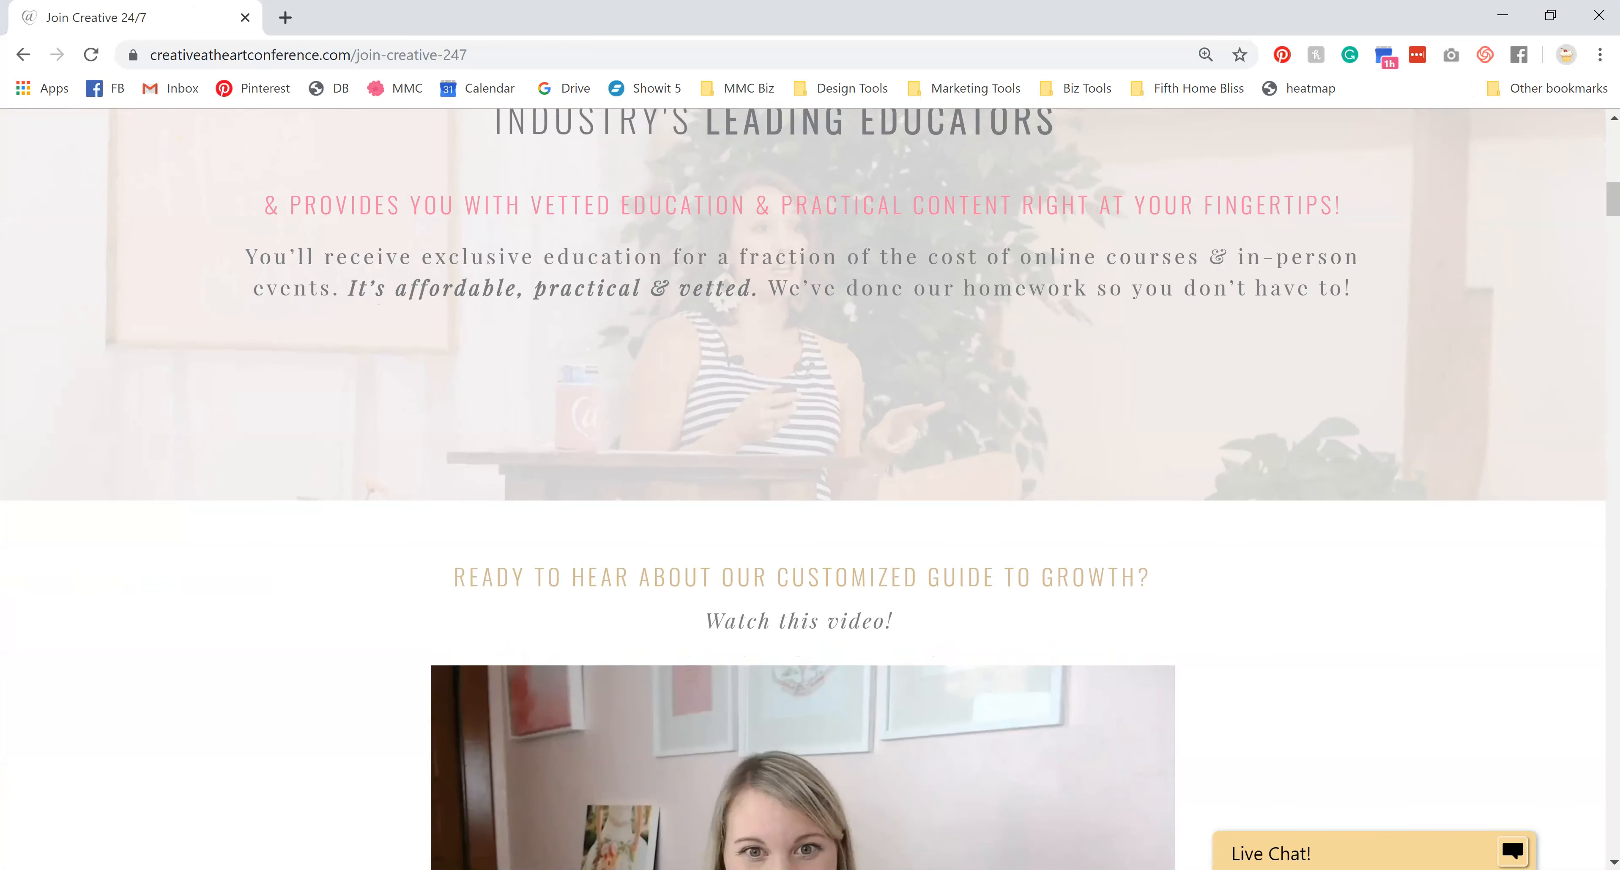
scroll("down", 3)
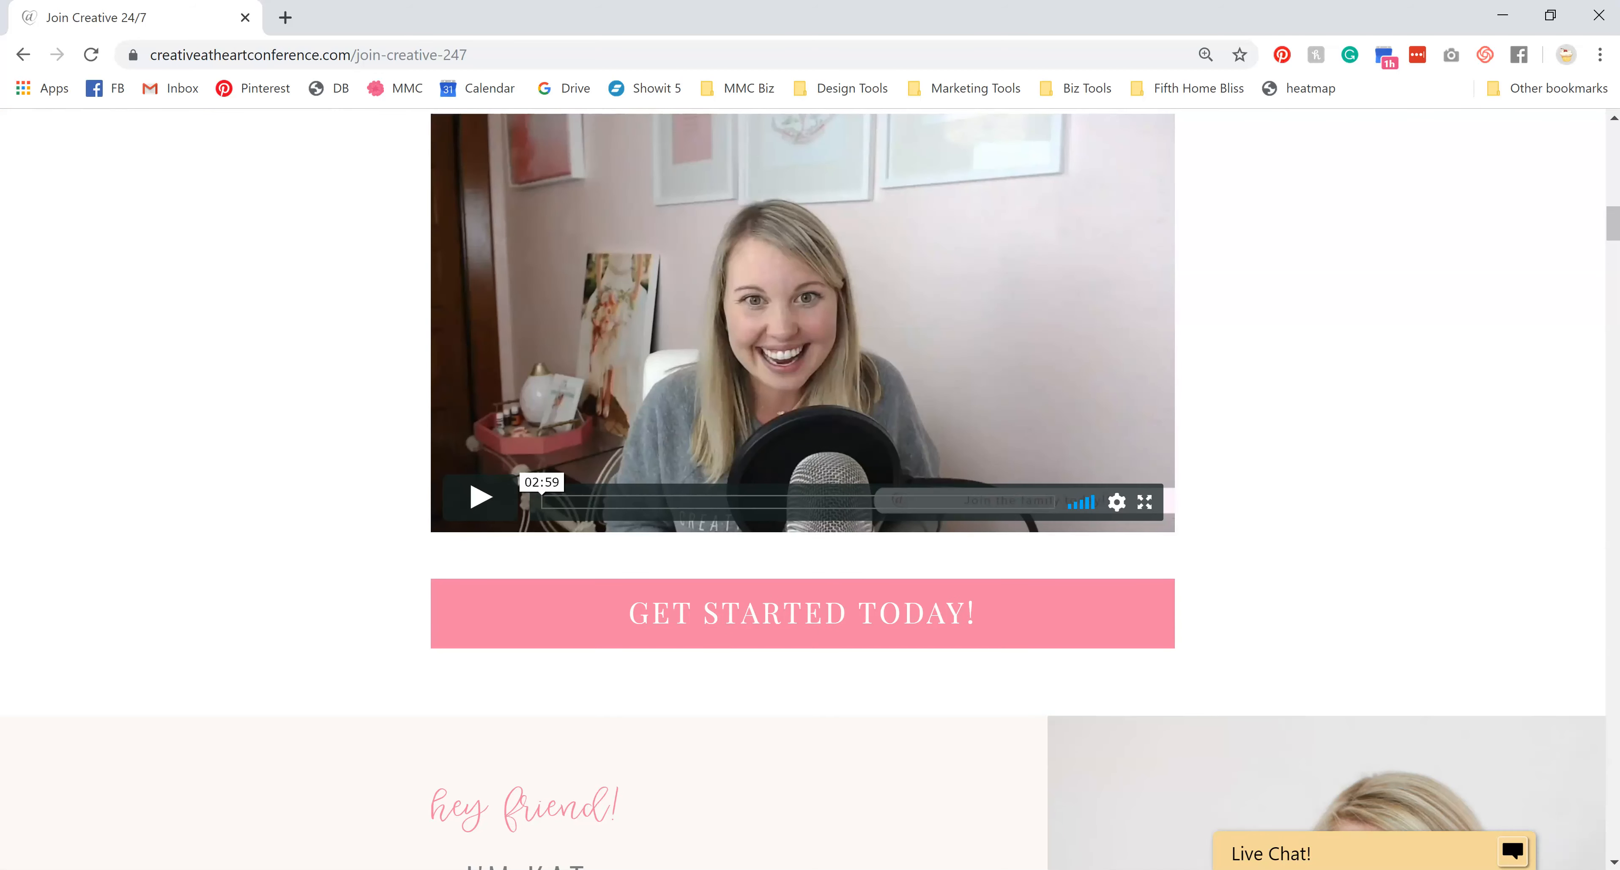
scroll("down", 3)
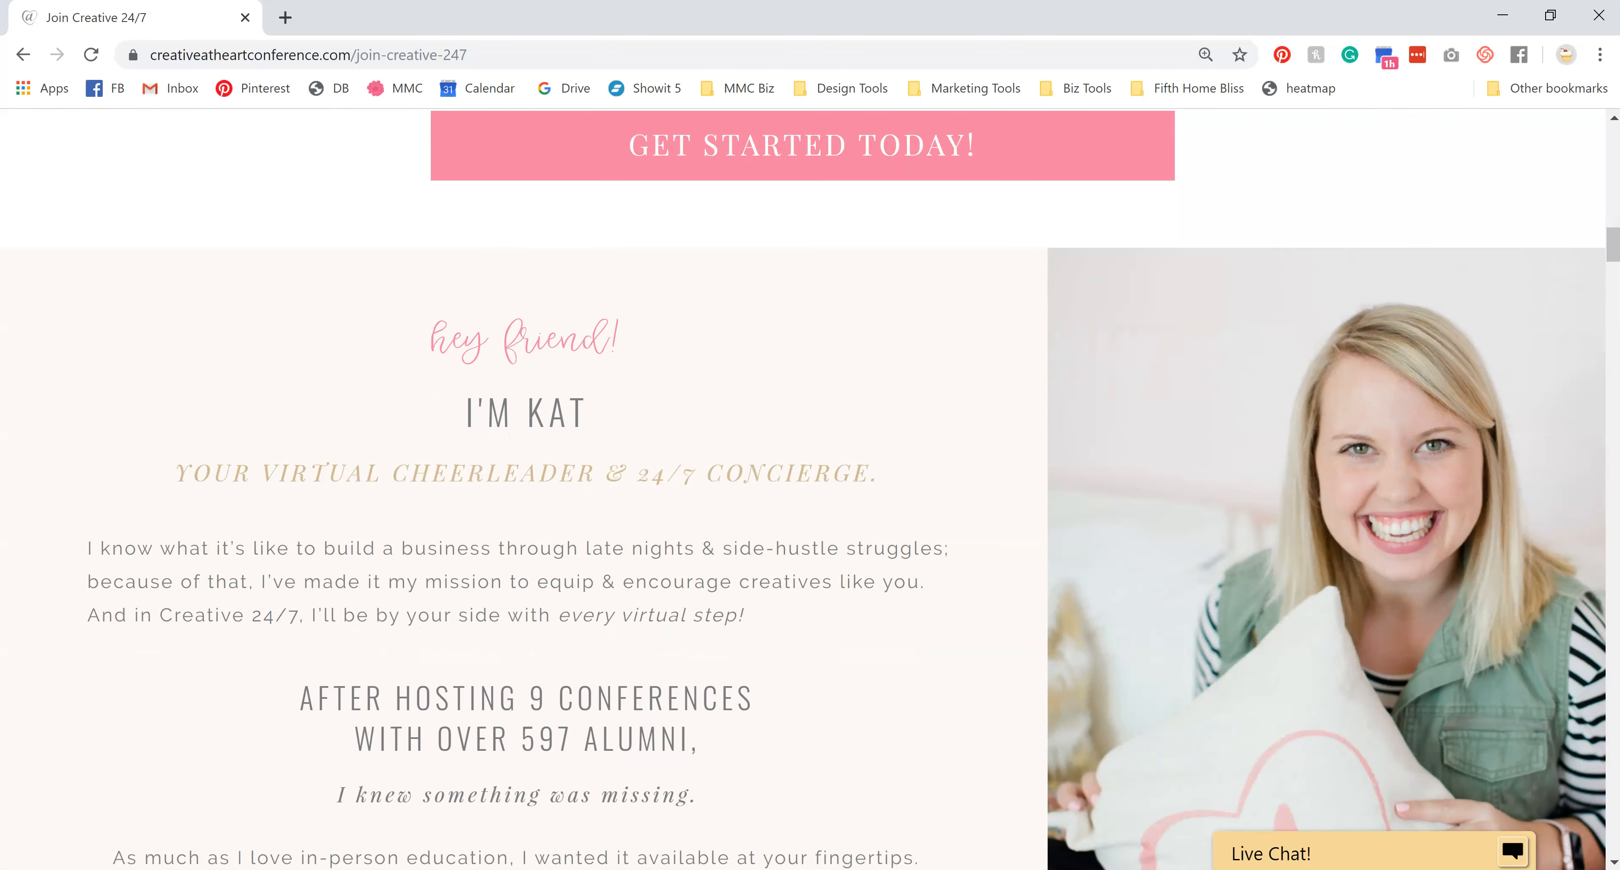
scroll("down", 3)
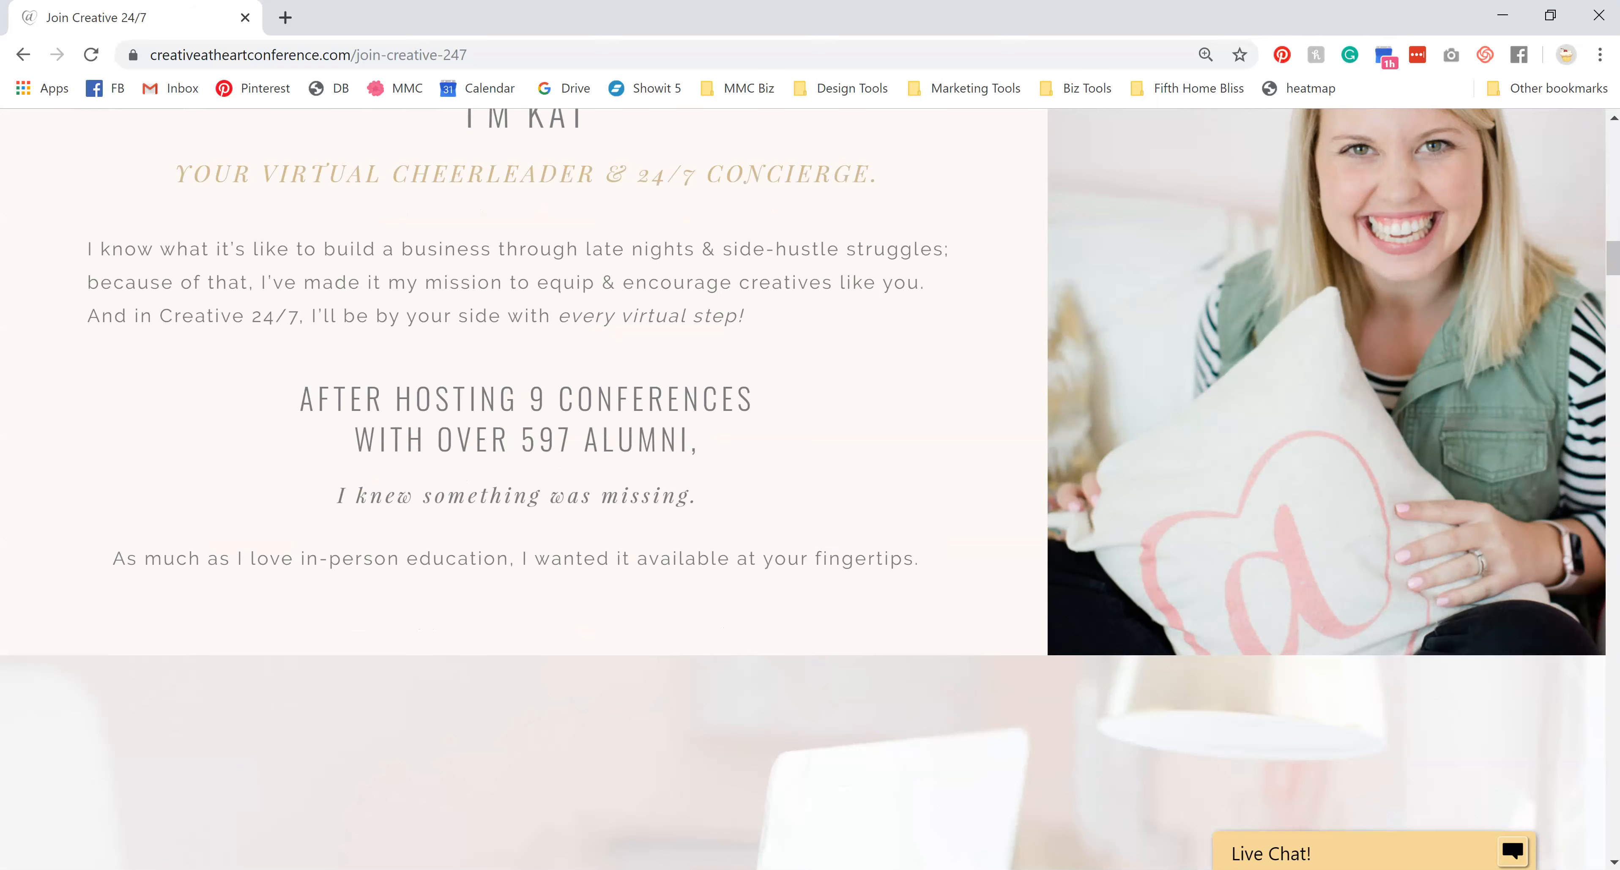
scroll("down", 3)
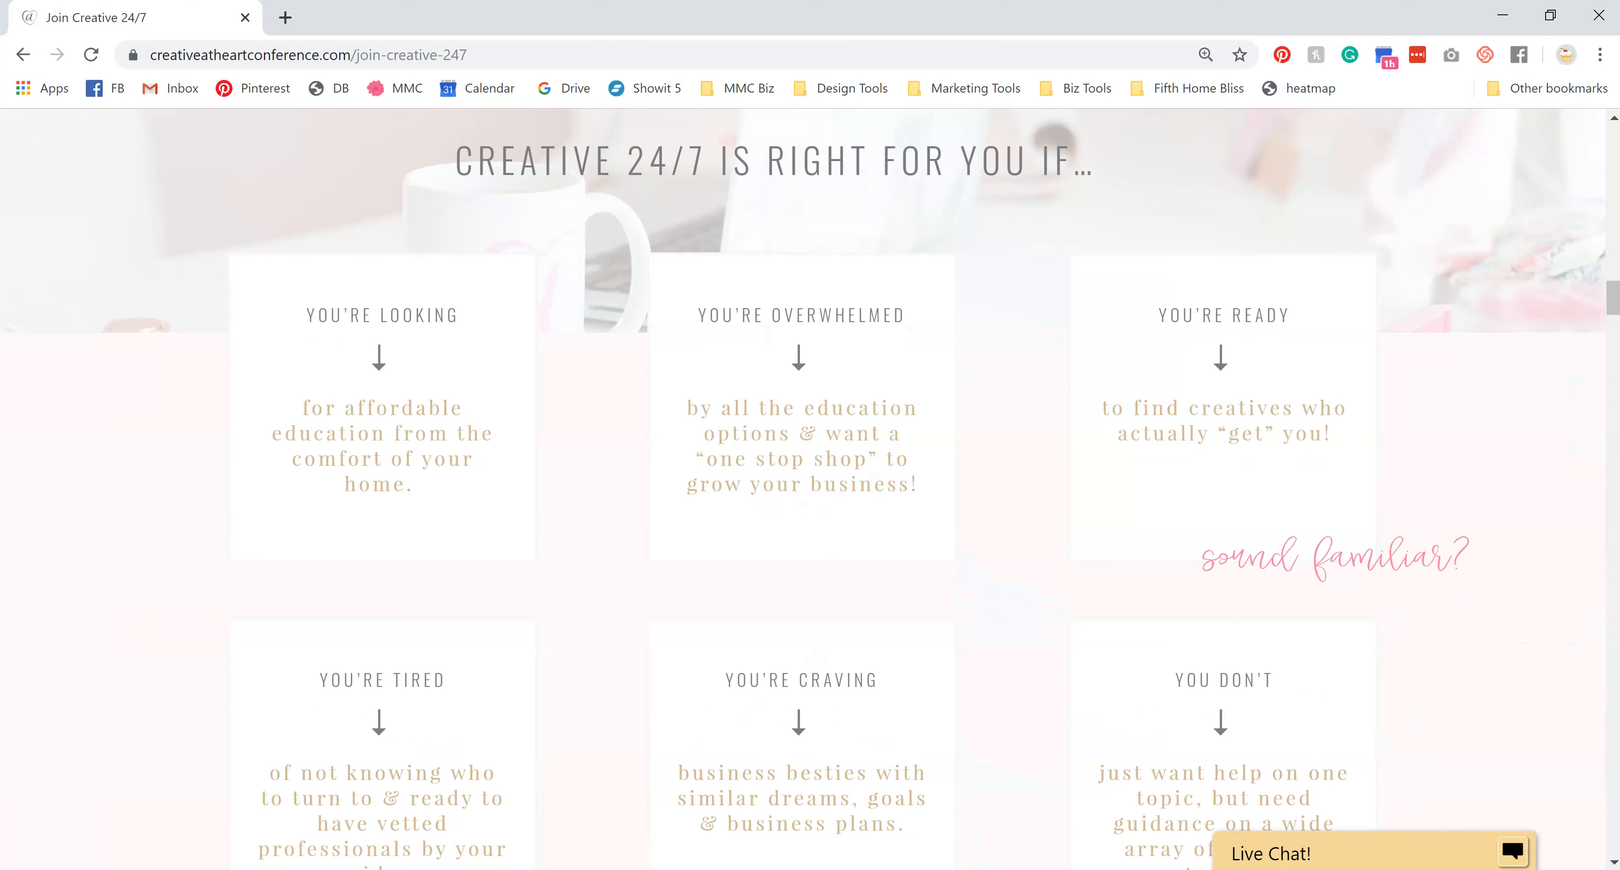
scroll("down", 3)
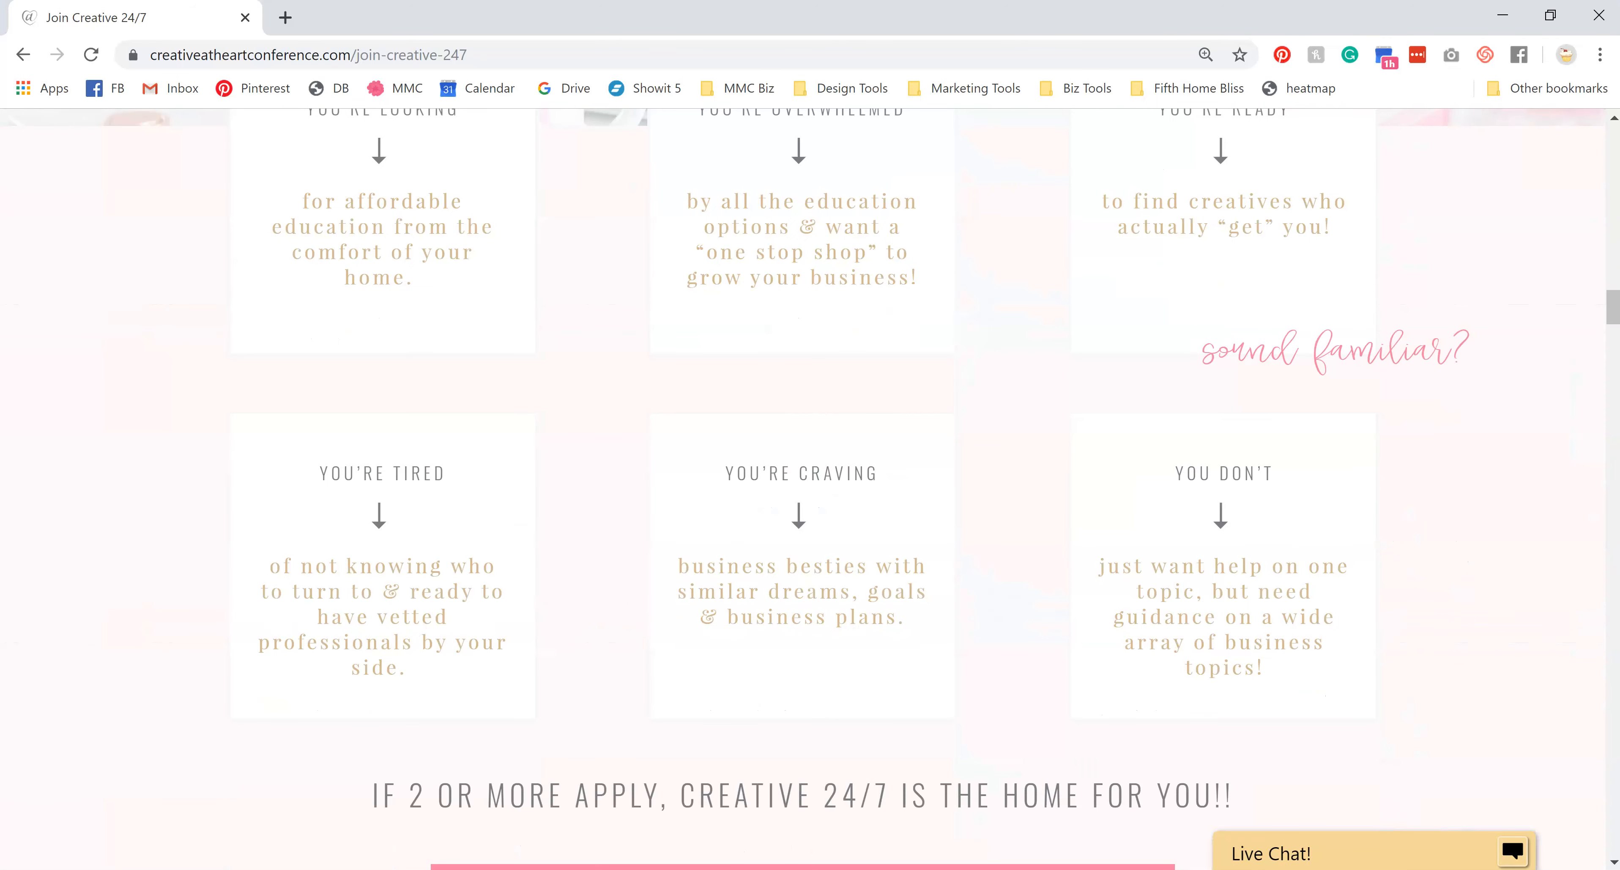
scroll("up", 3)
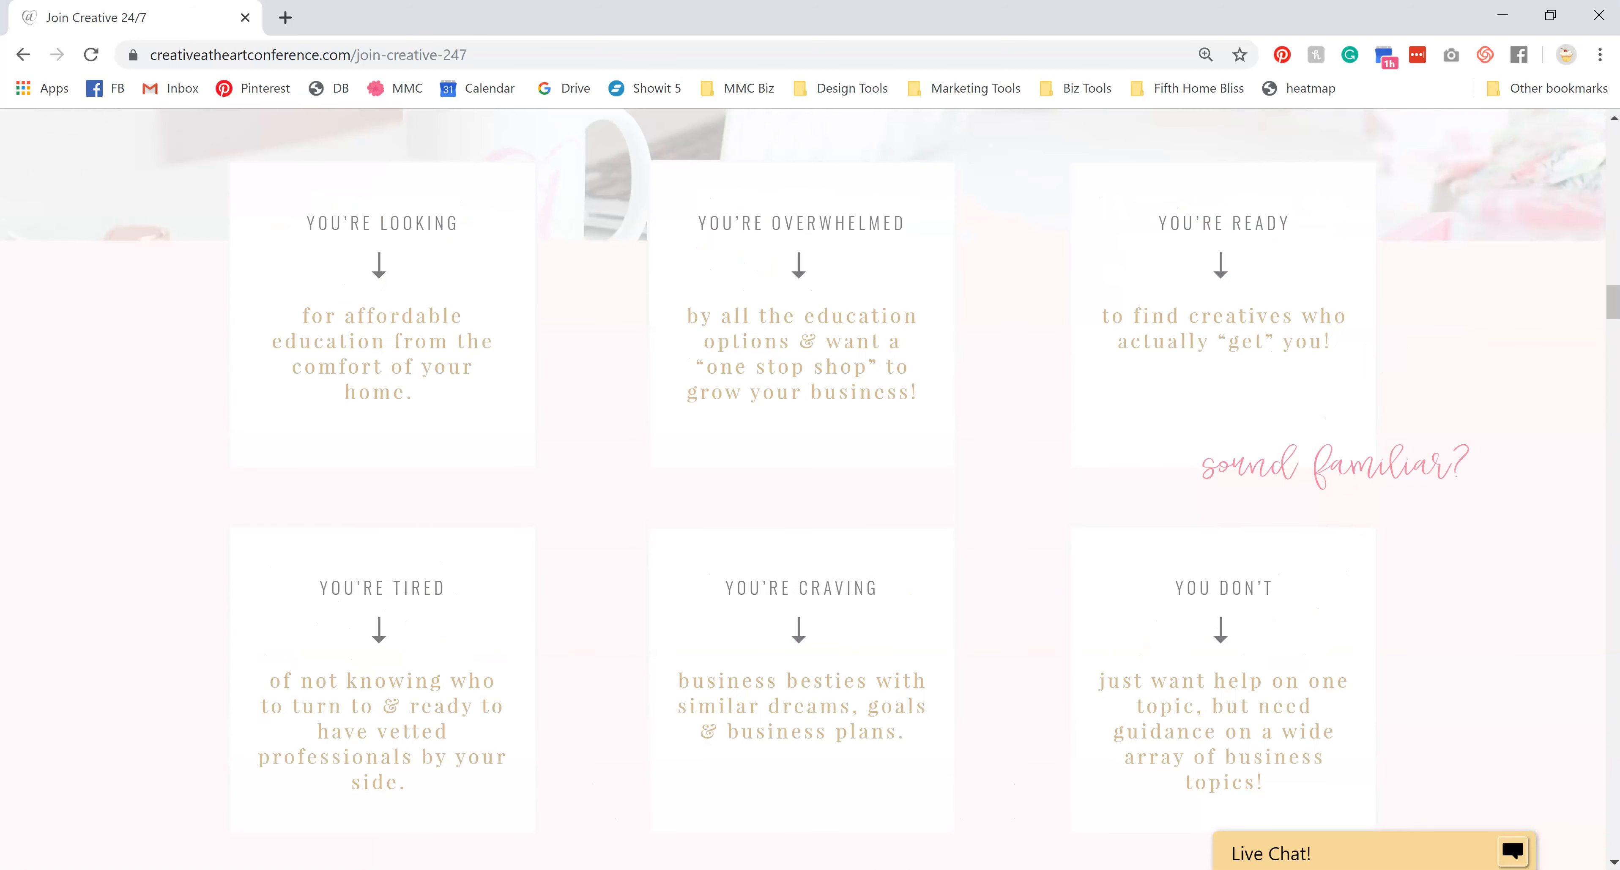
scroll("down", 3)
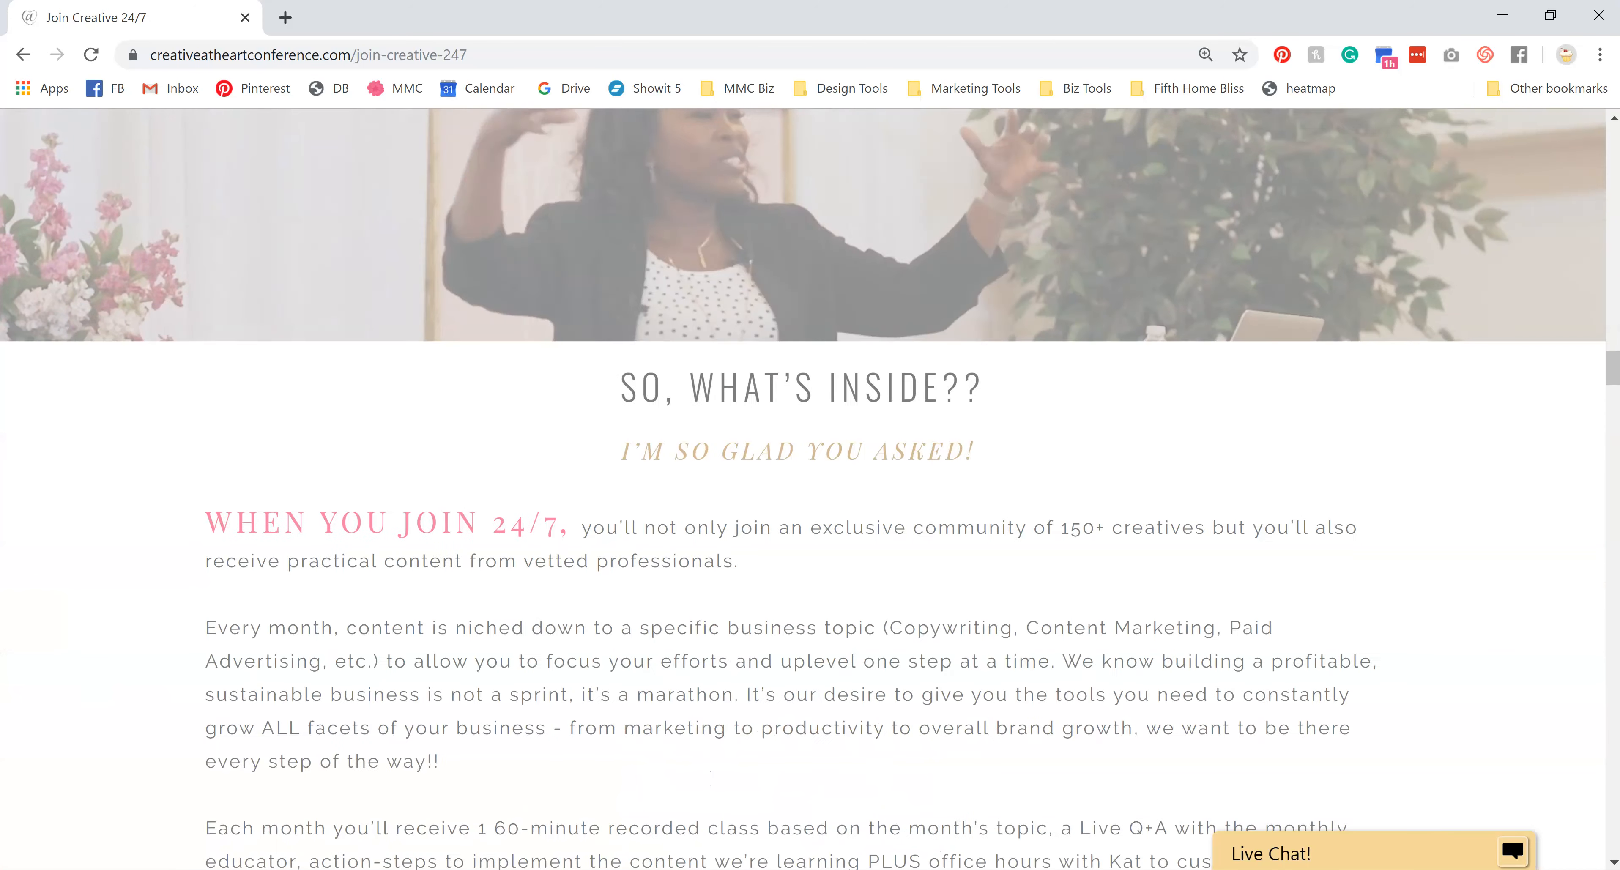
scroll("down", 3)
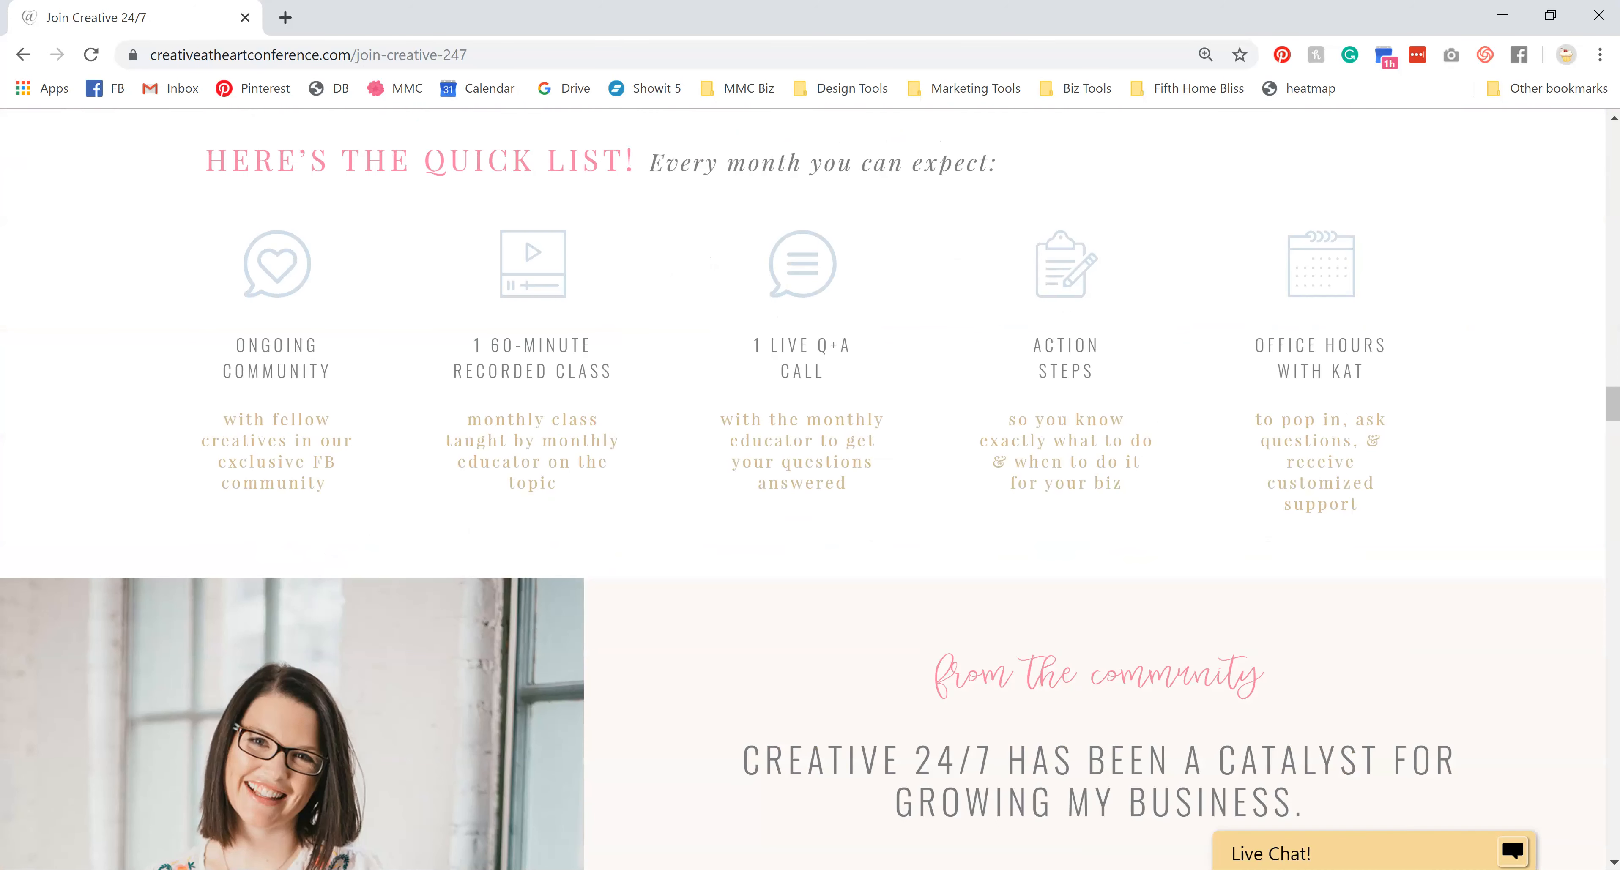
scroll("down", 3)
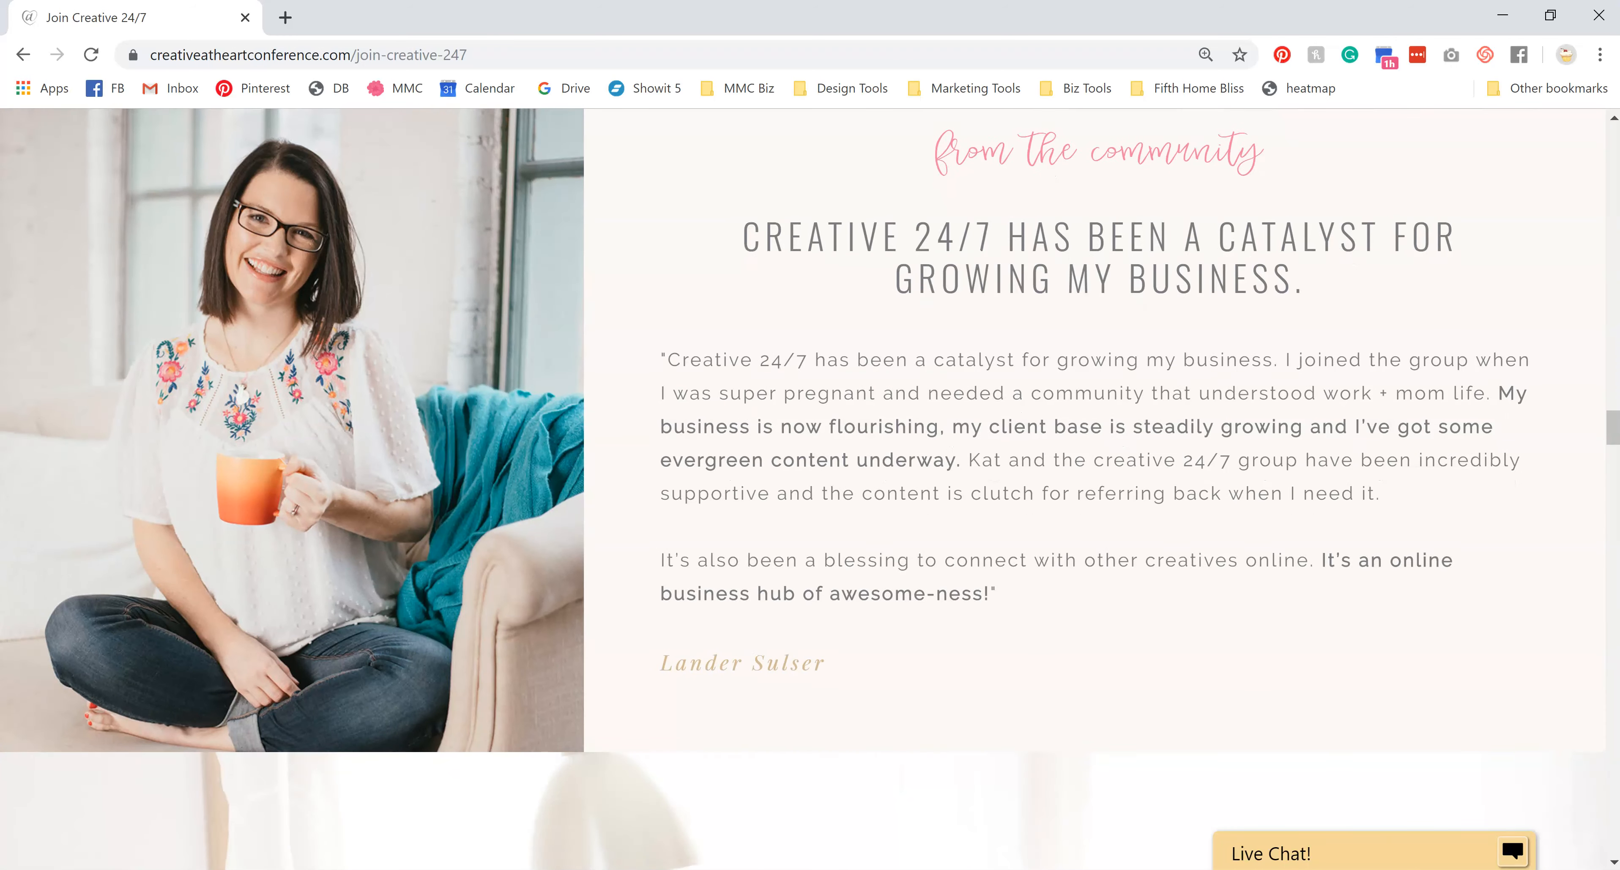
scroll("down", 3)
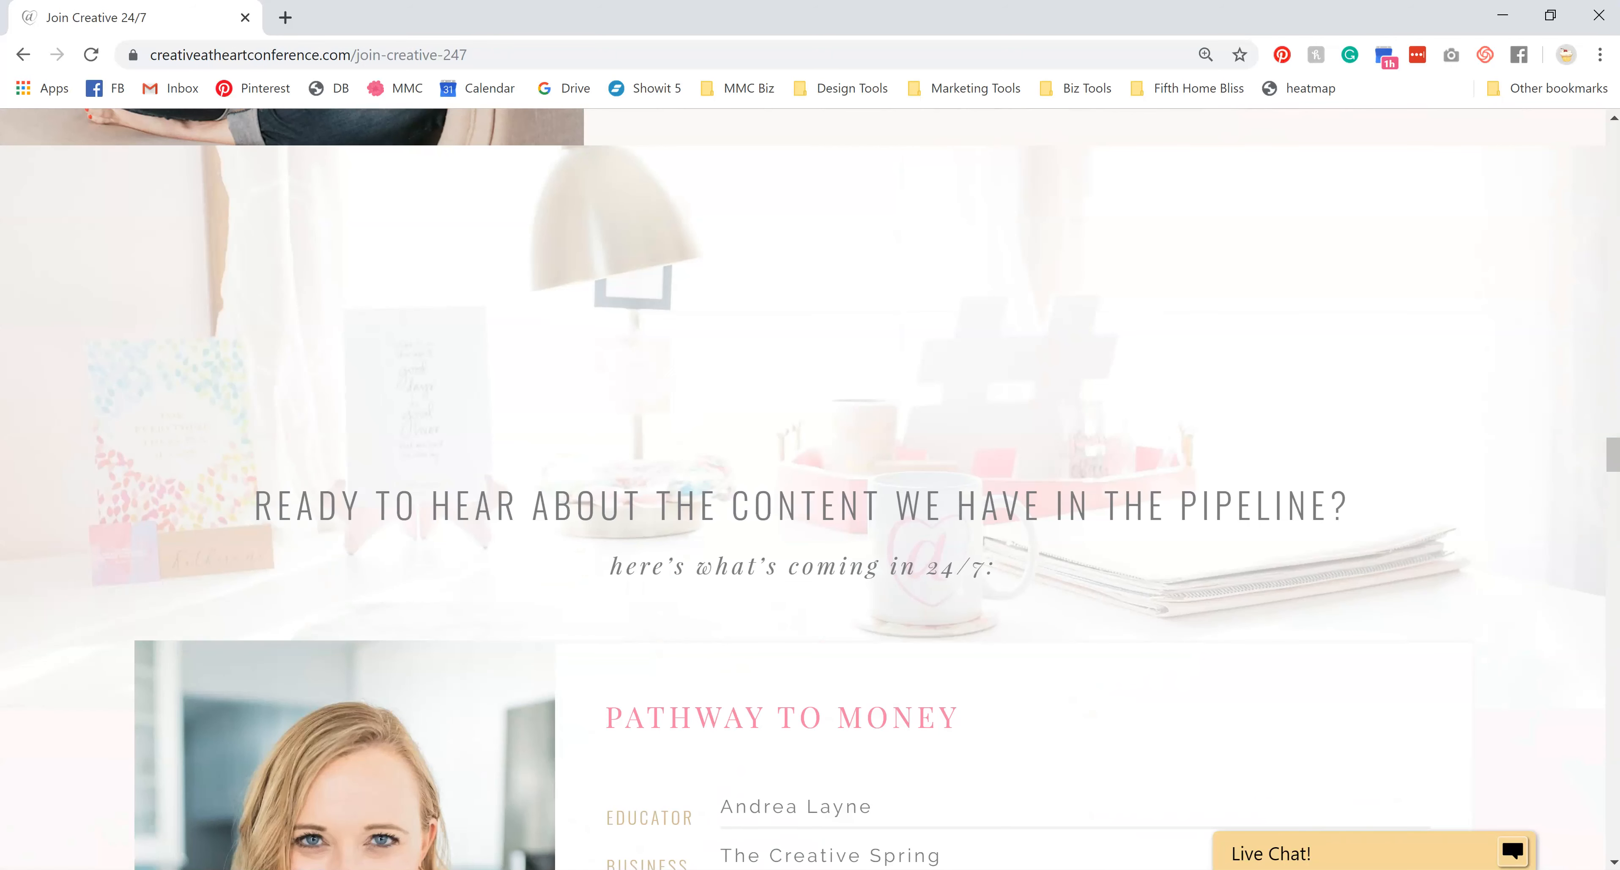
scroll("down", 3)
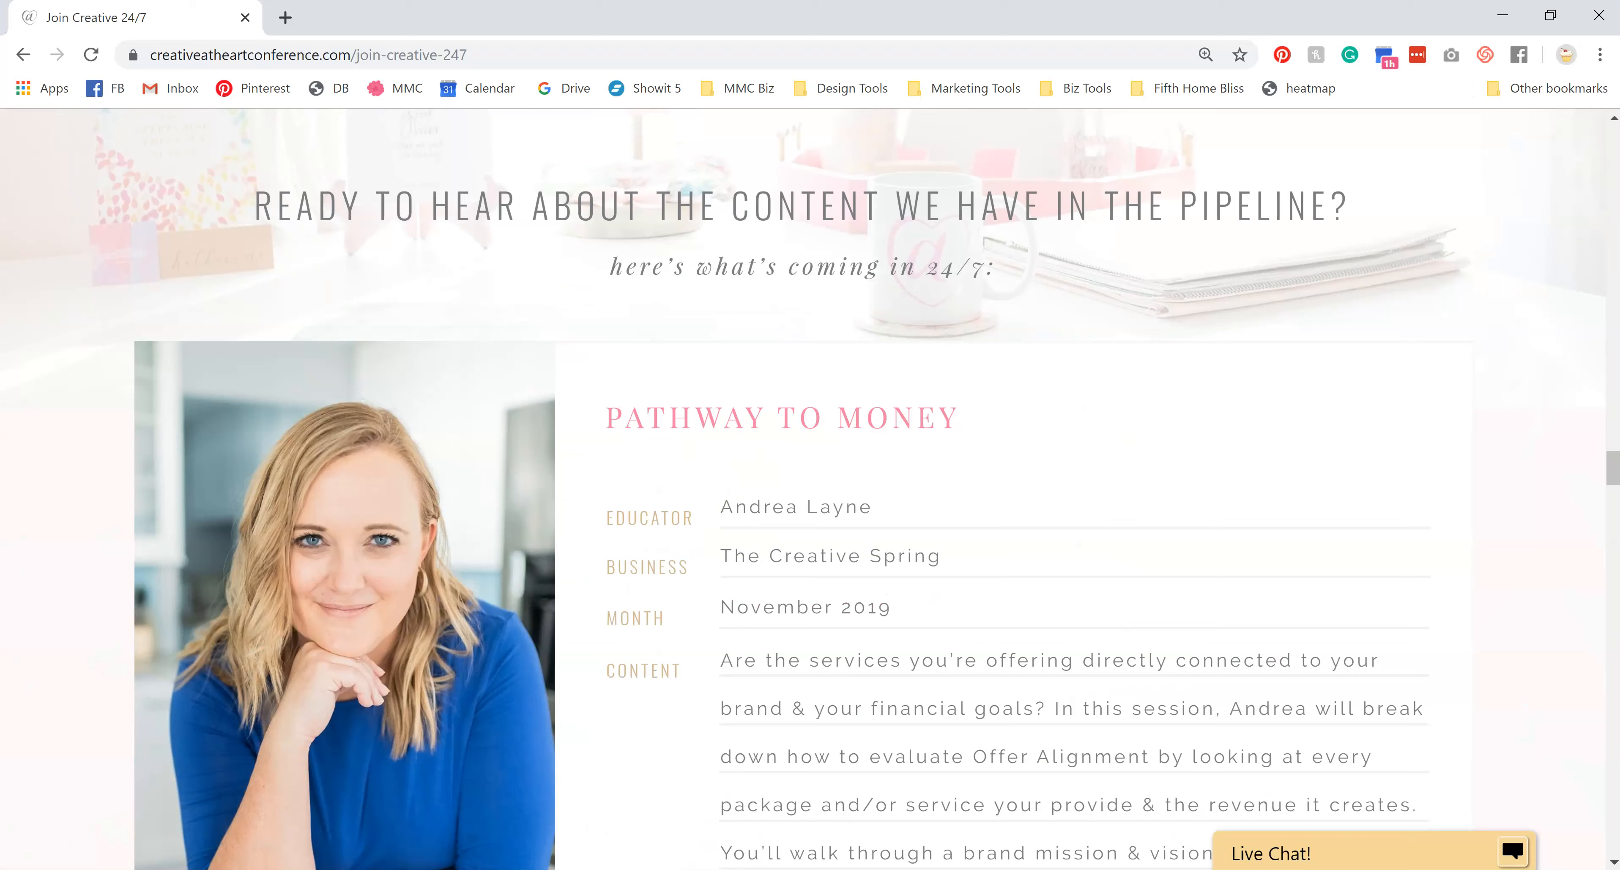
scroll("up", 3)
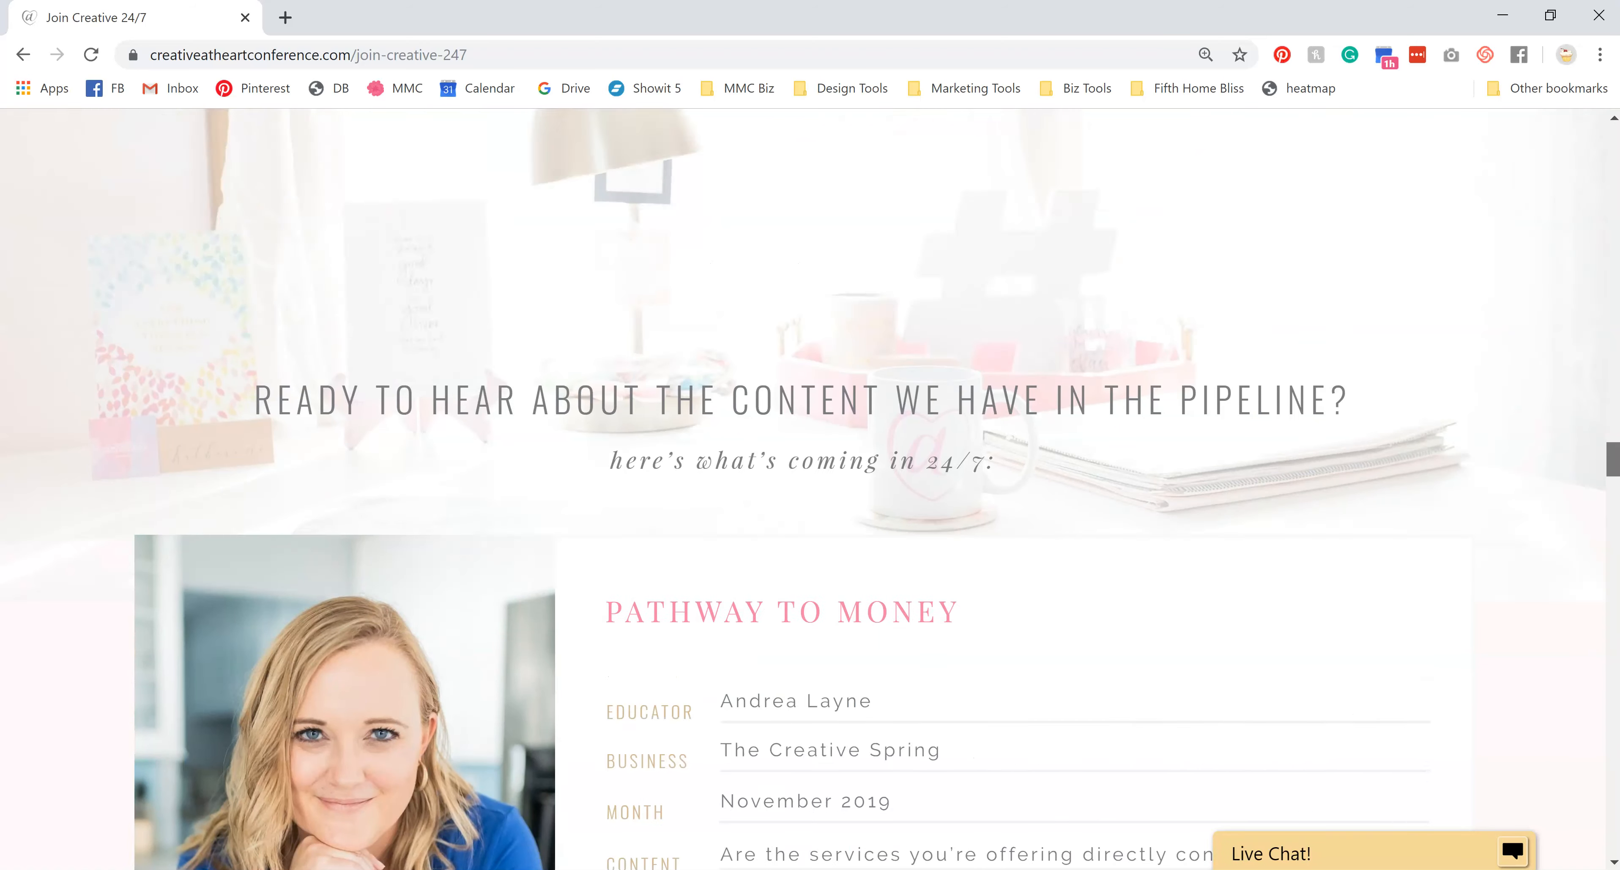
scroll("up", 3)
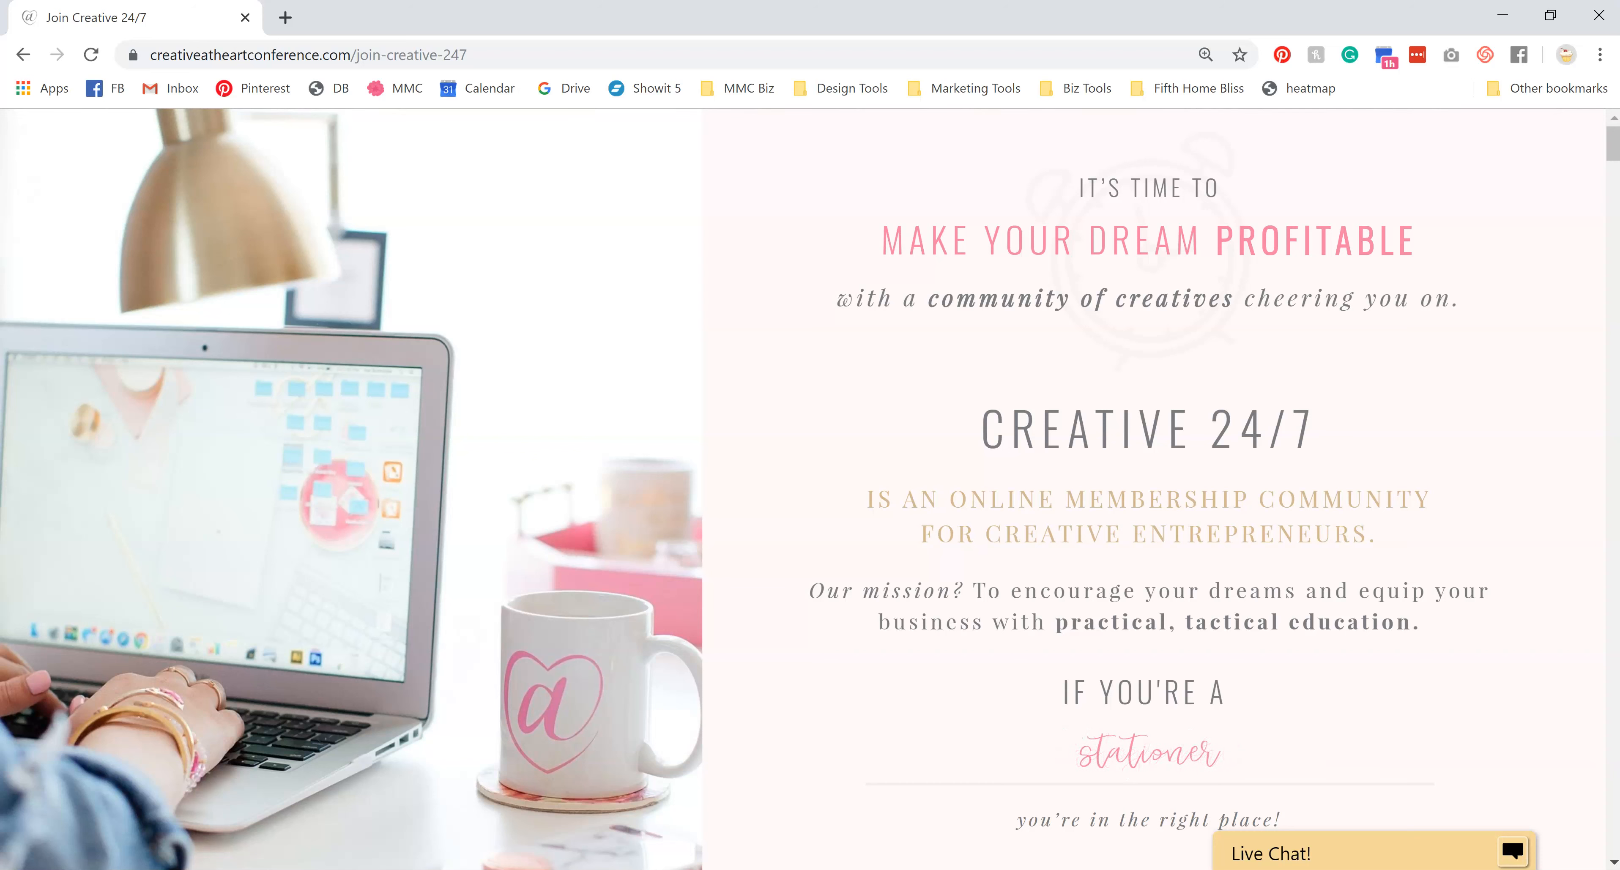
scroll("down", 3)
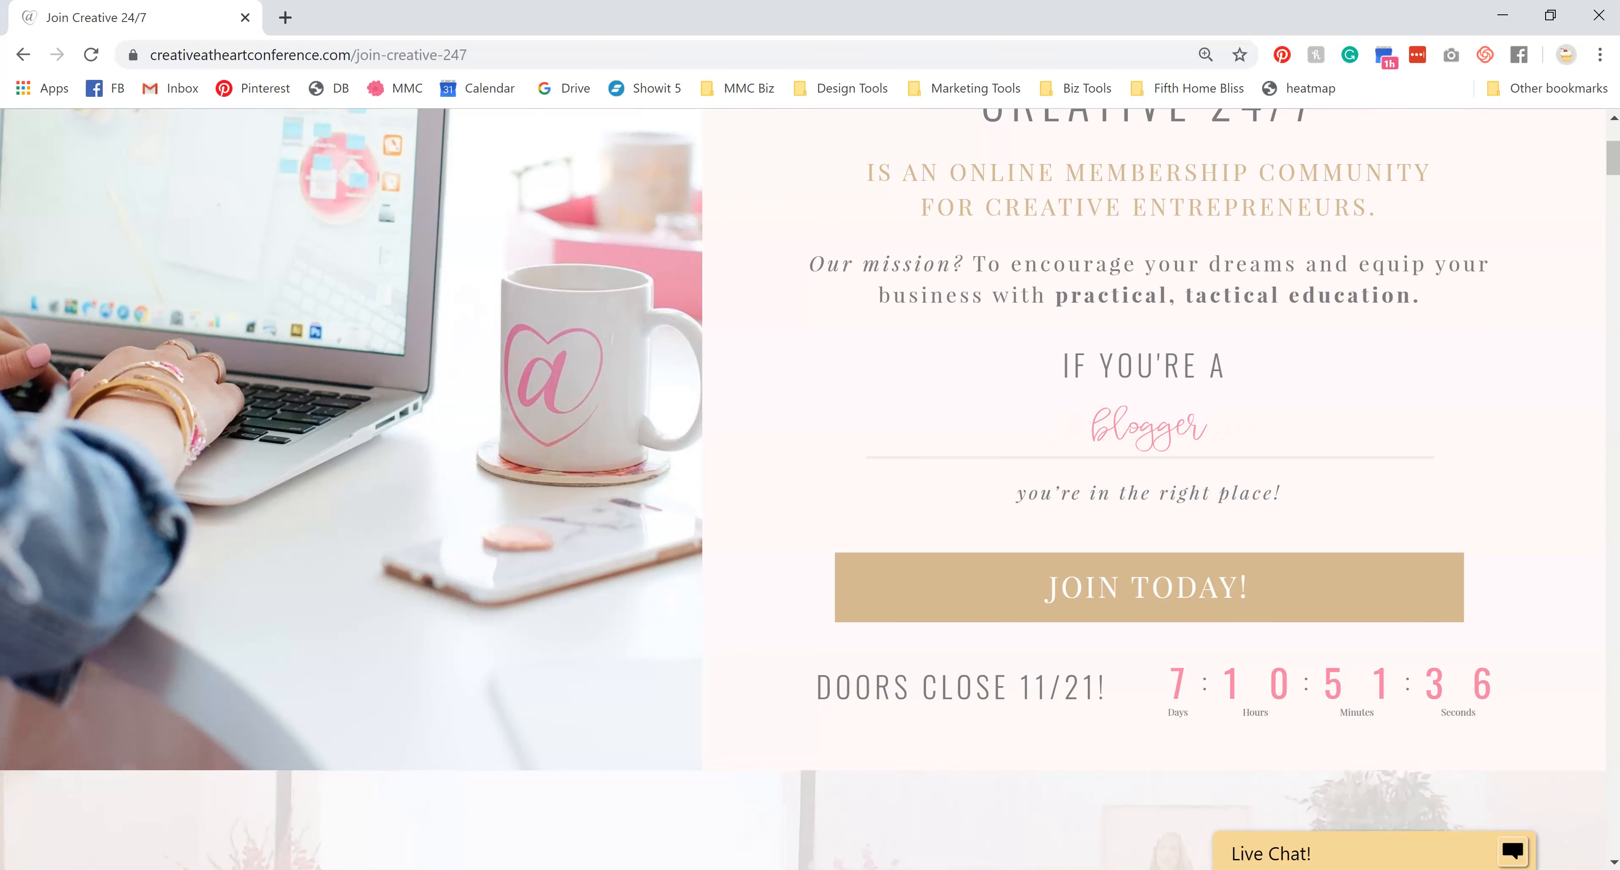
scroll("down", 3)
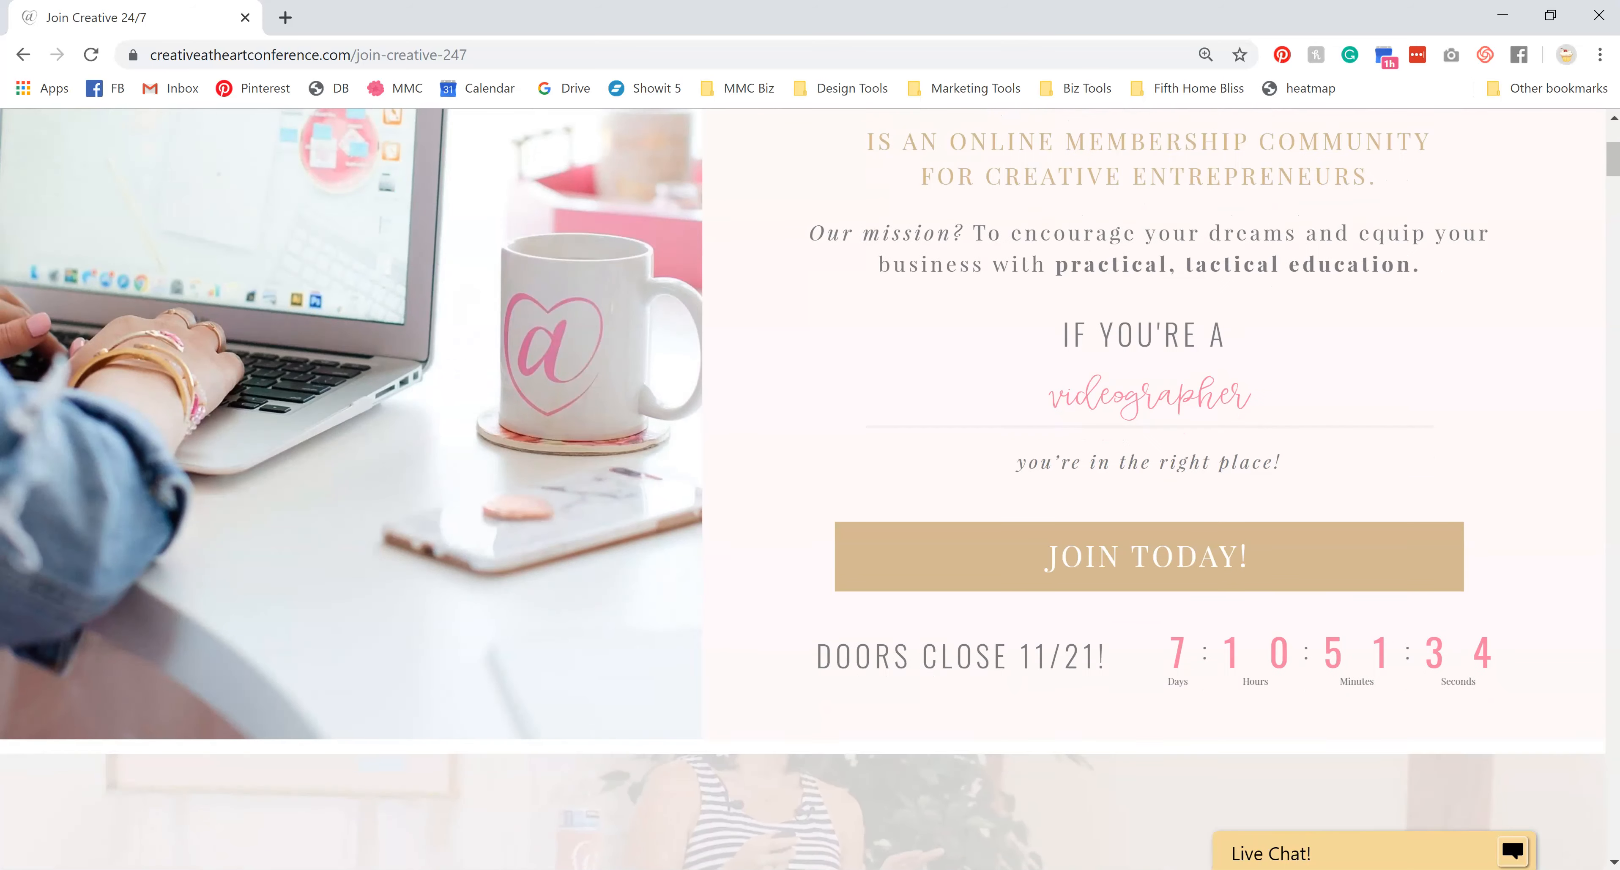
scroll("down", 3)
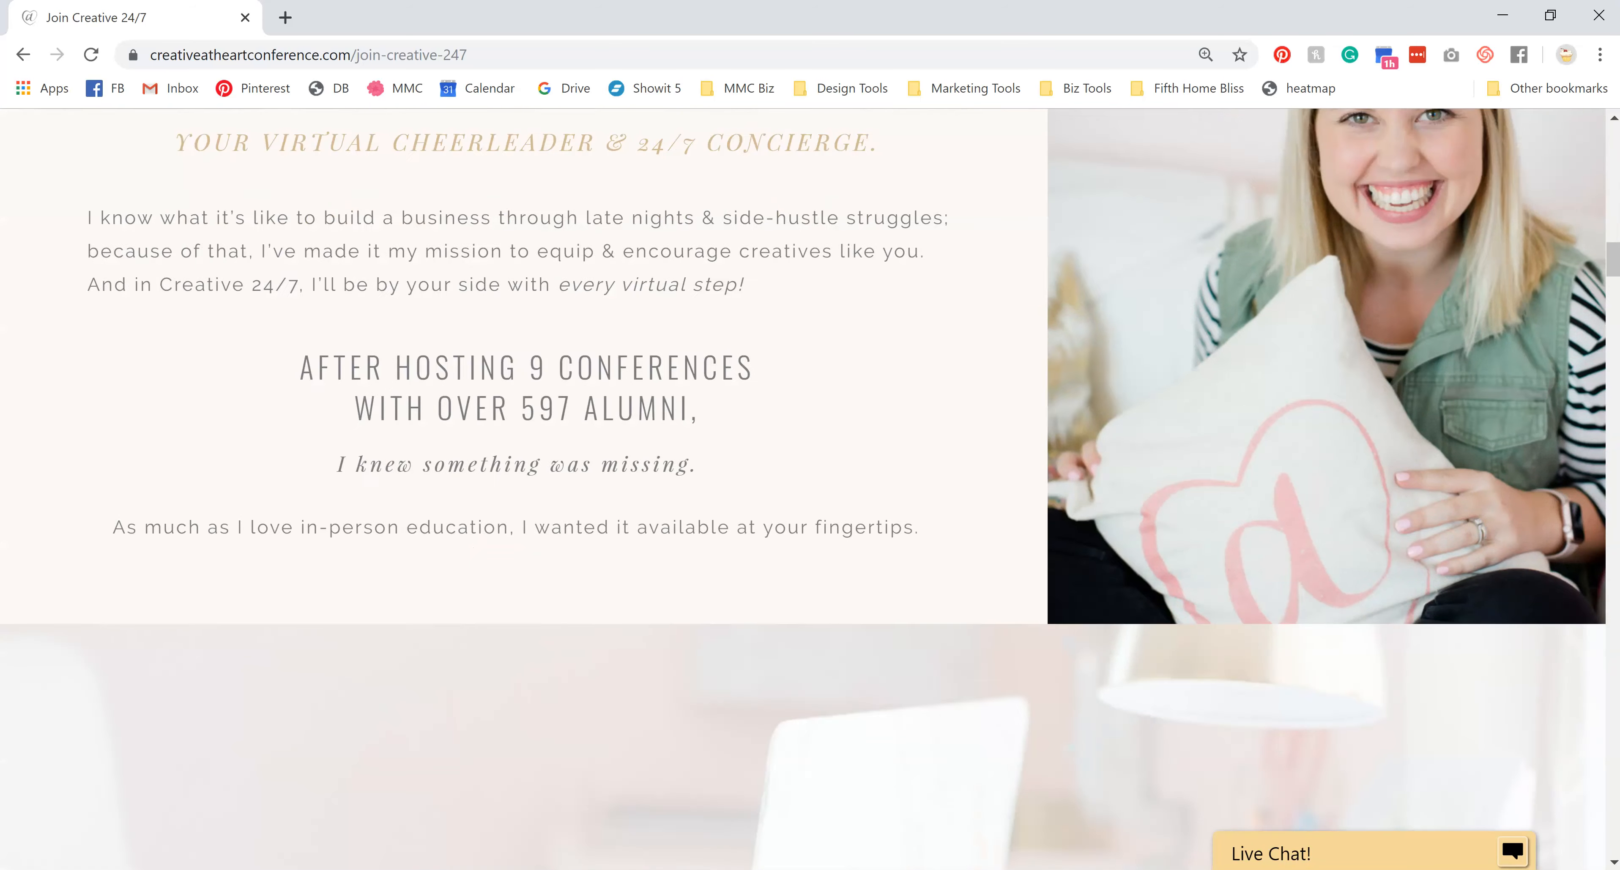
scroll("down", 3)
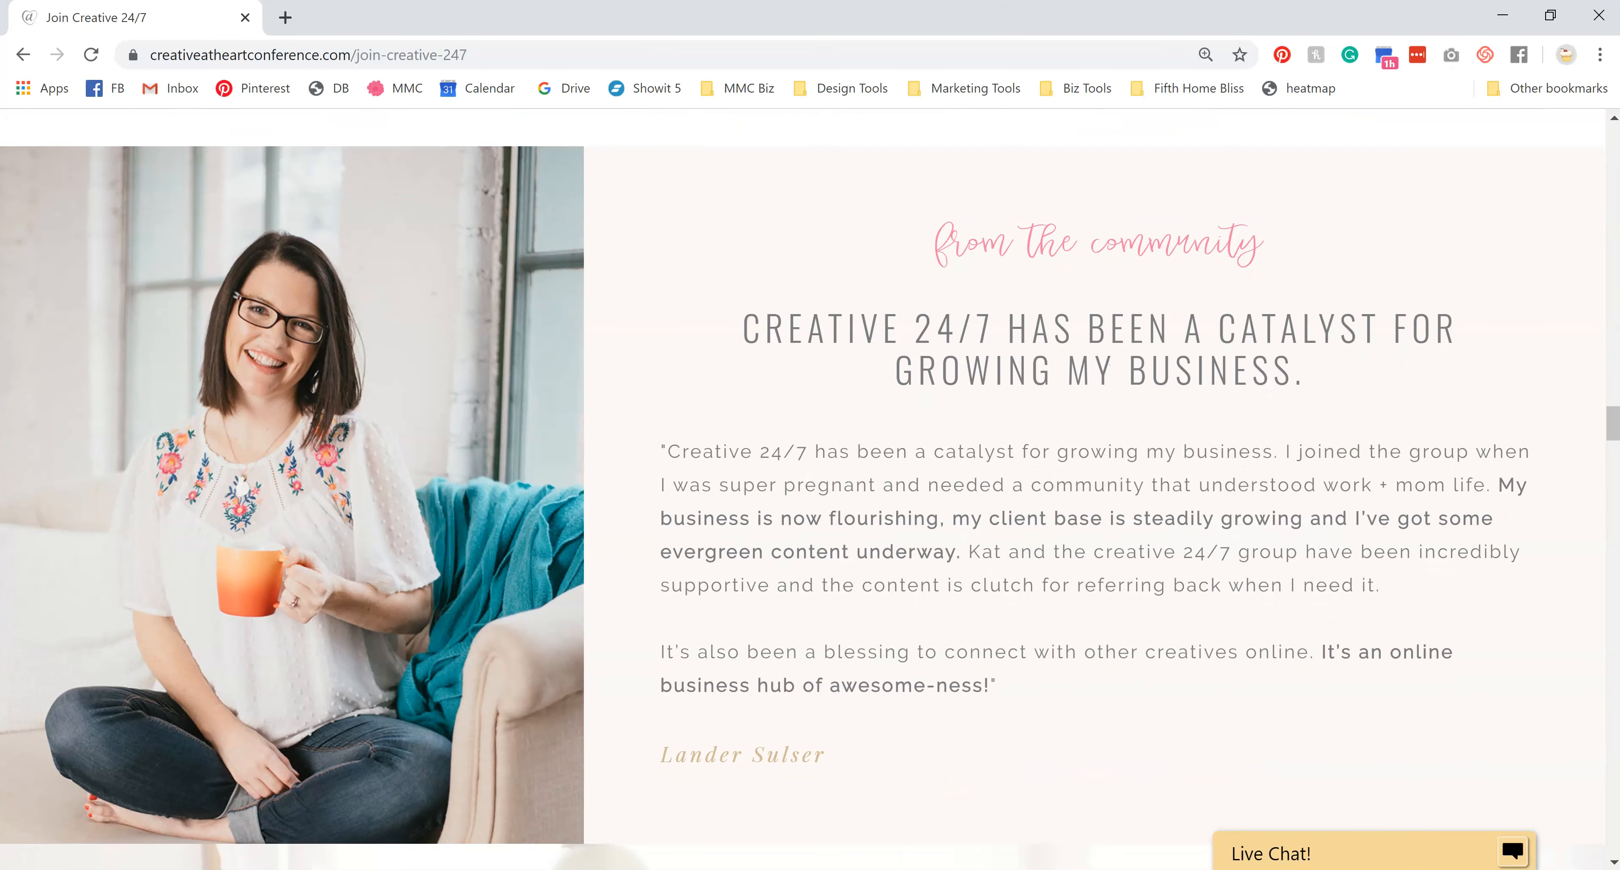
scroll("down", 3)
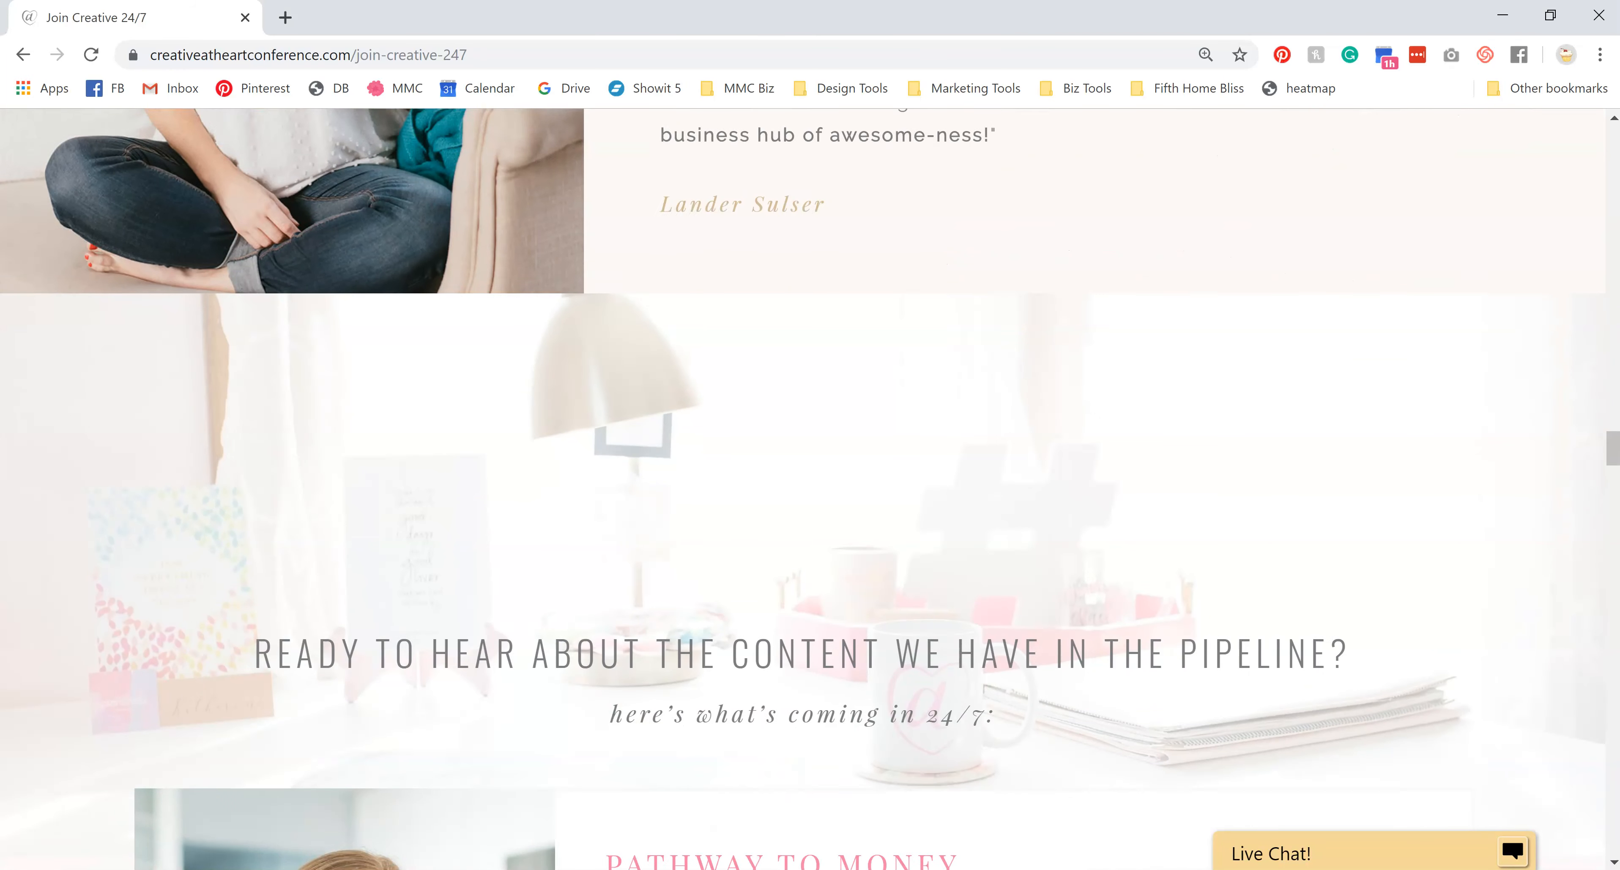
scroll("down", 3)
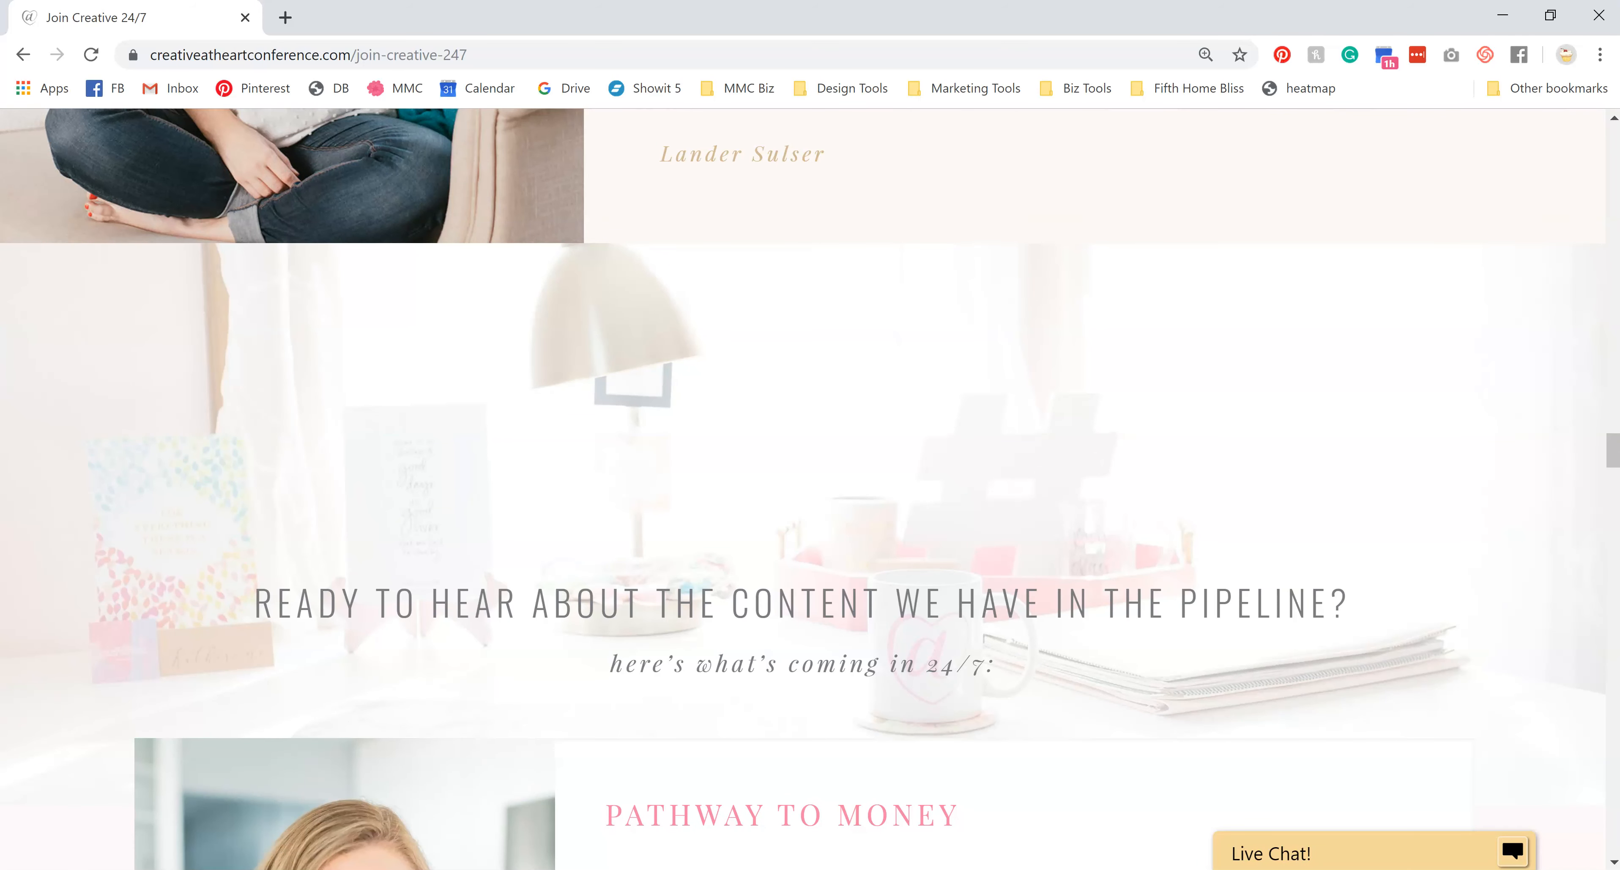
scroll("down", 3)
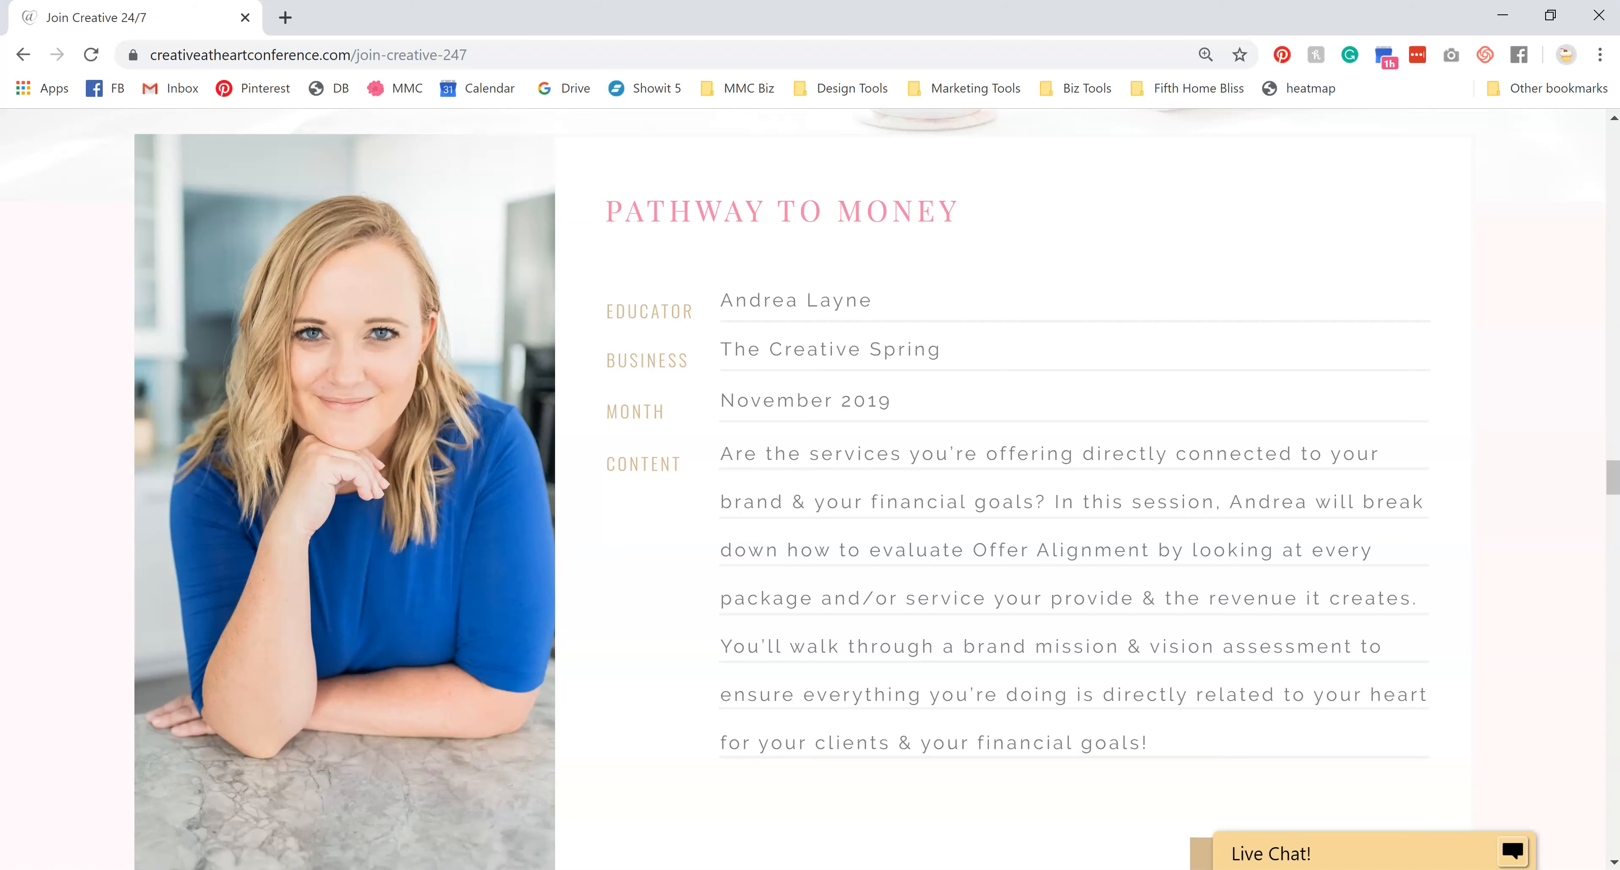
scroll("down", 3)
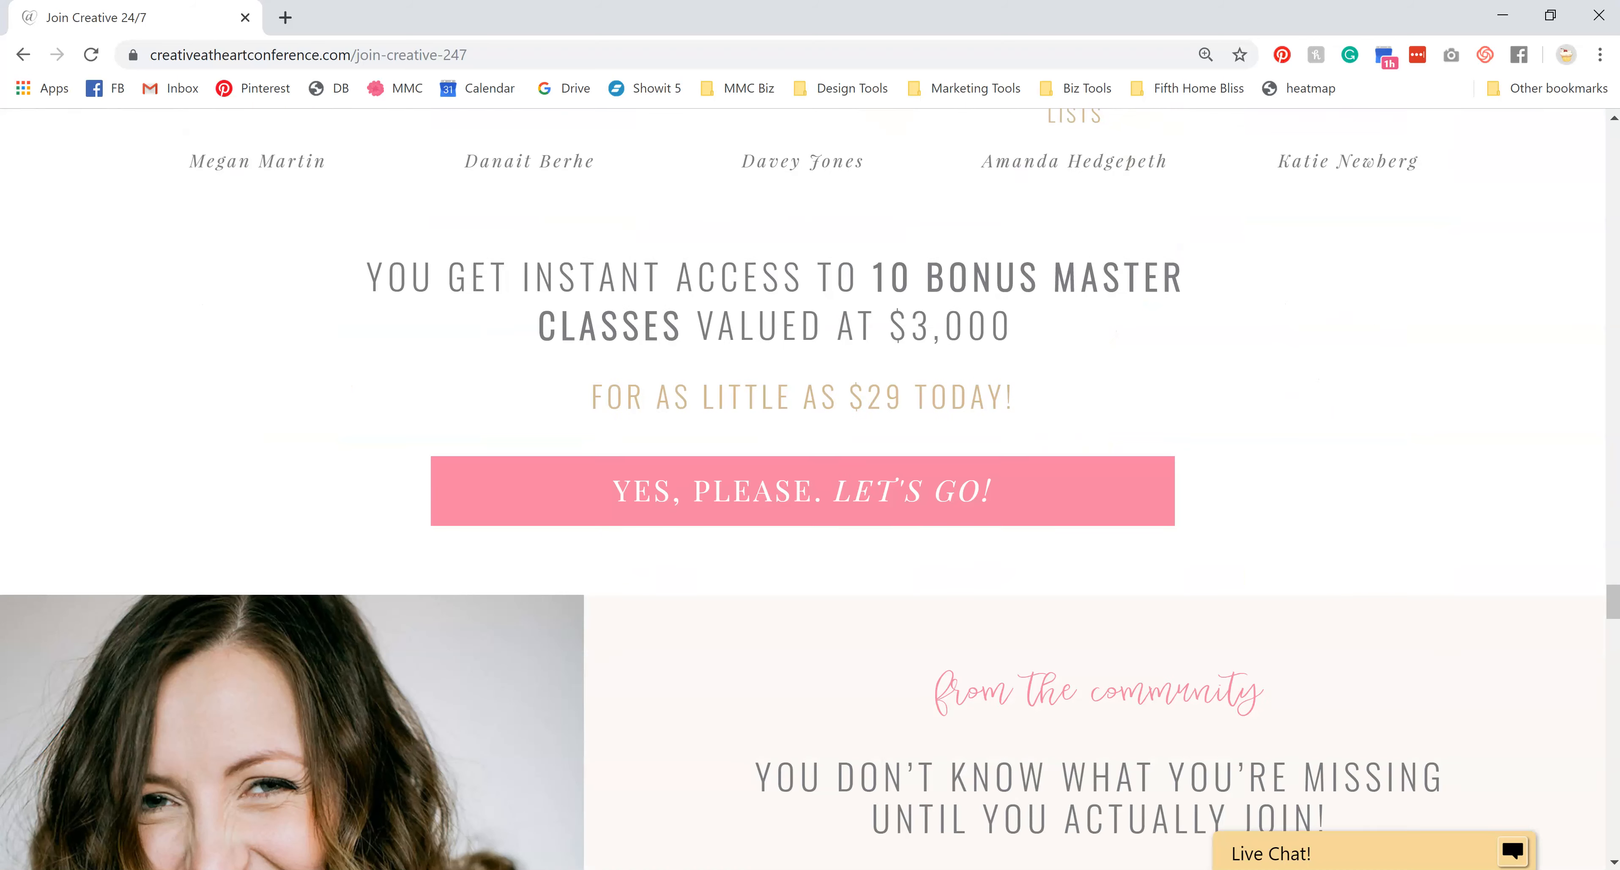
scroll("down", 3)
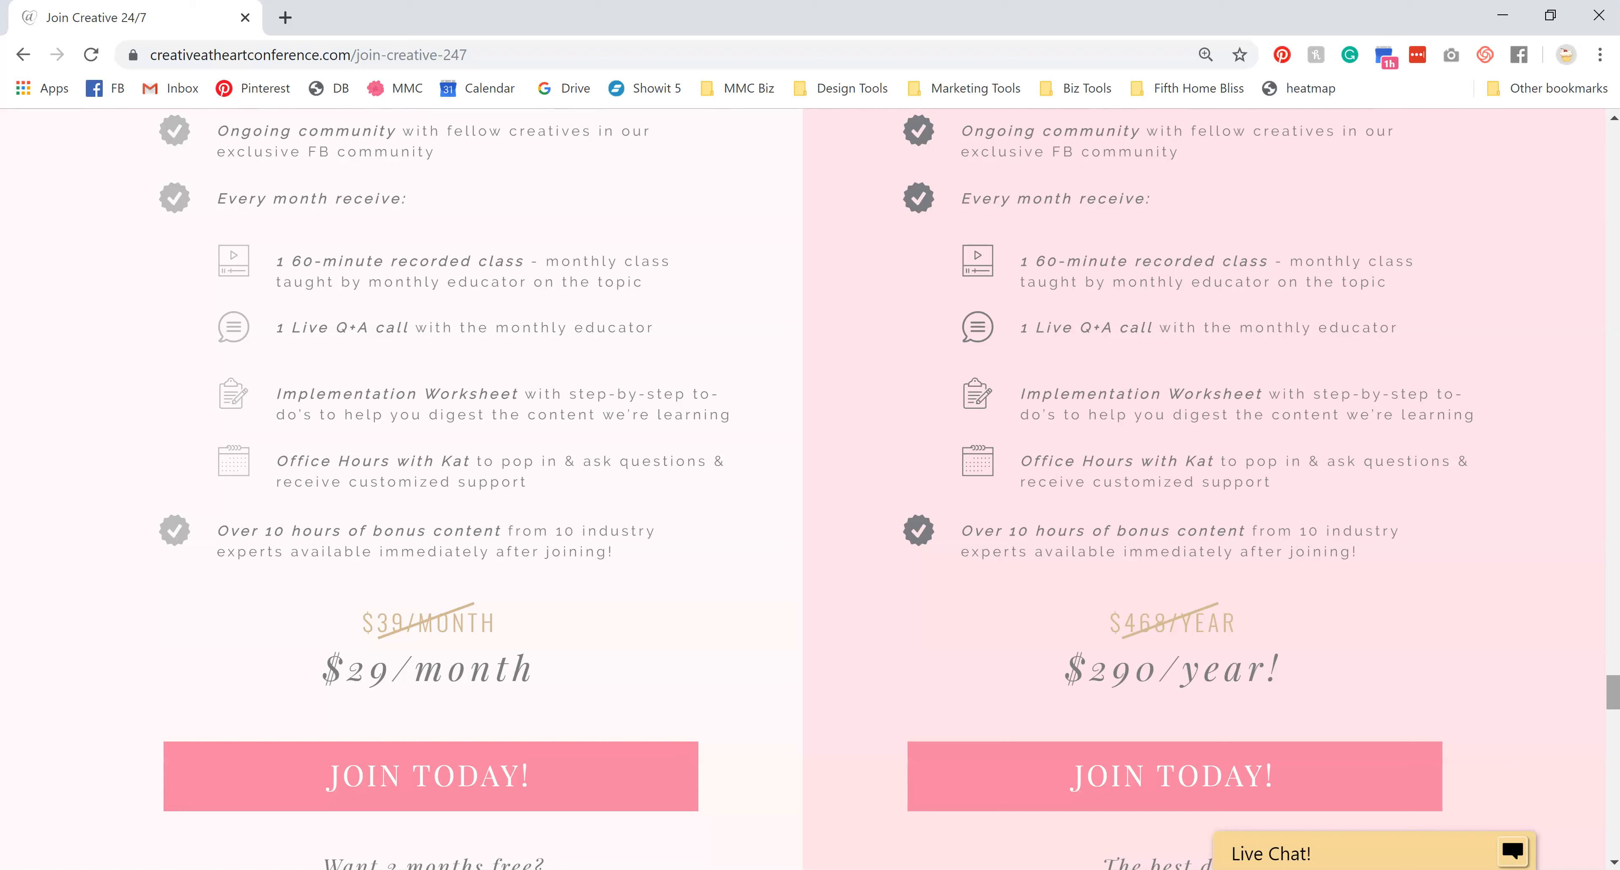
scroll("down", 3)
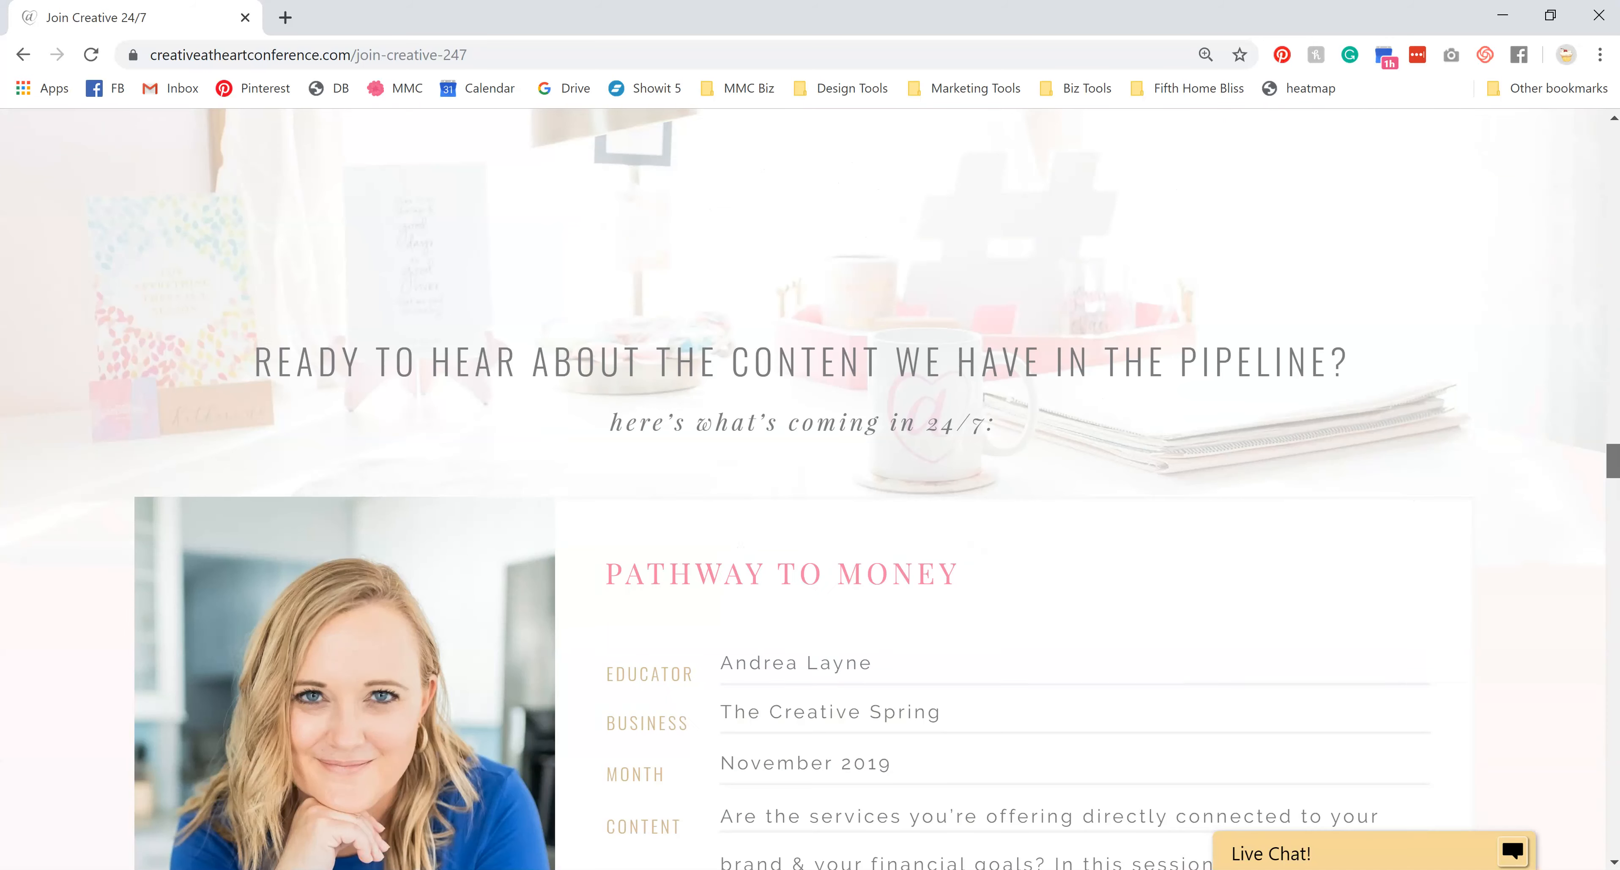
scroll("down", 3)
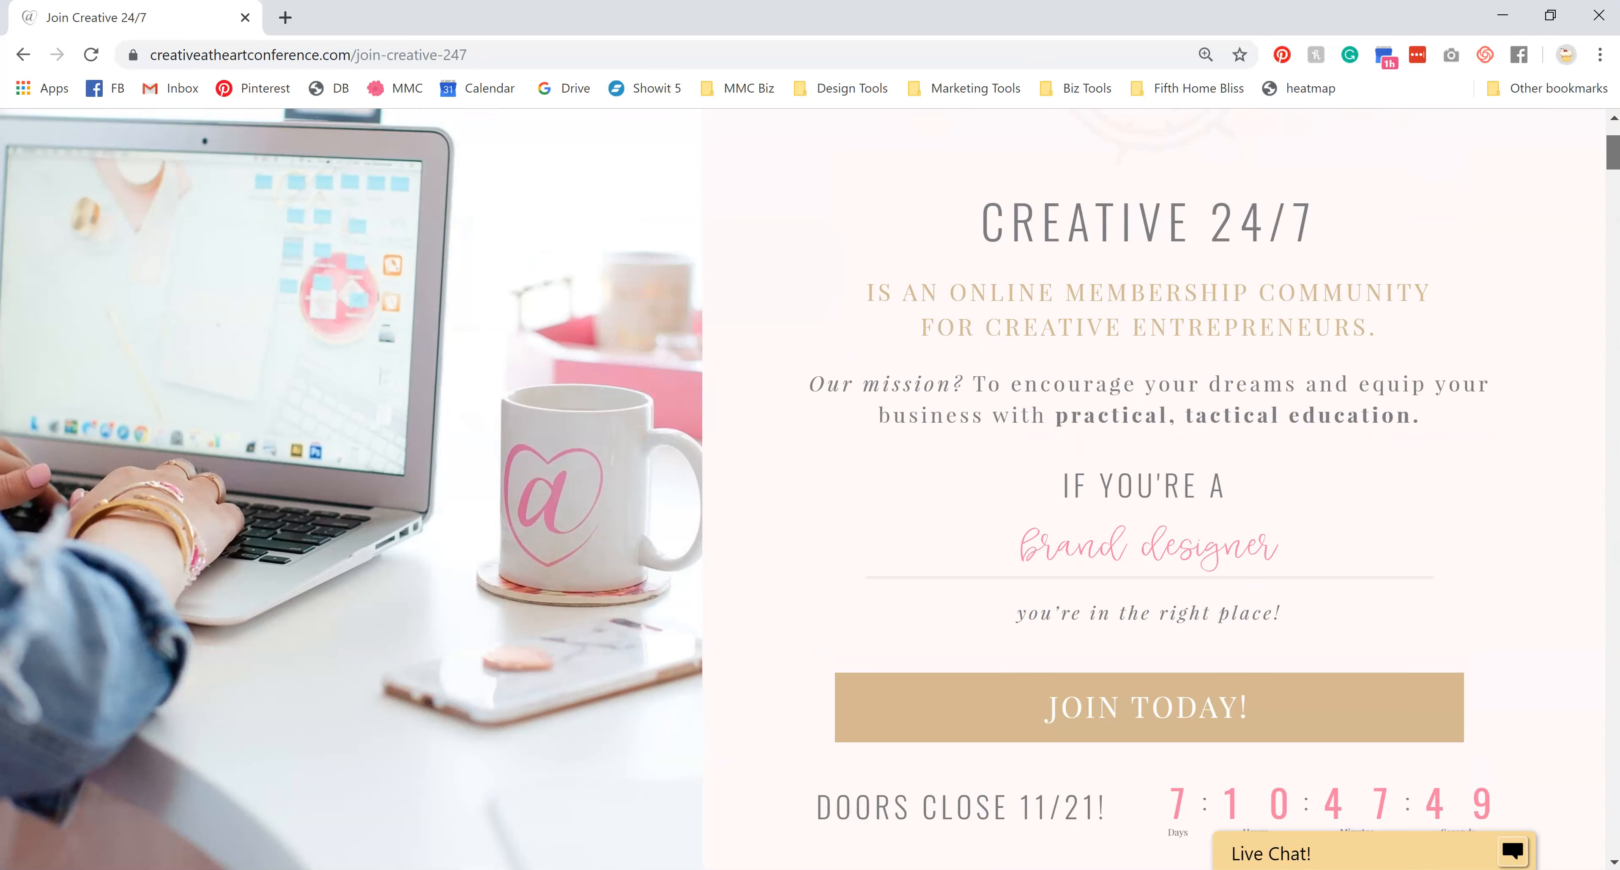
scroll("down", 3)
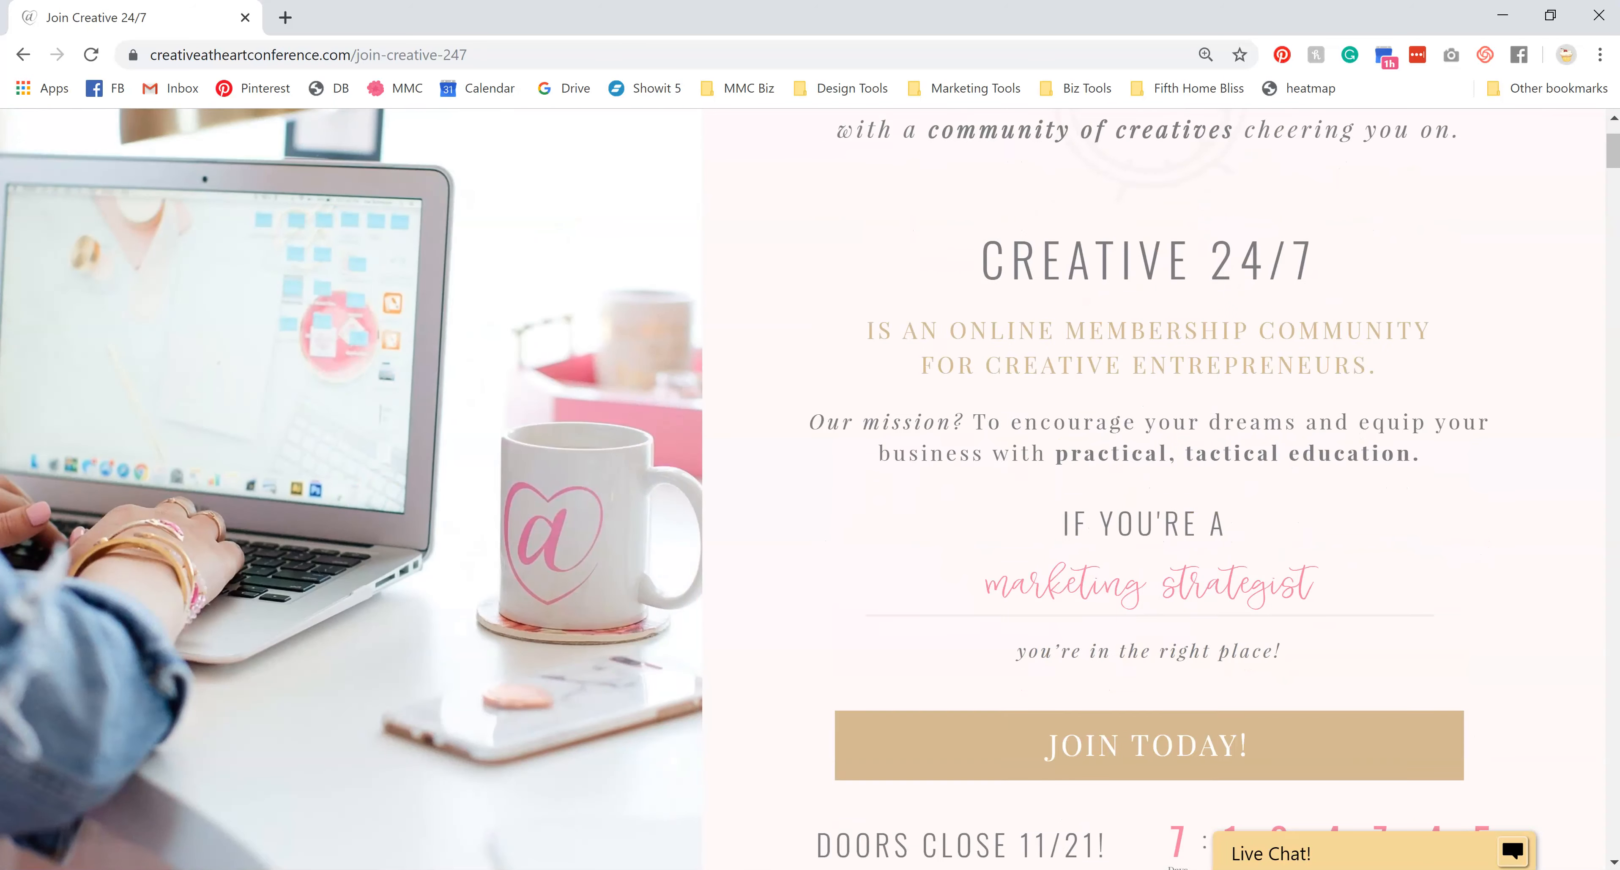
scroll("down", 3)
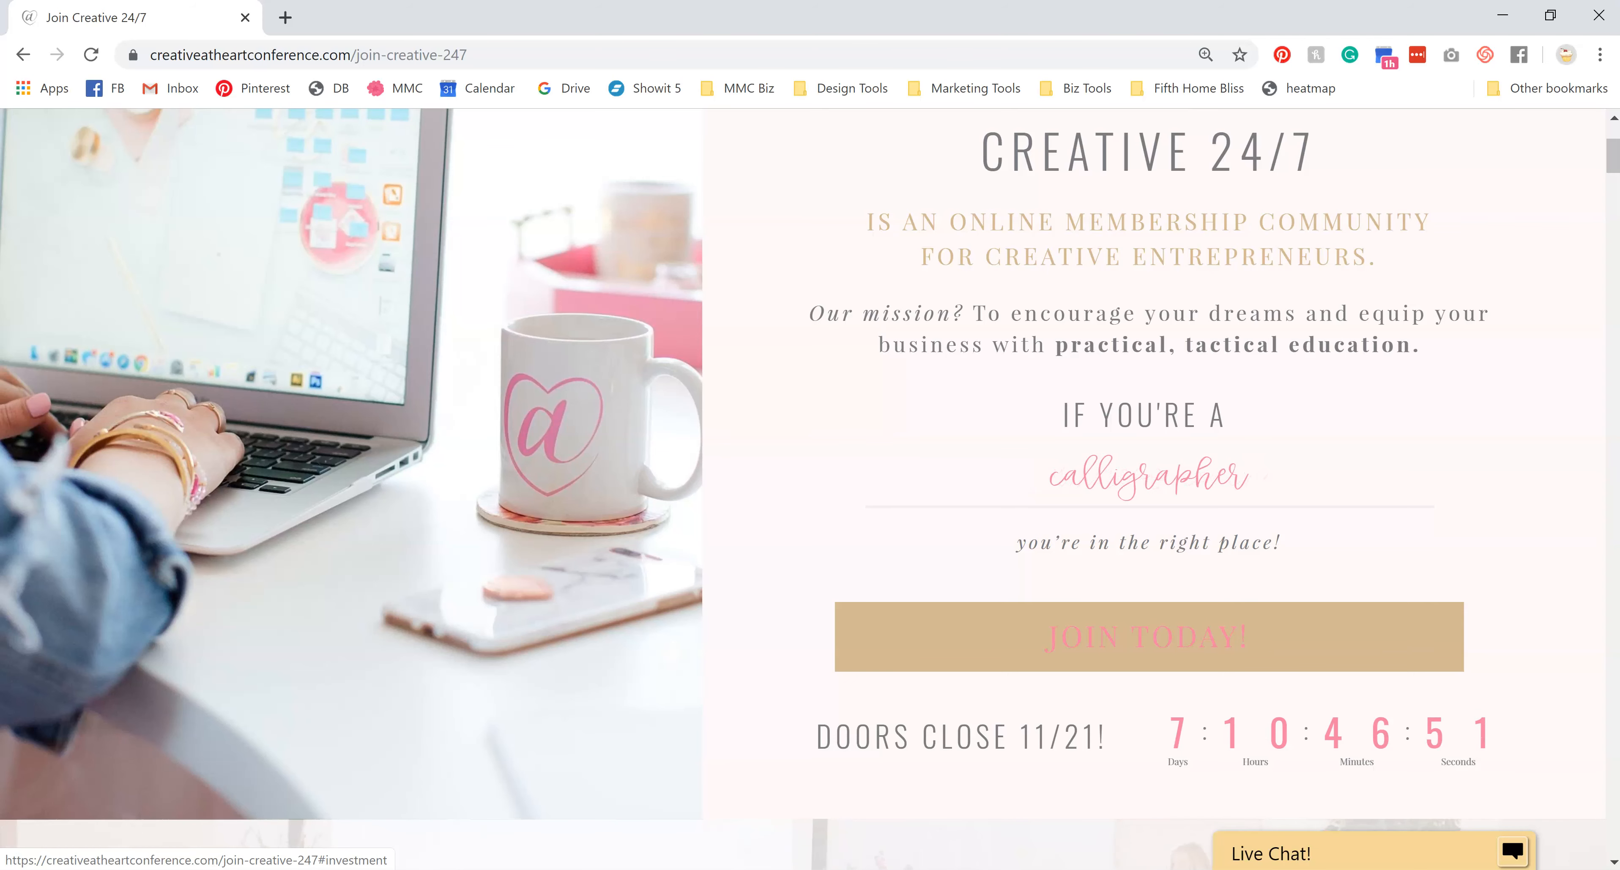
scroll("down", 3)
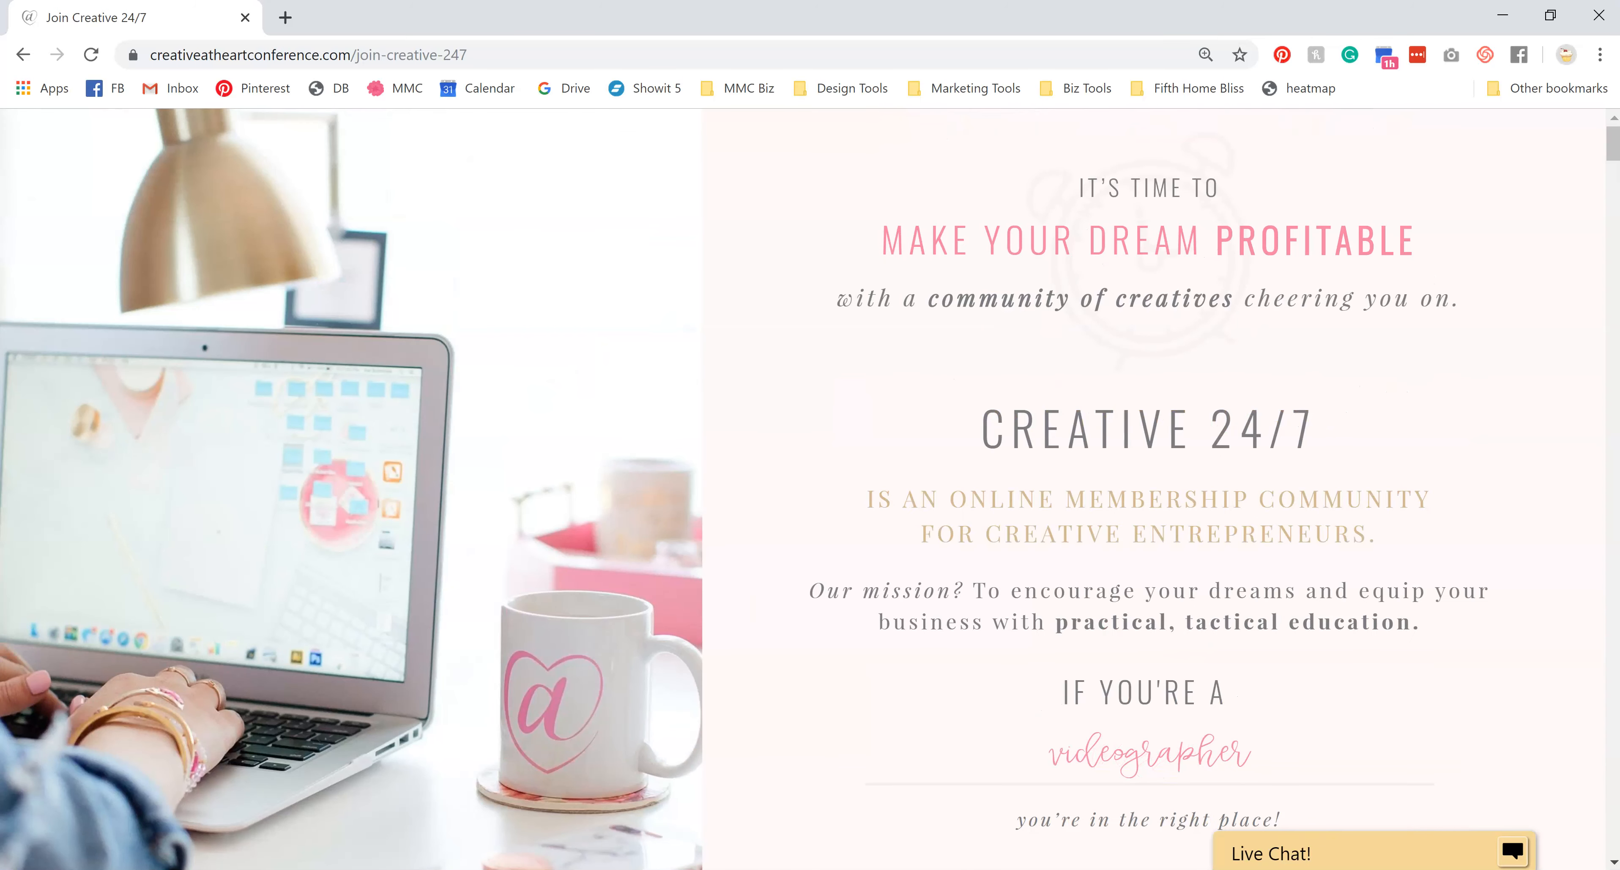
scroll("down", 3)
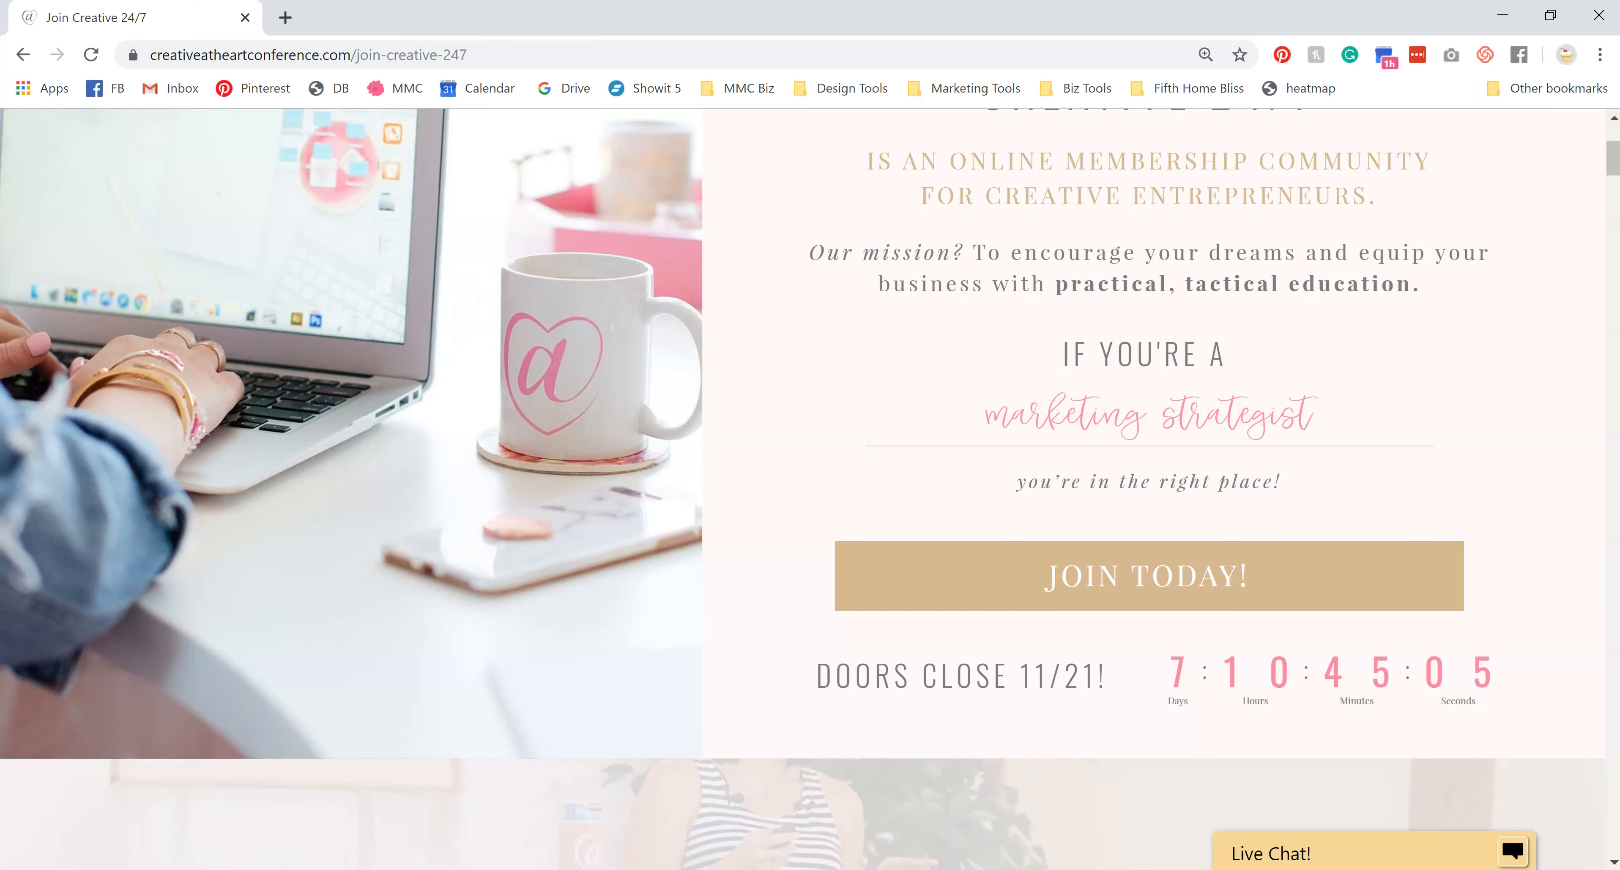
scroll("up", 3)
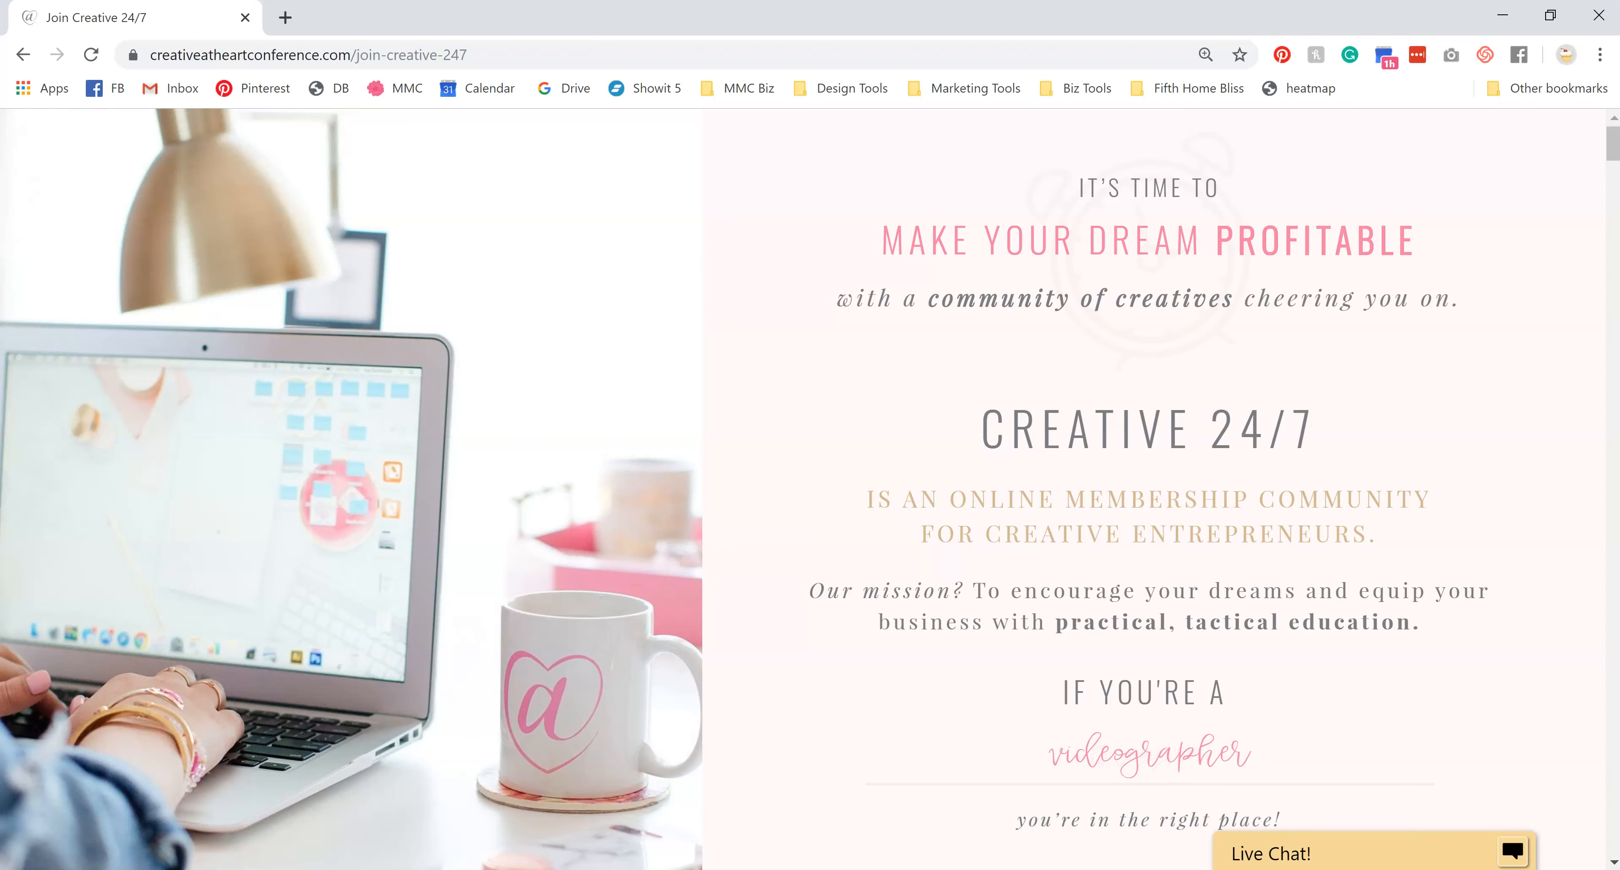
scroll("down", 3)
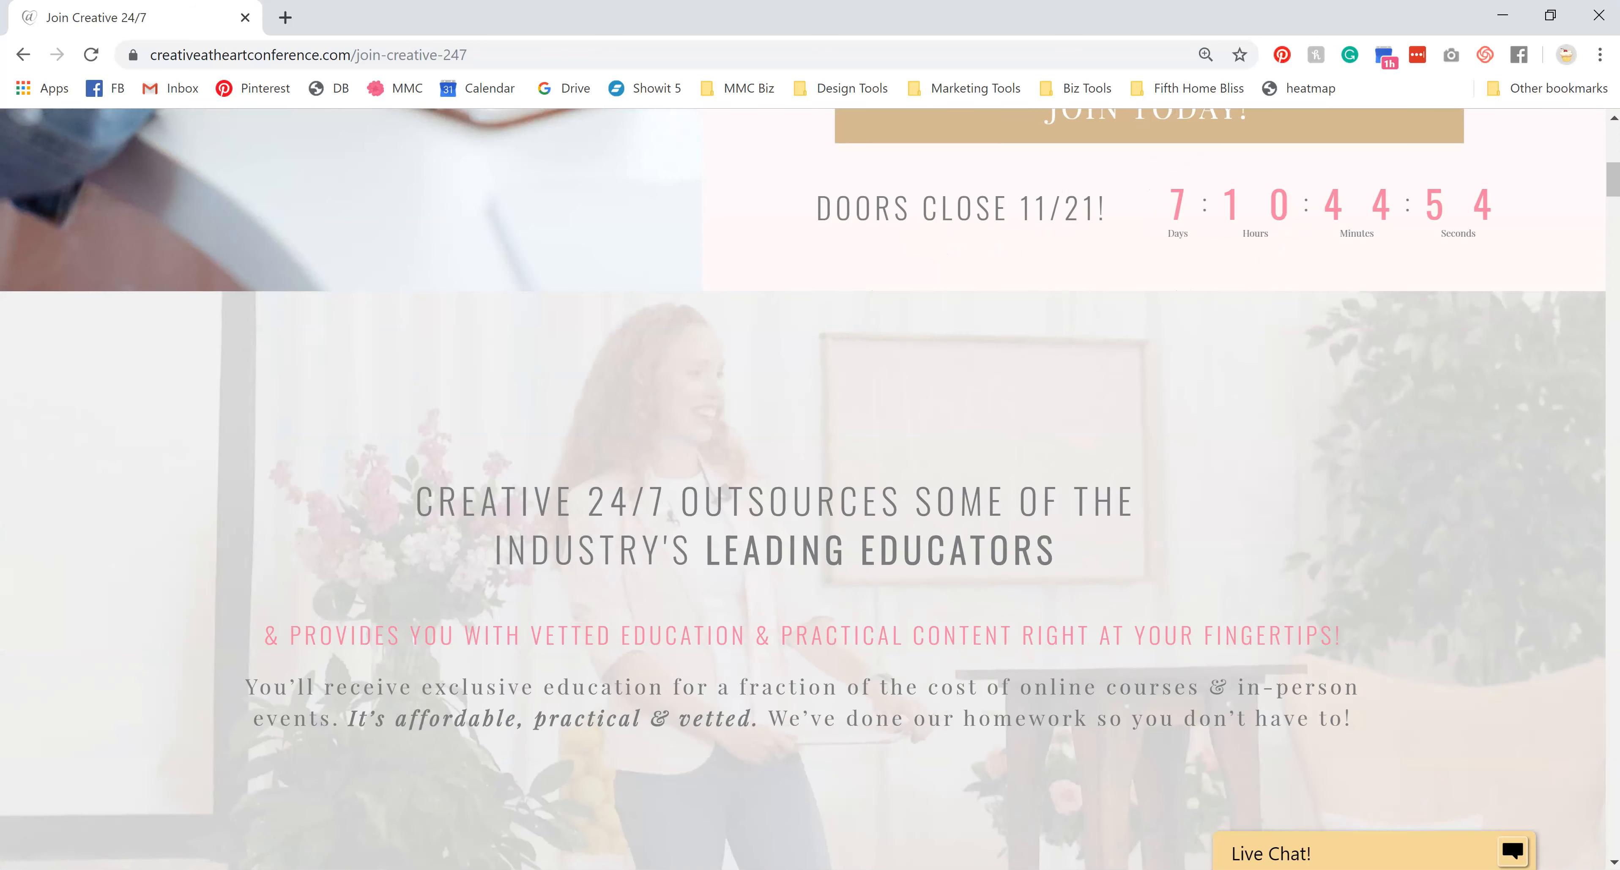
scroll("down", 3)
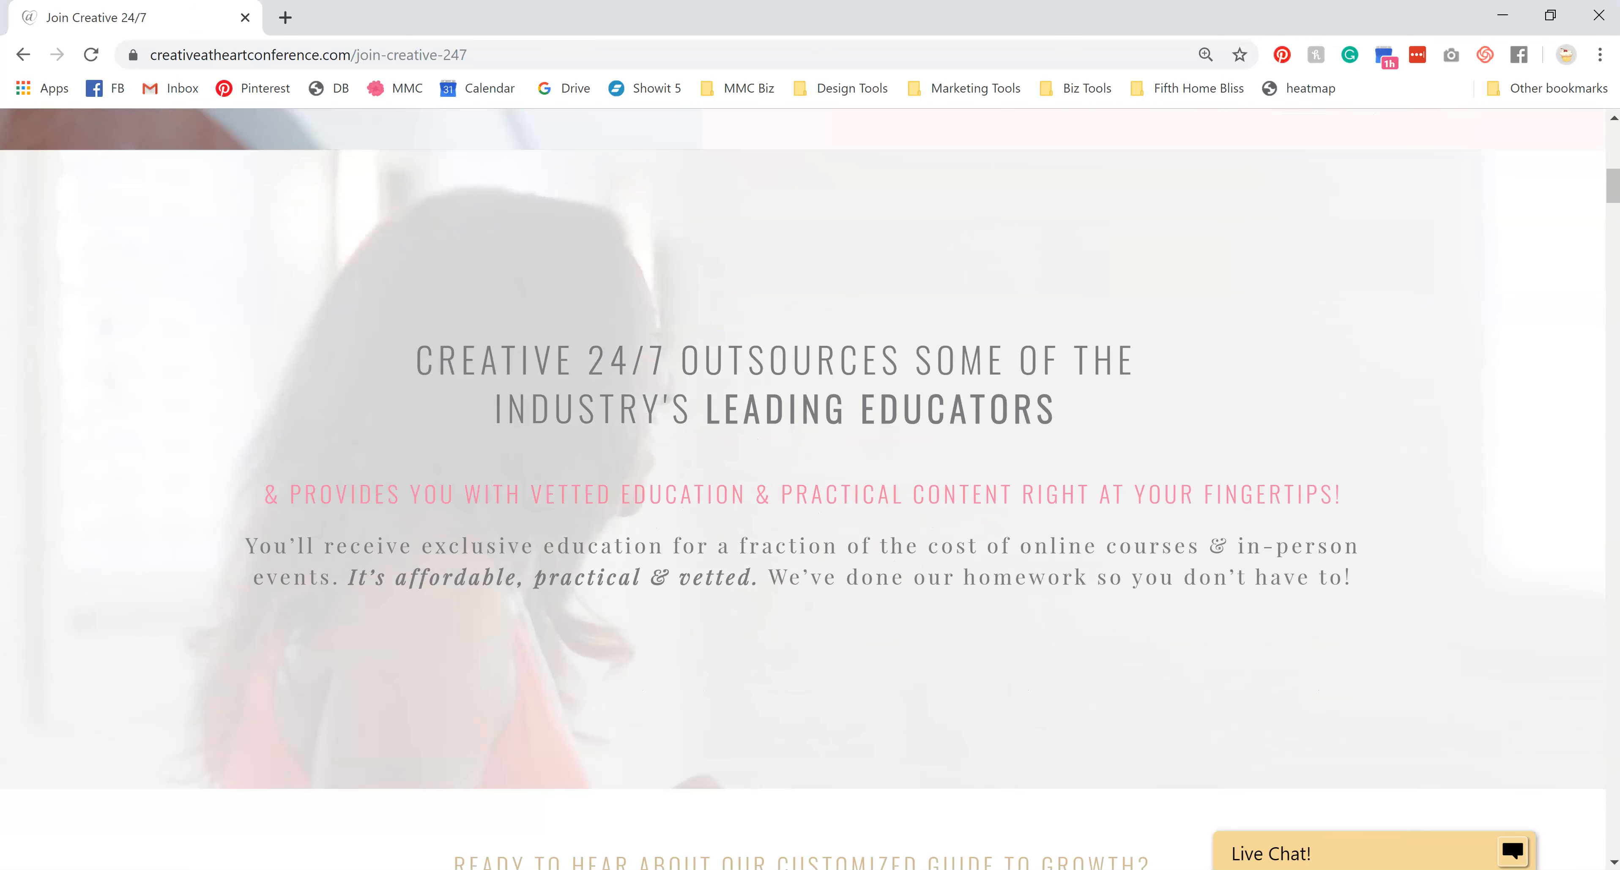
scroll("down", 3)
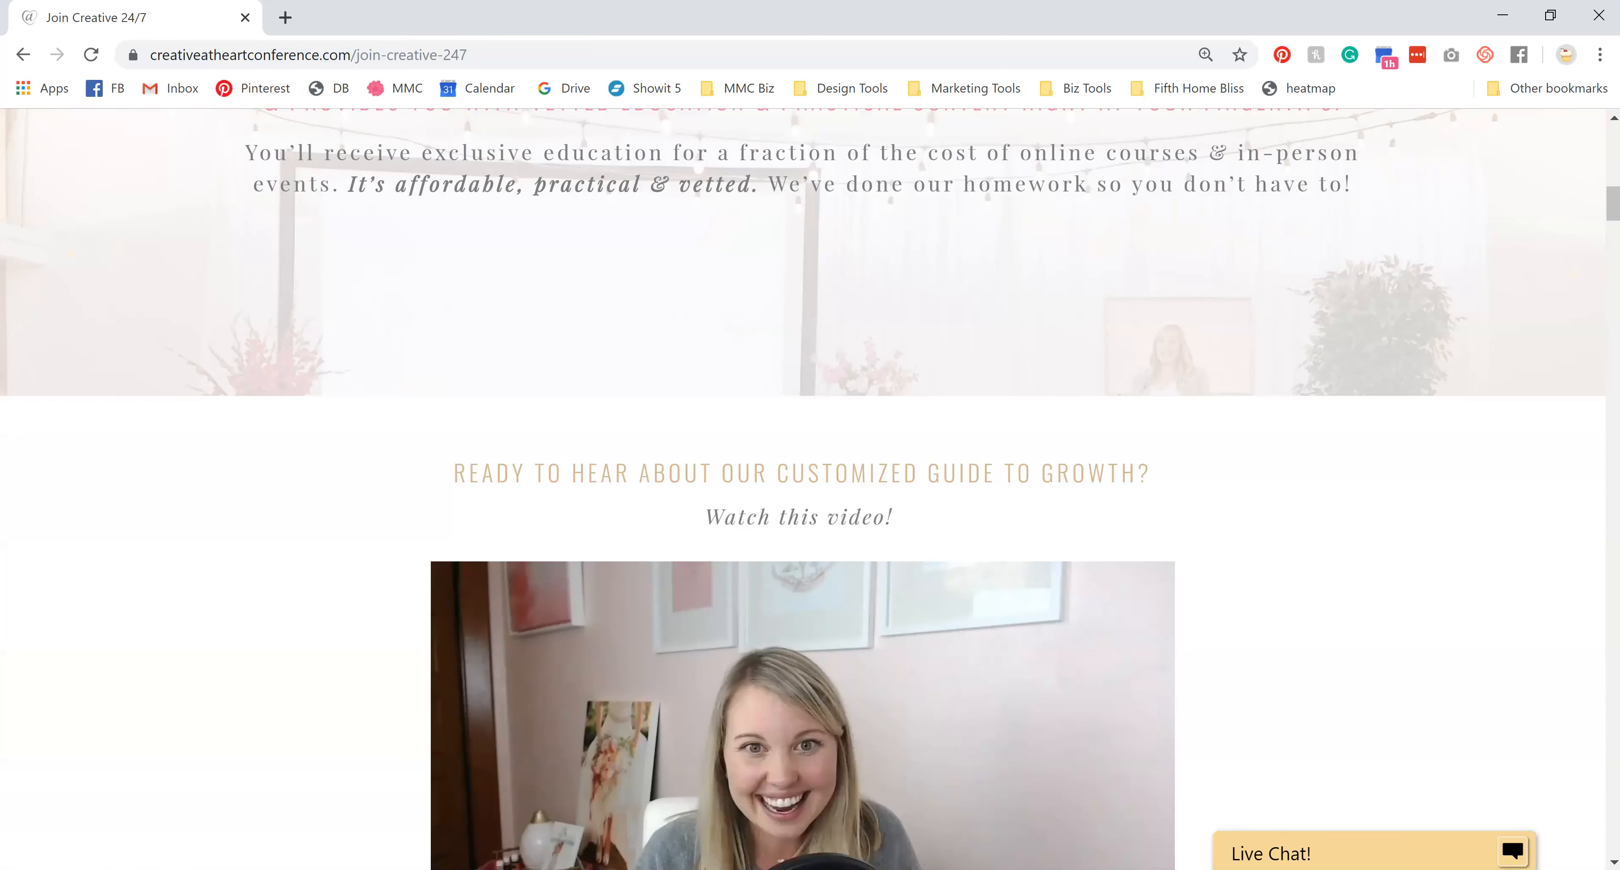
scroll("down", 3)
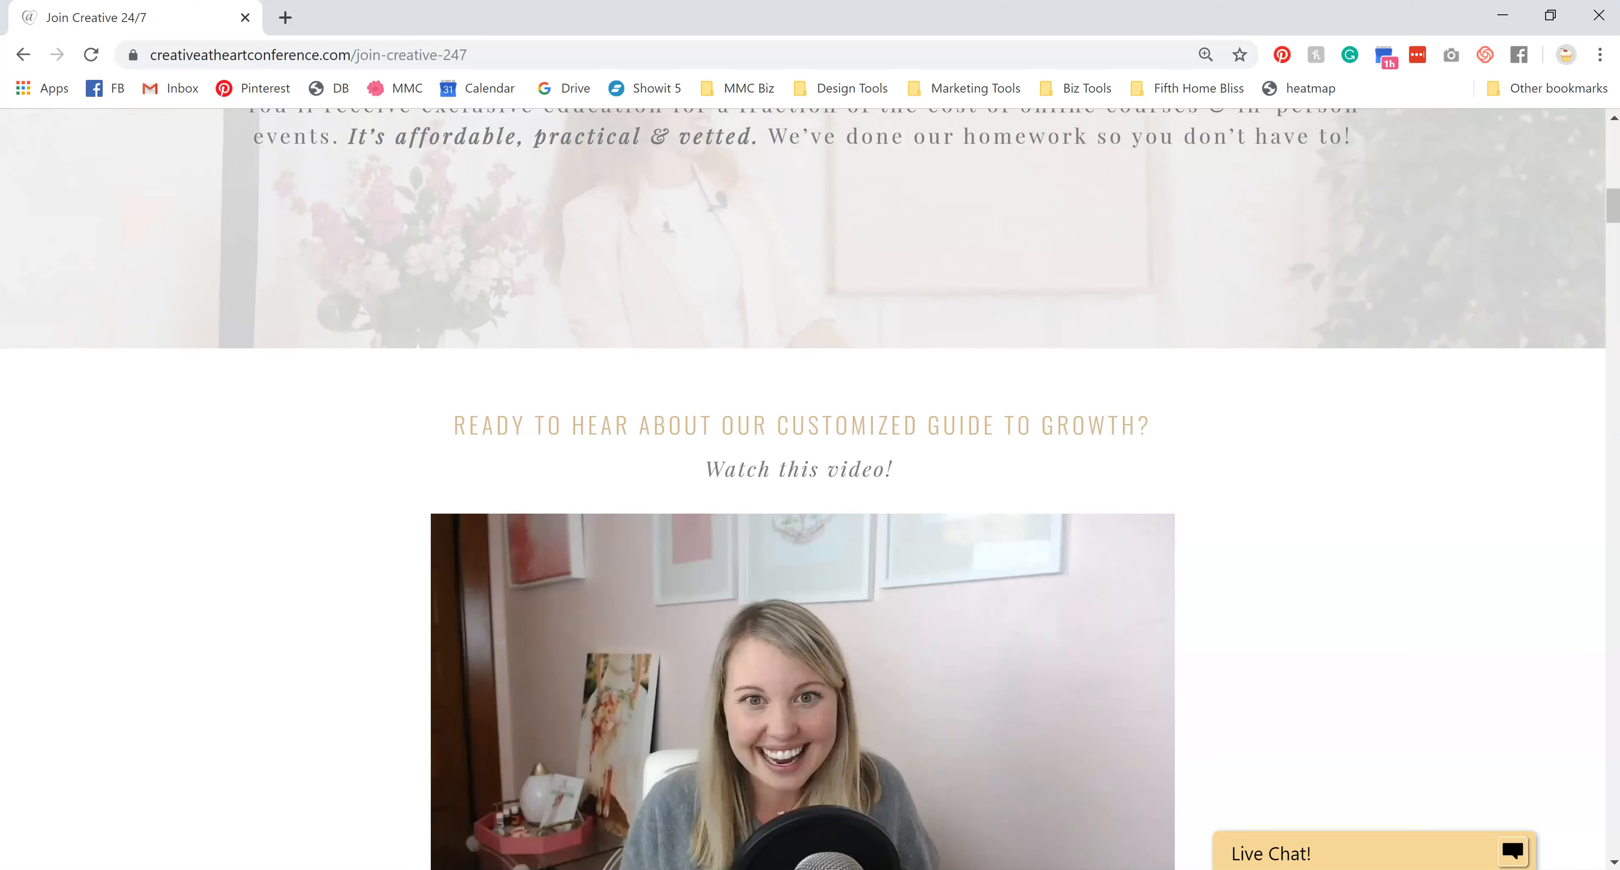
scroll("down", 3)
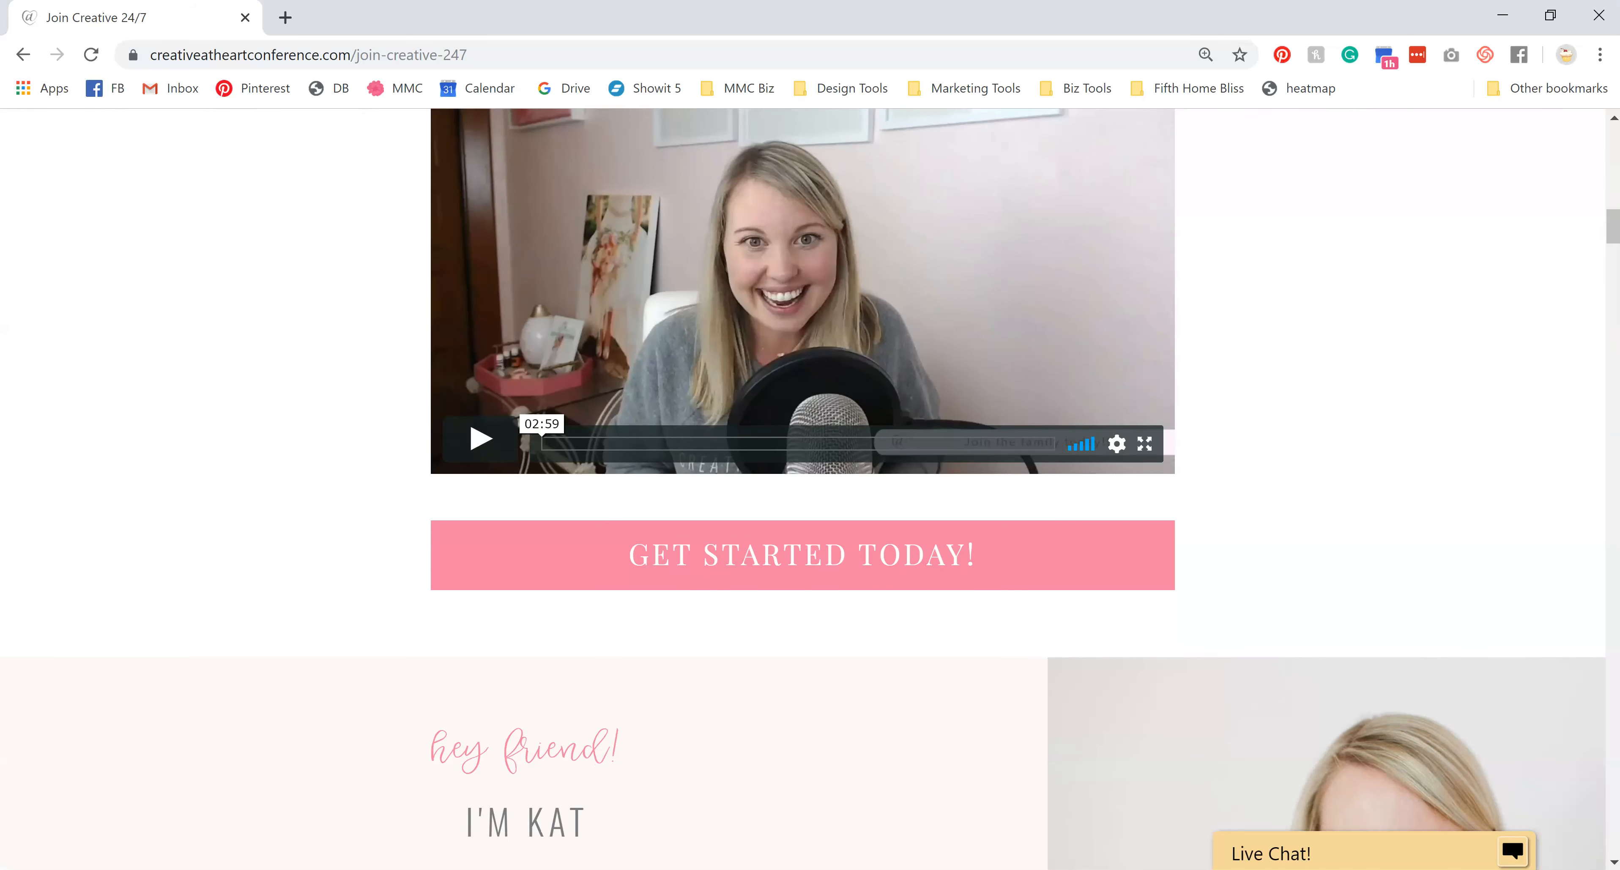
scroll("down", 3)
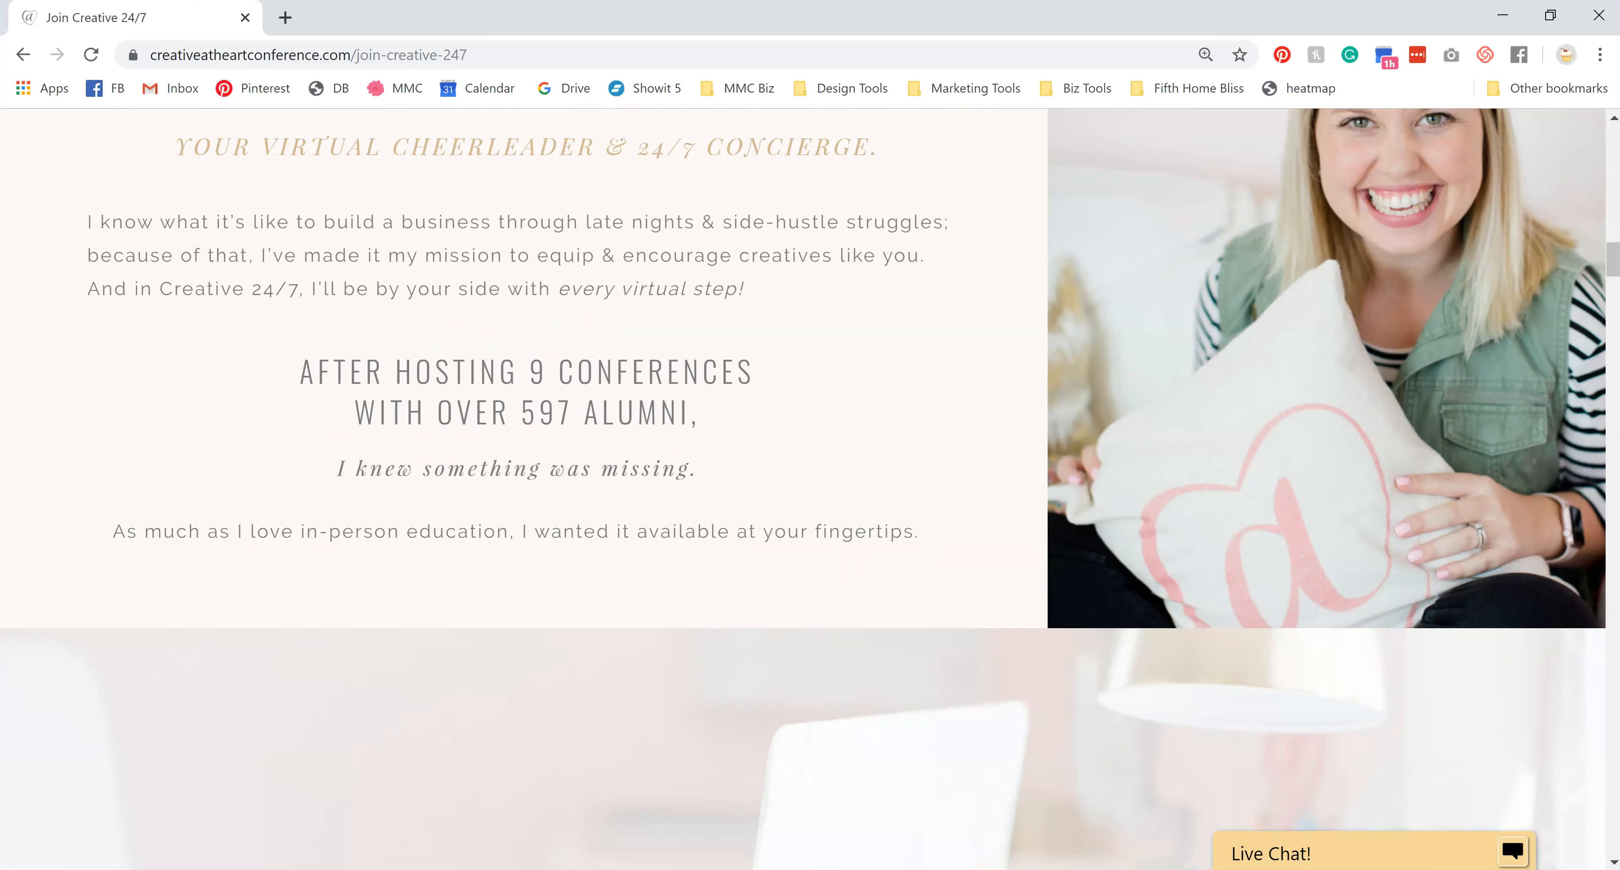
scroll("down", 3)
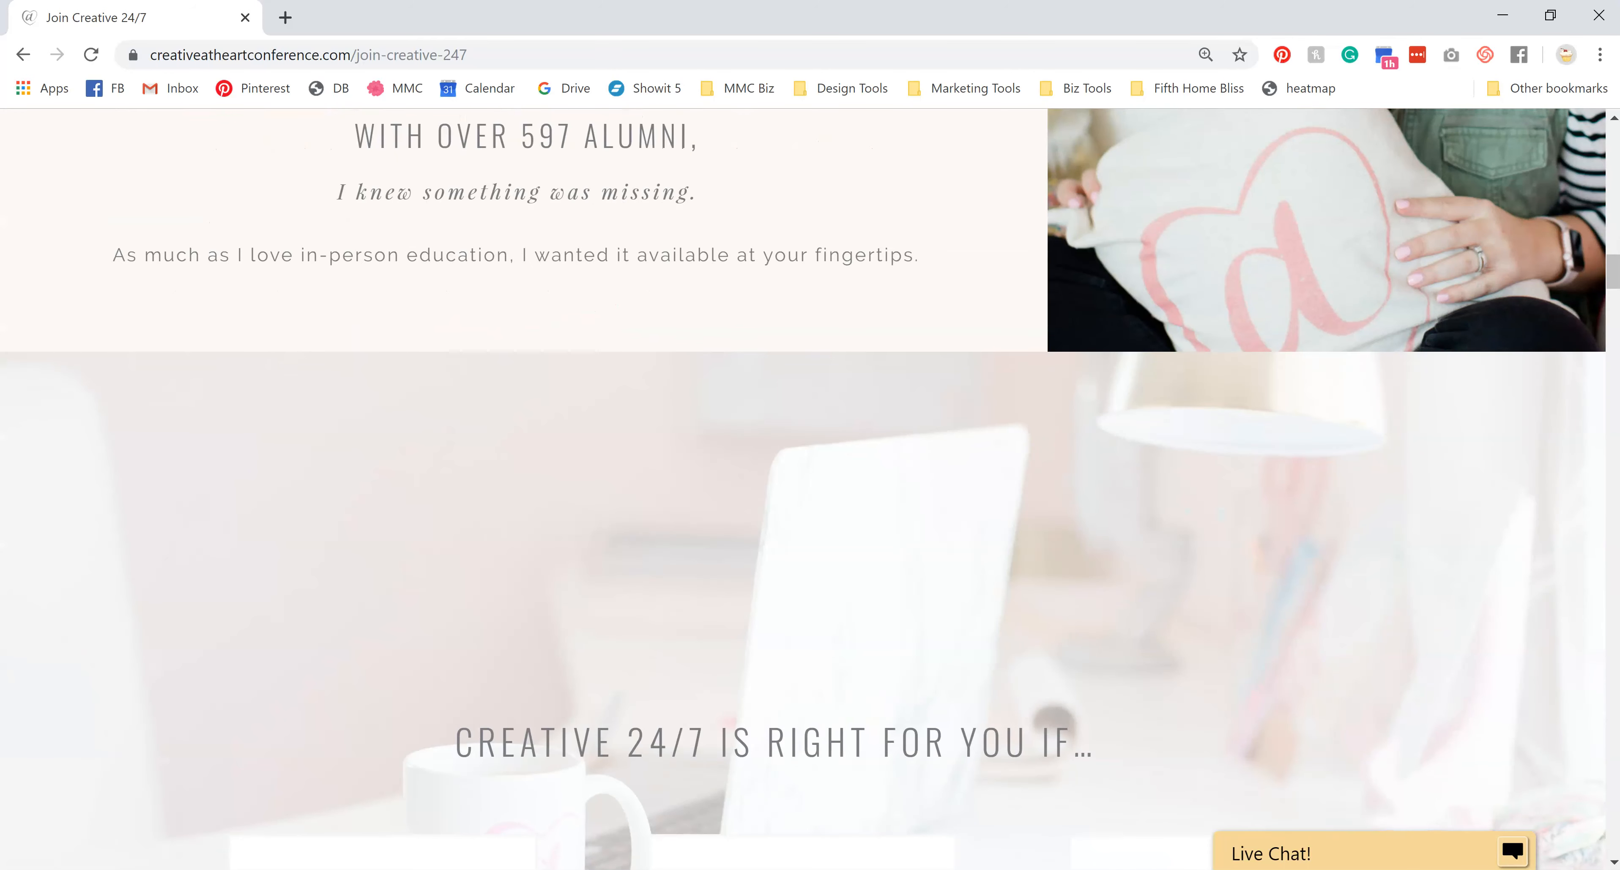
scroll("down", 3)
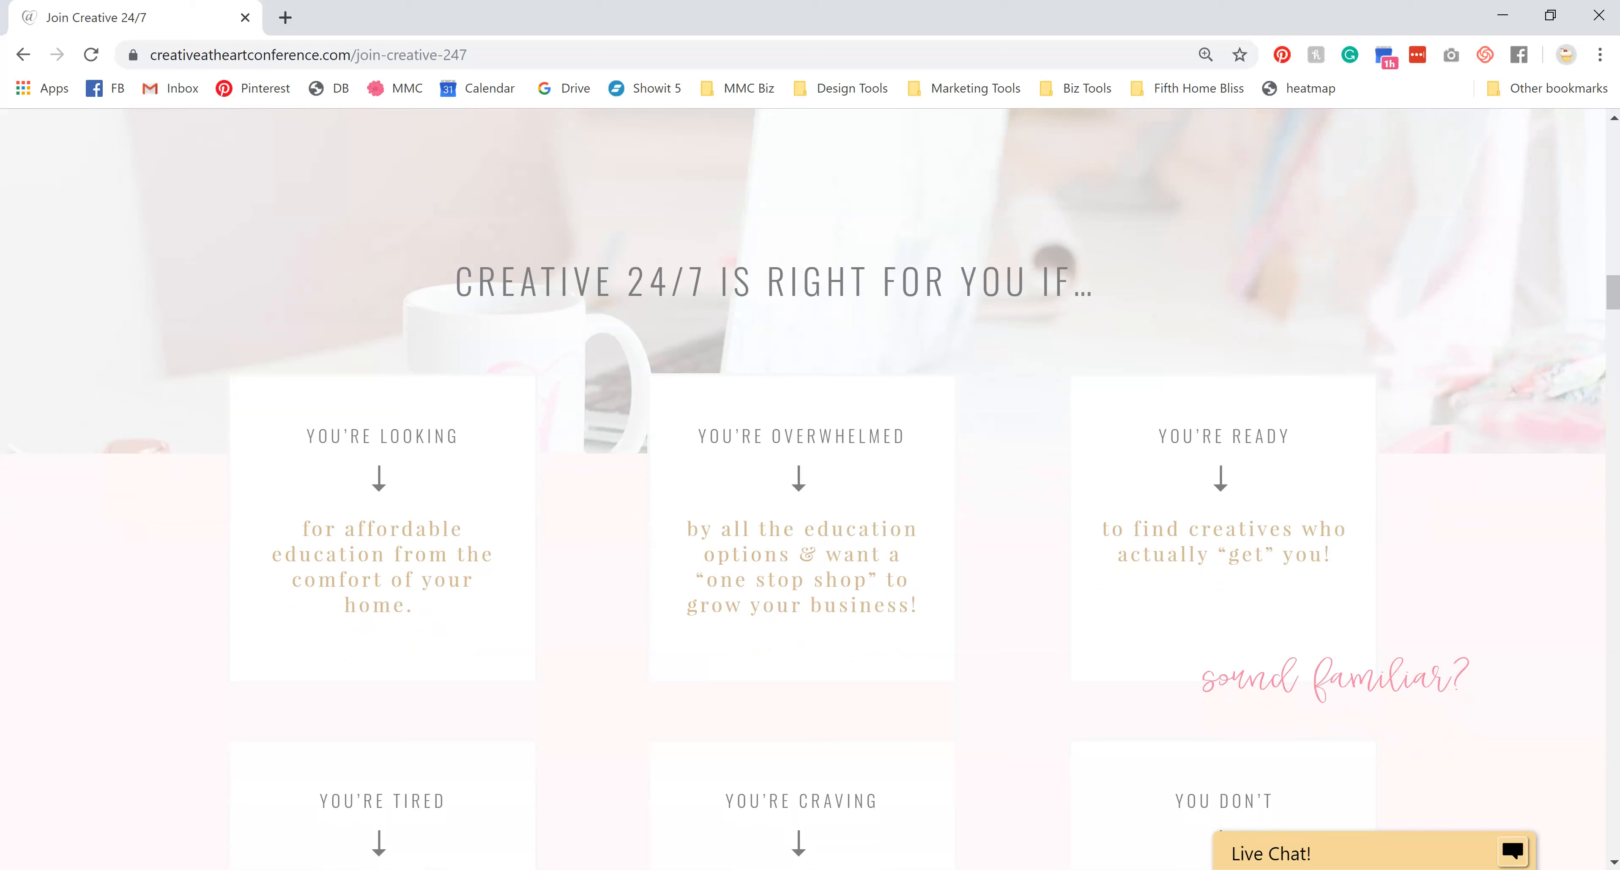
scroll("down", 3)
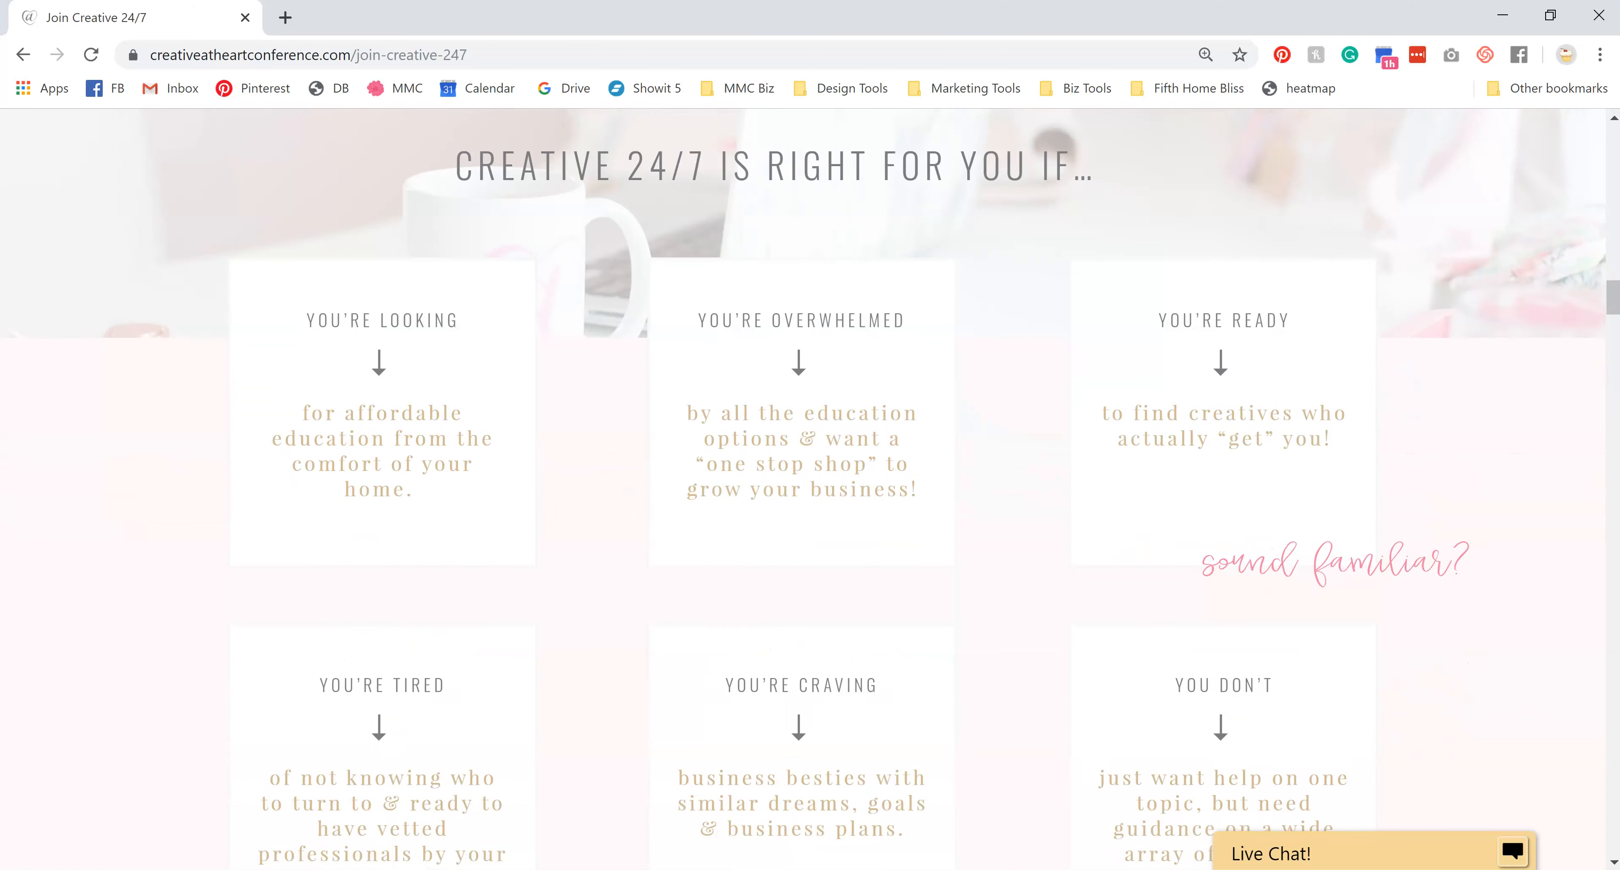
scroll("down", 3)
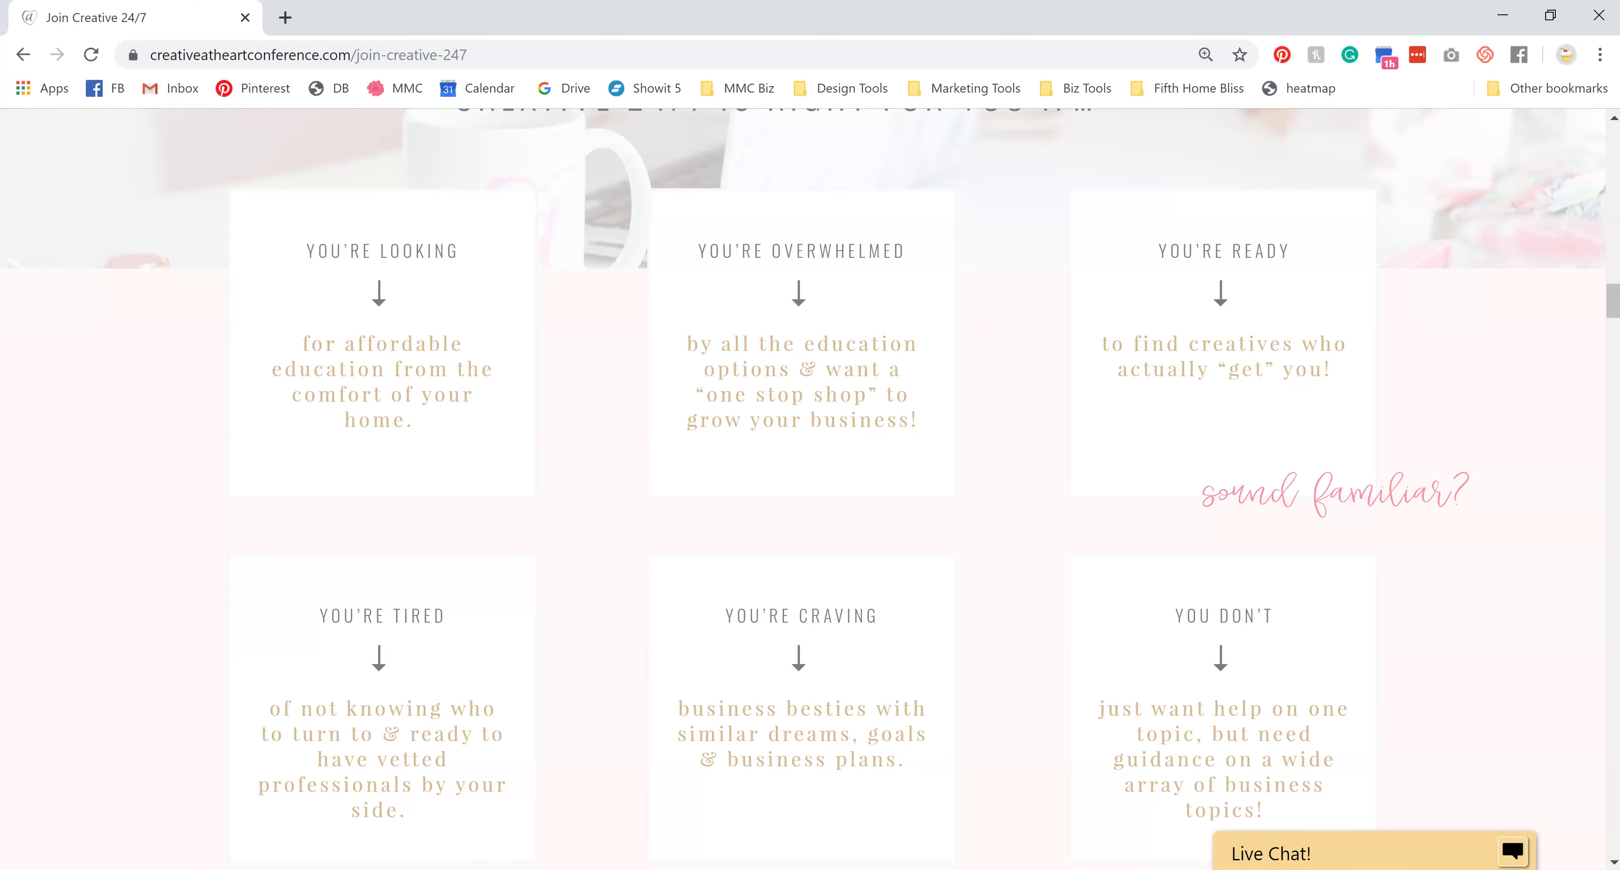
scroll("down", 3)
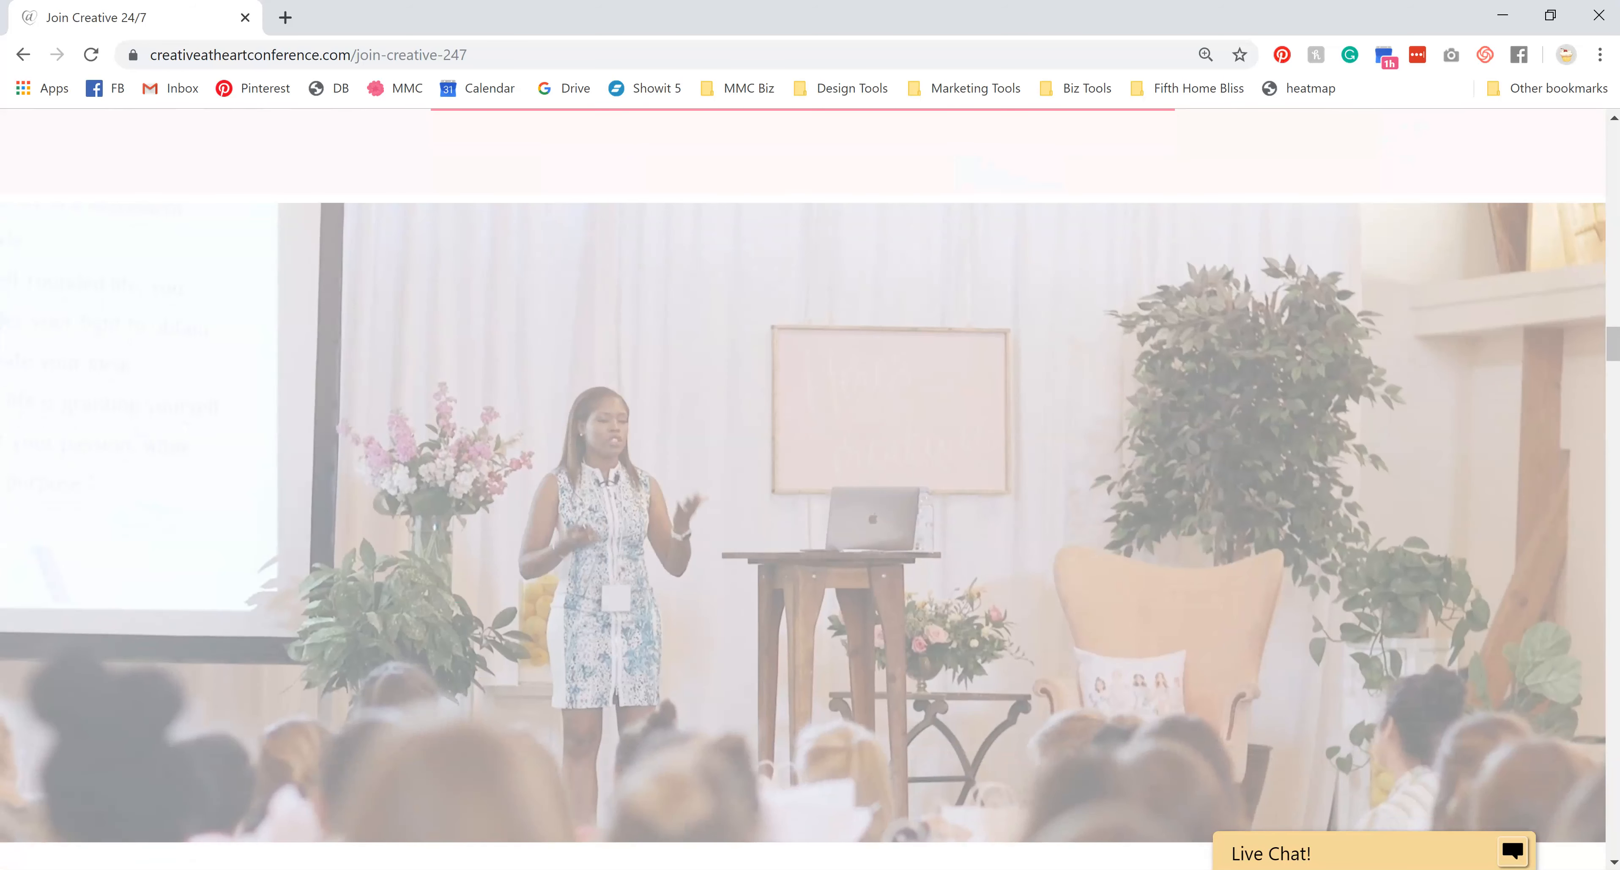
scroll("down", 3)
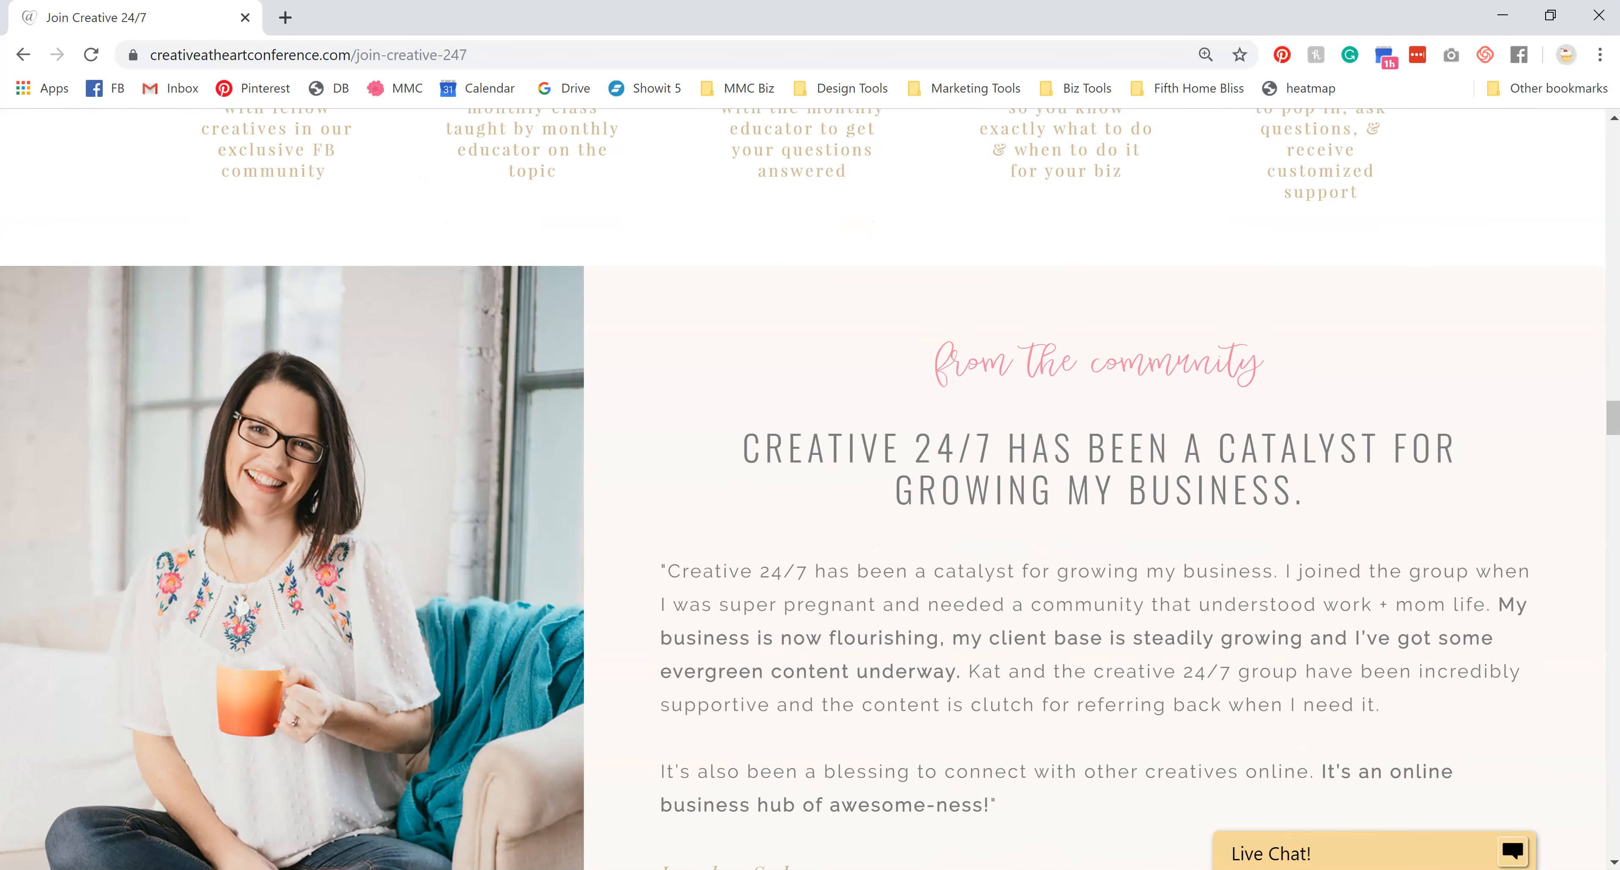
scroll("down", 3)
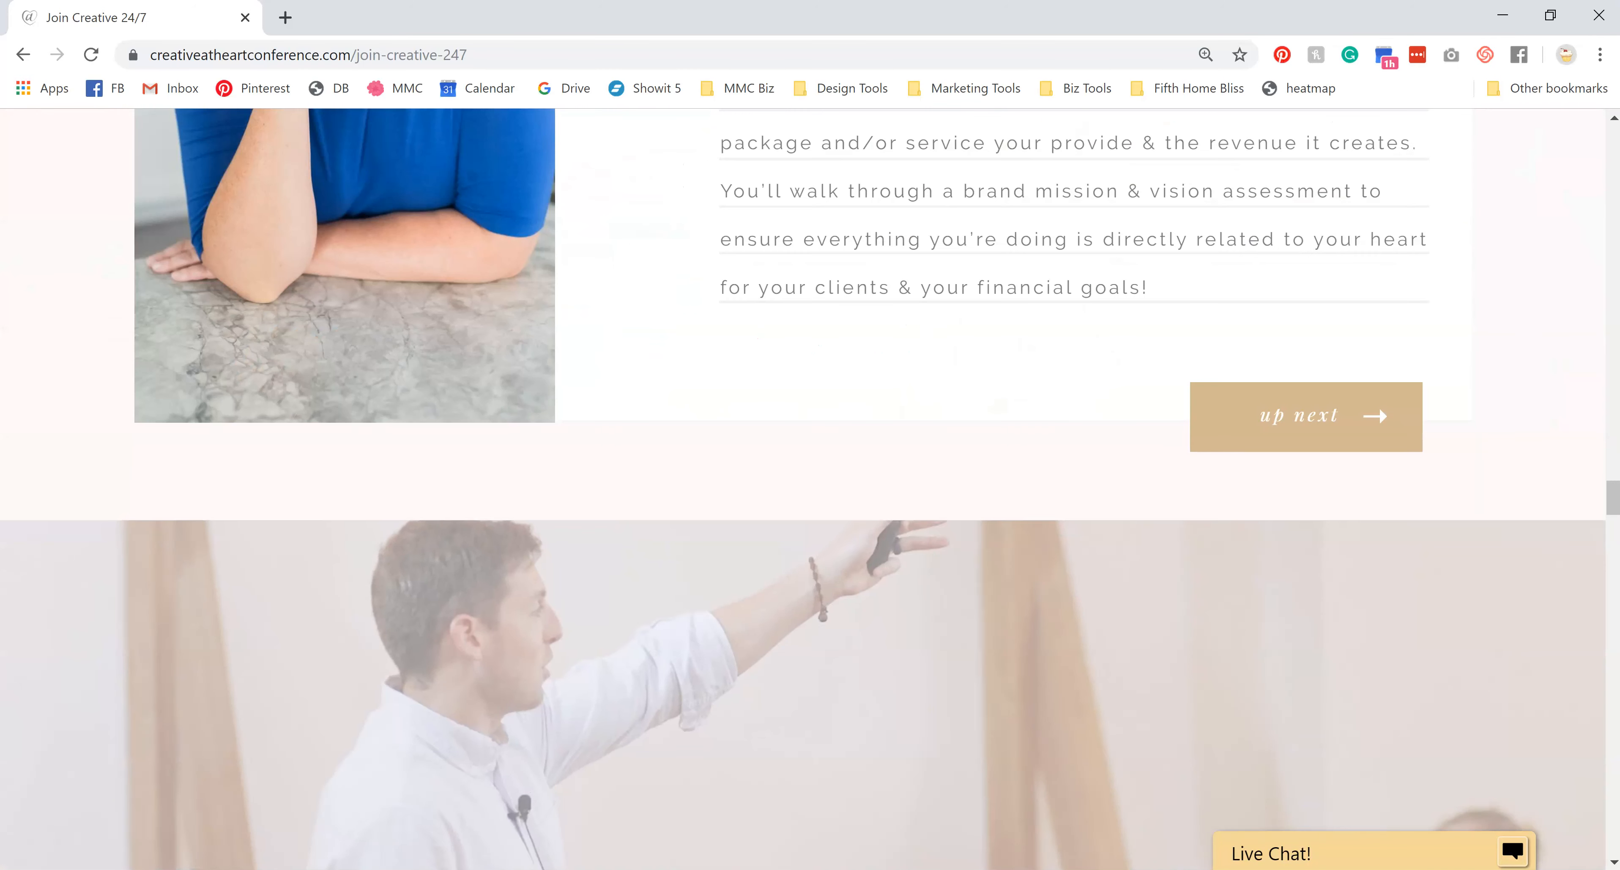
scroll("down", 3)
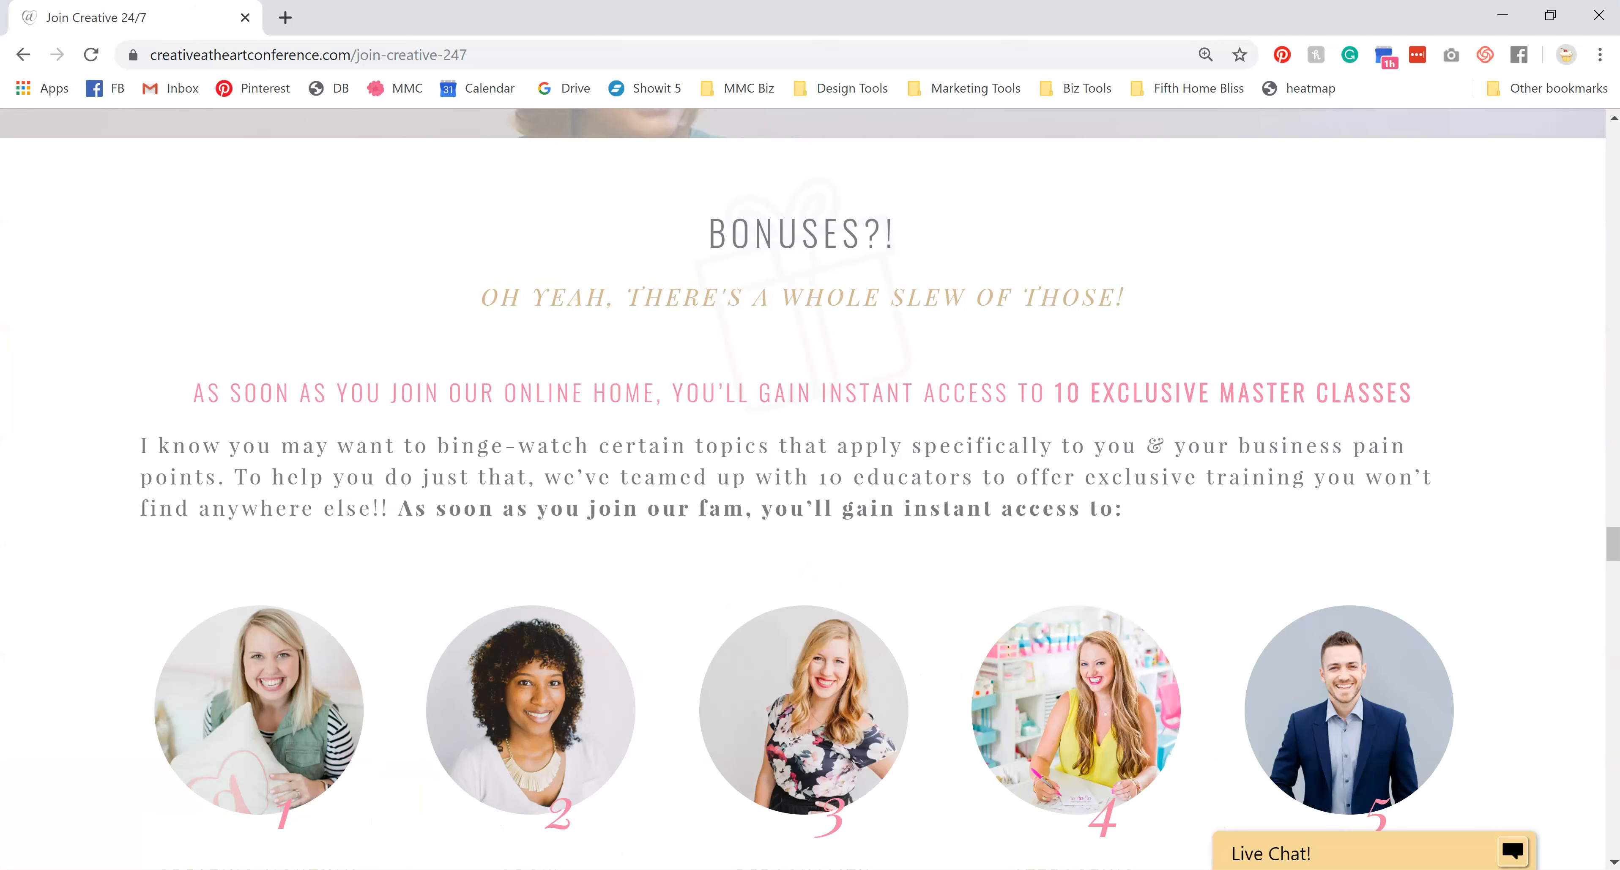
scroll("down", 3)
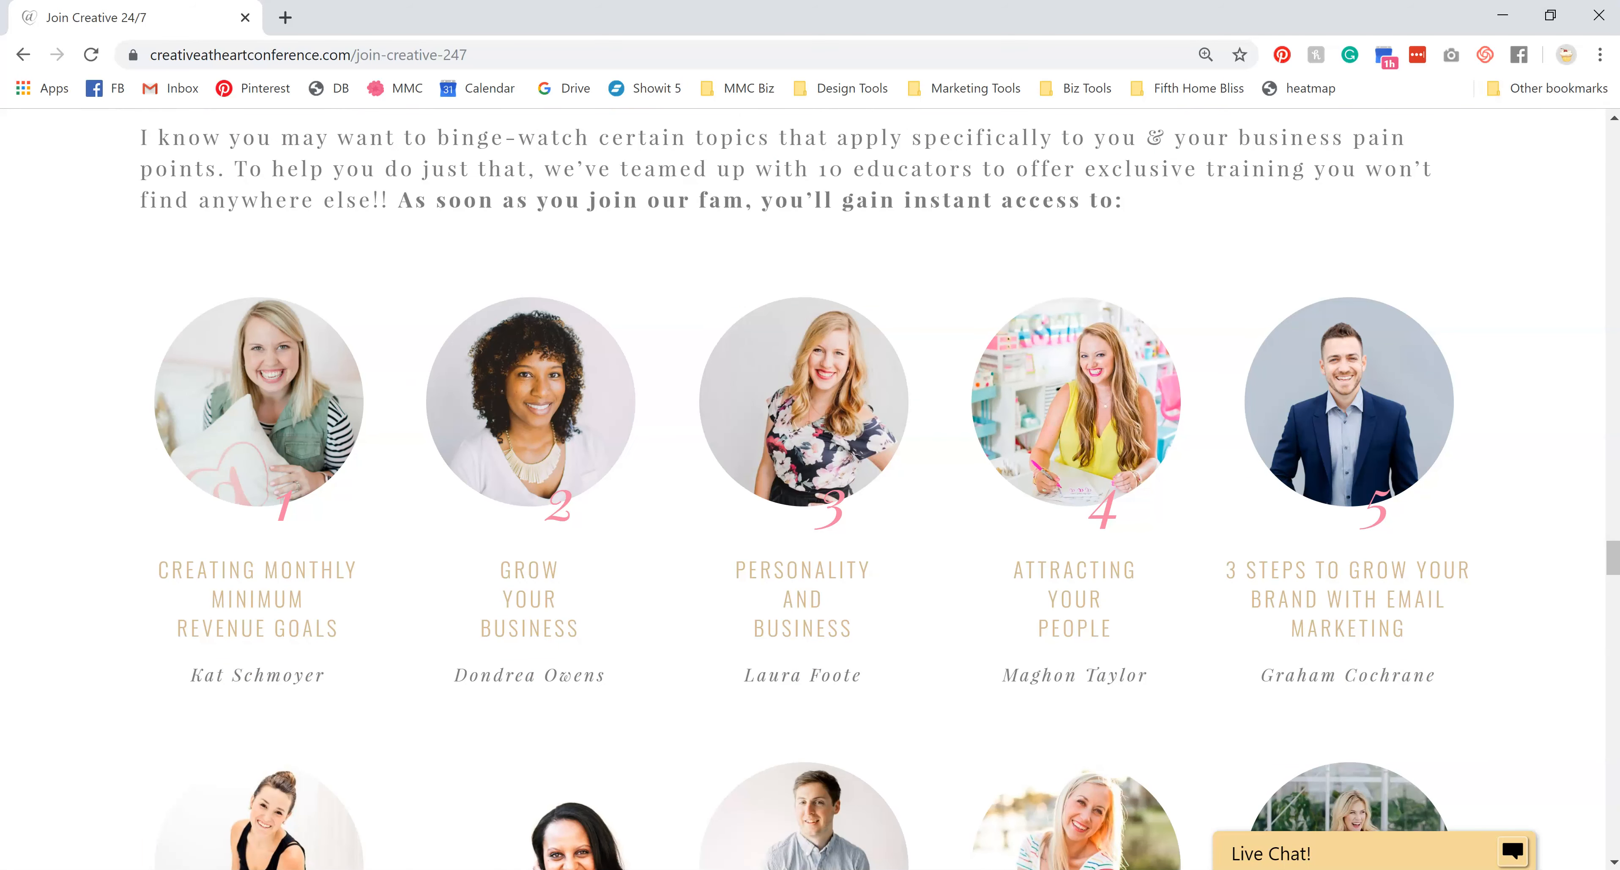
scroll("down", 3)
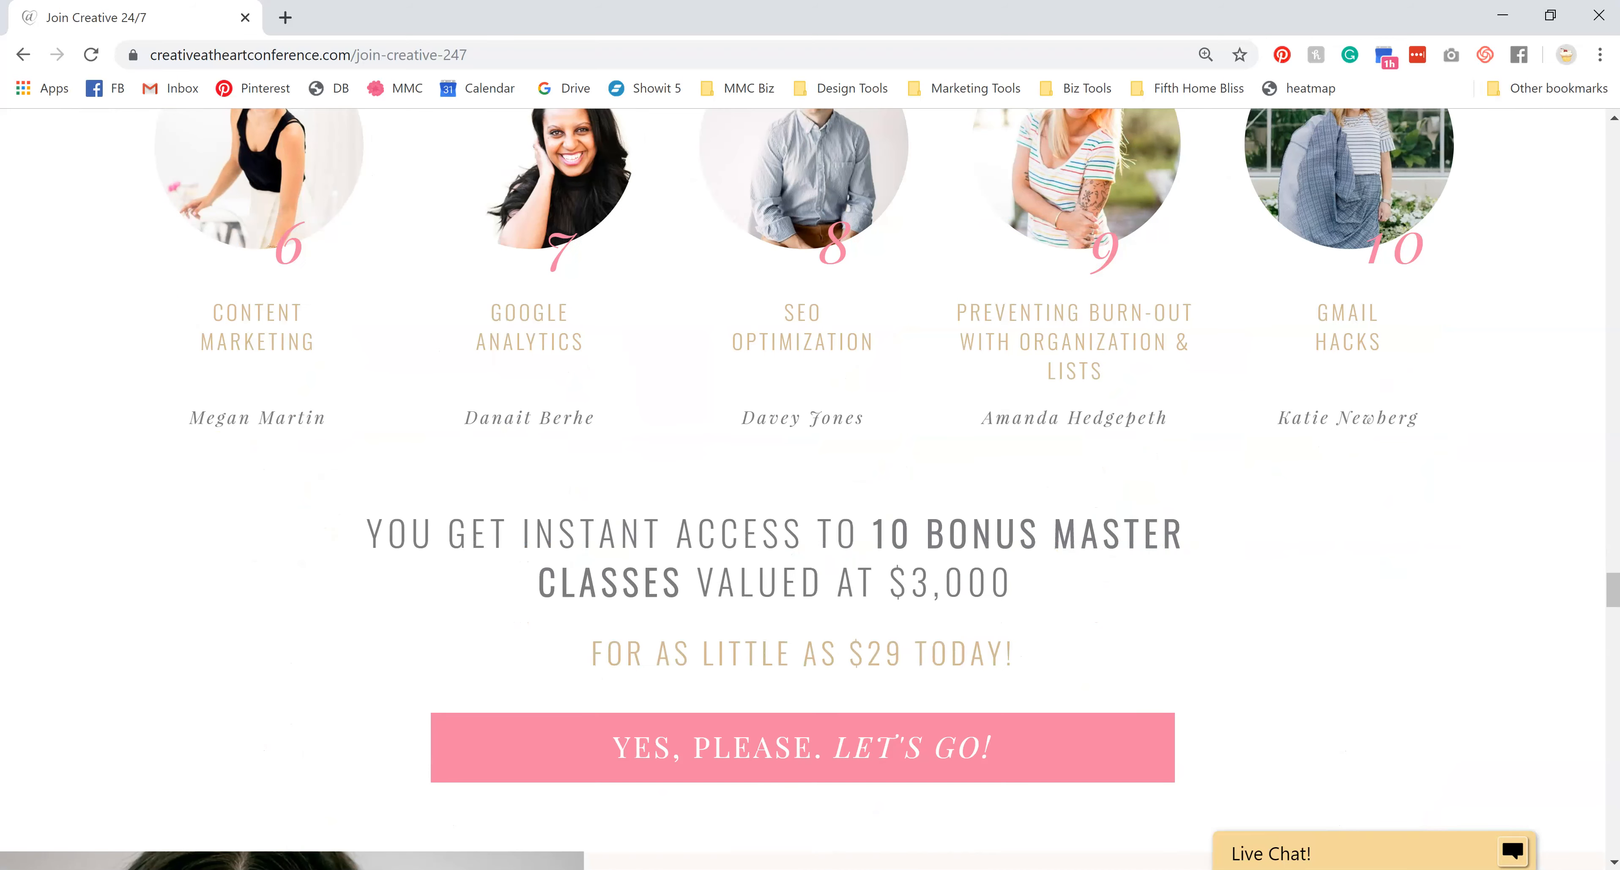
scroll("down", 3)
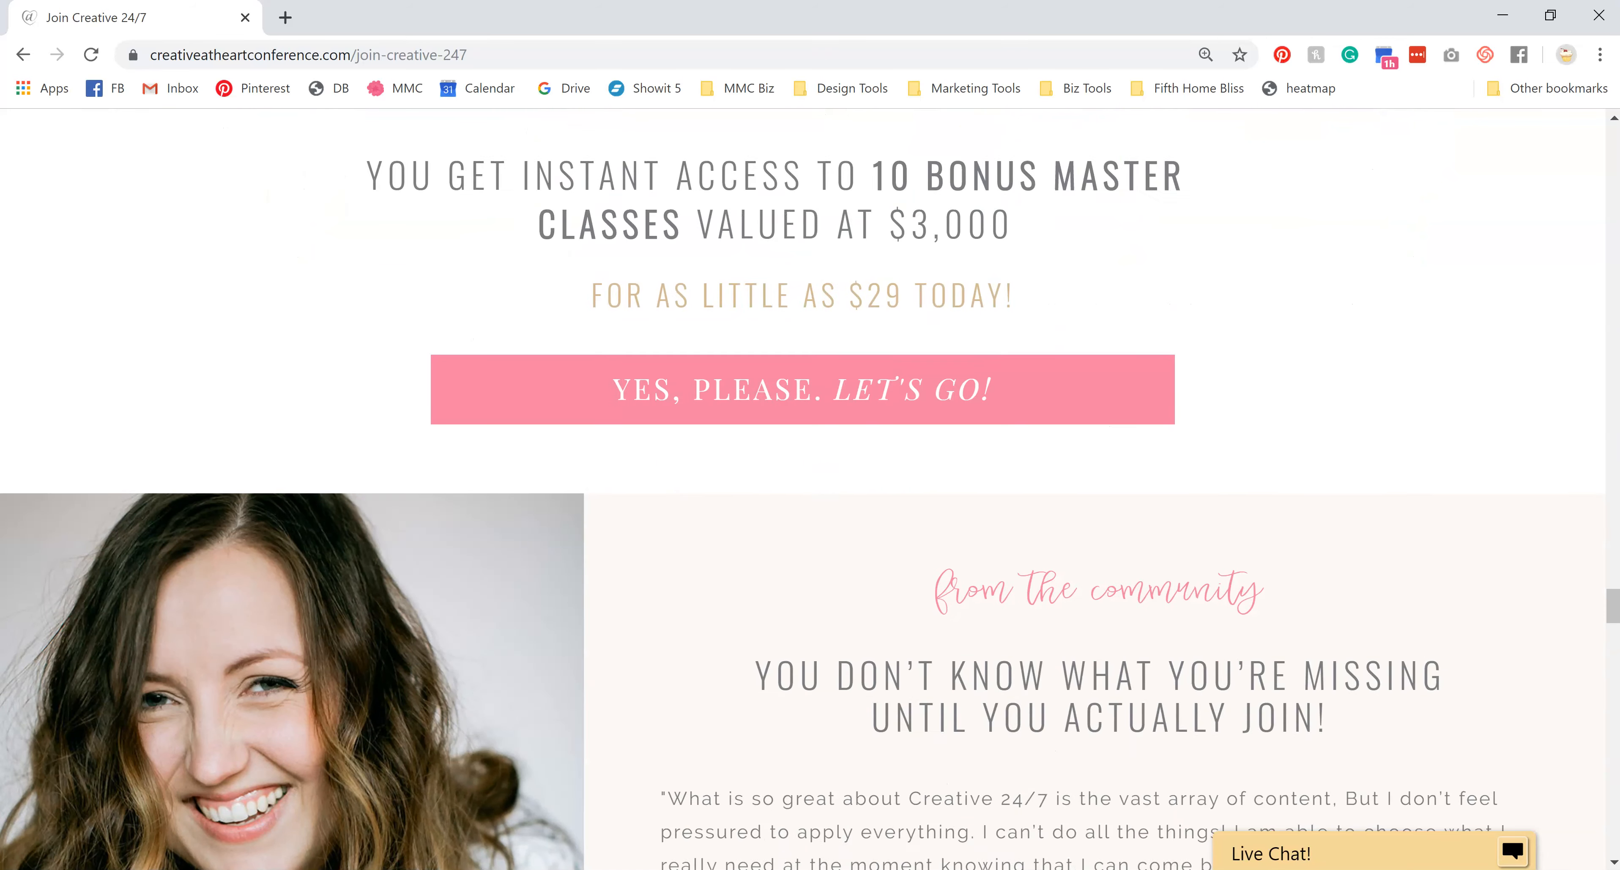
scroll("down", 3)
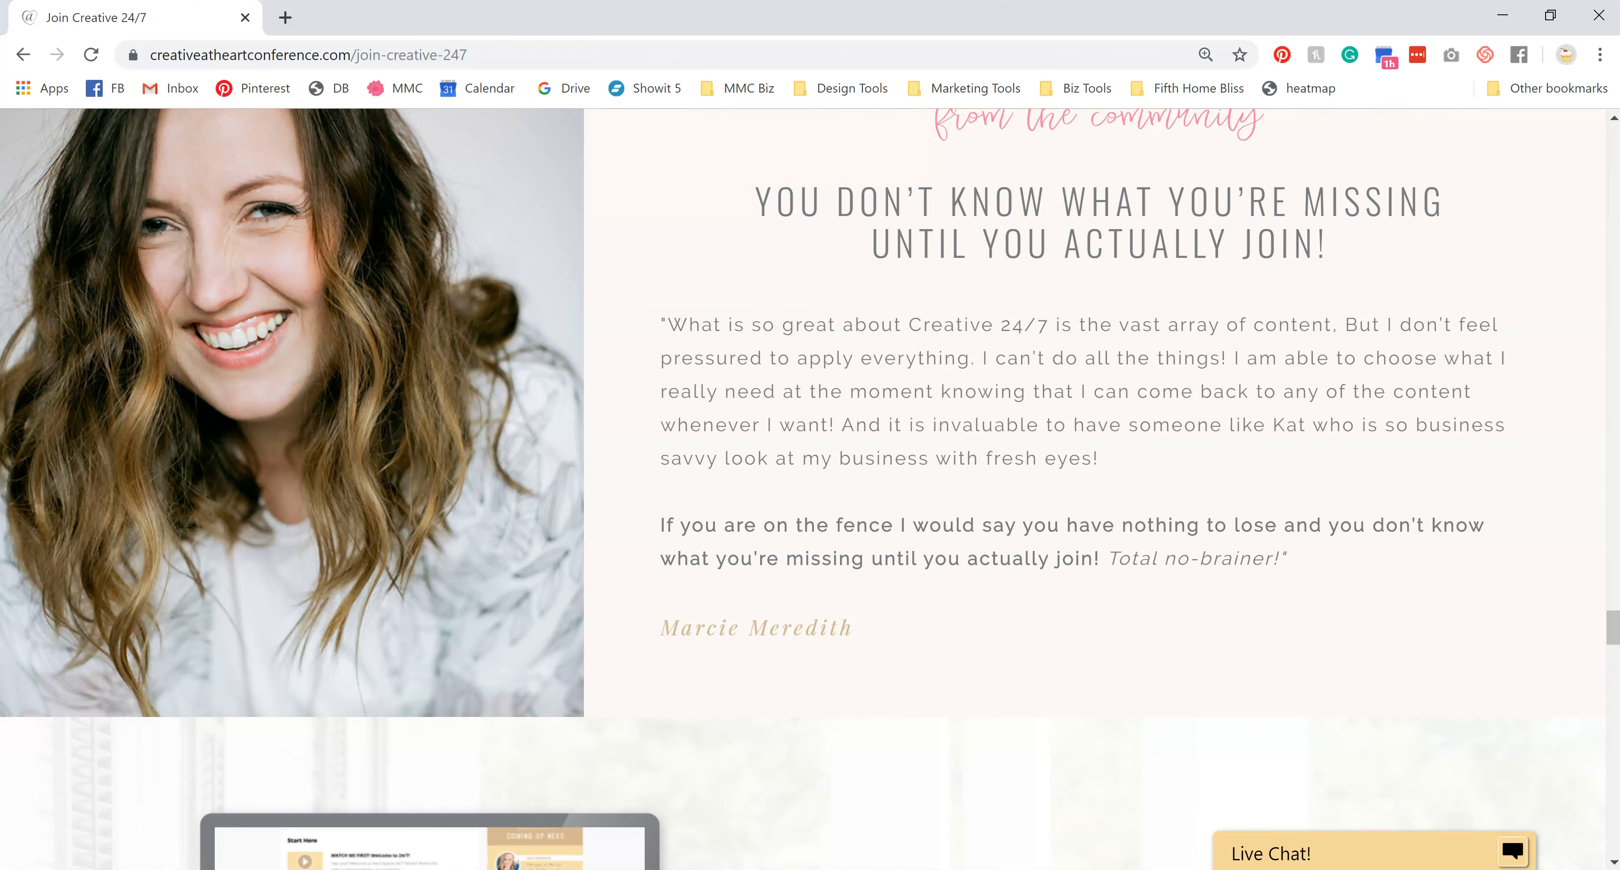
scroll("down", 3)
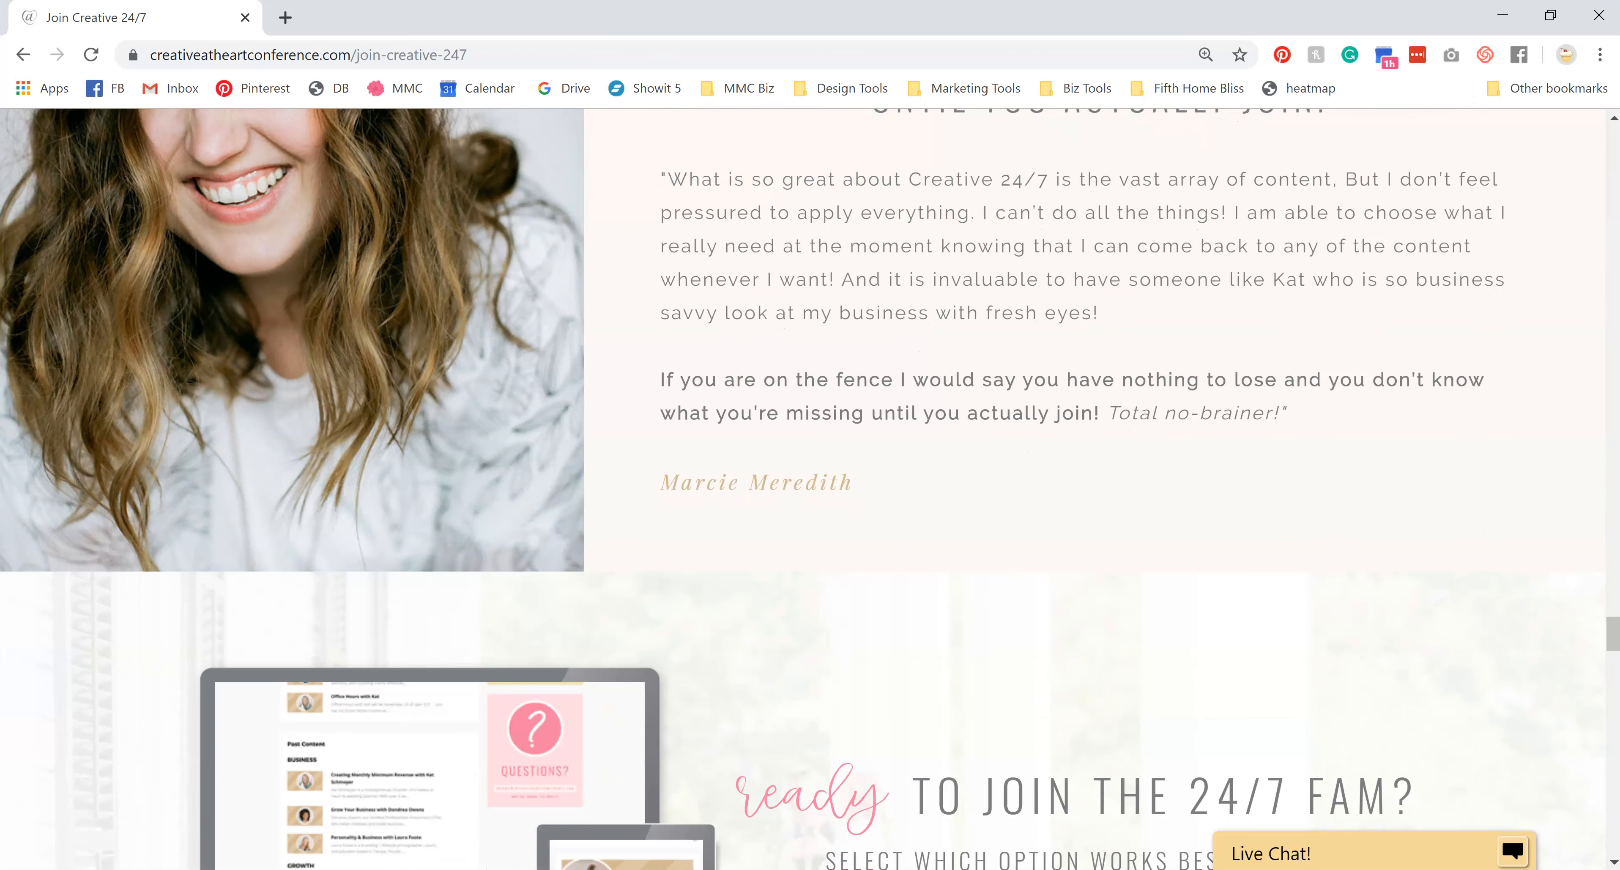
scroll("down", 3)
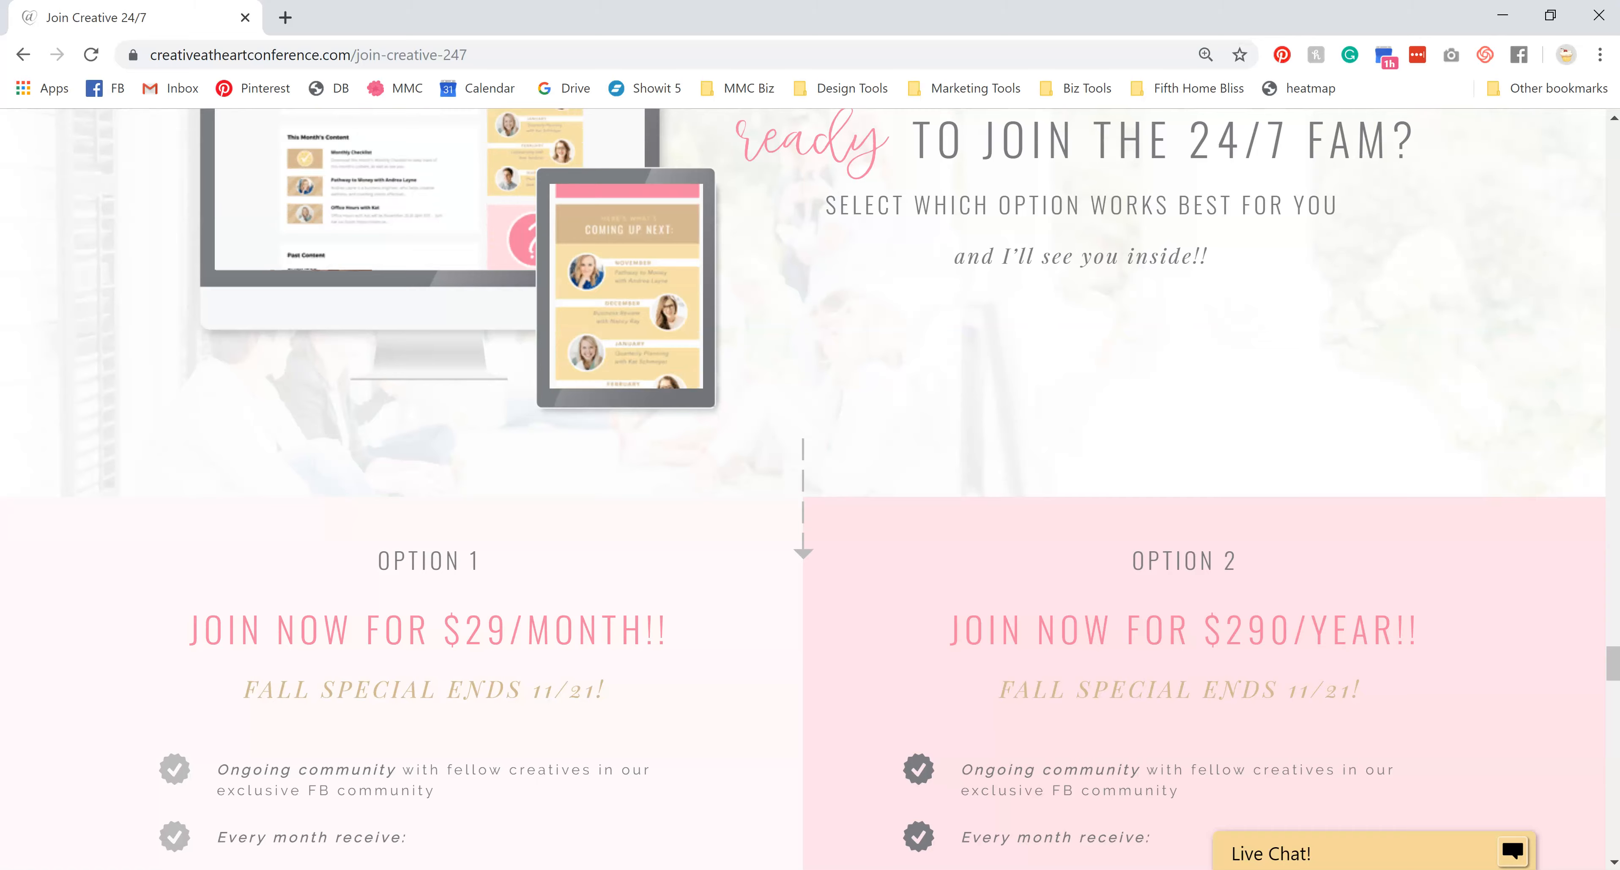
scroll("down", 3)
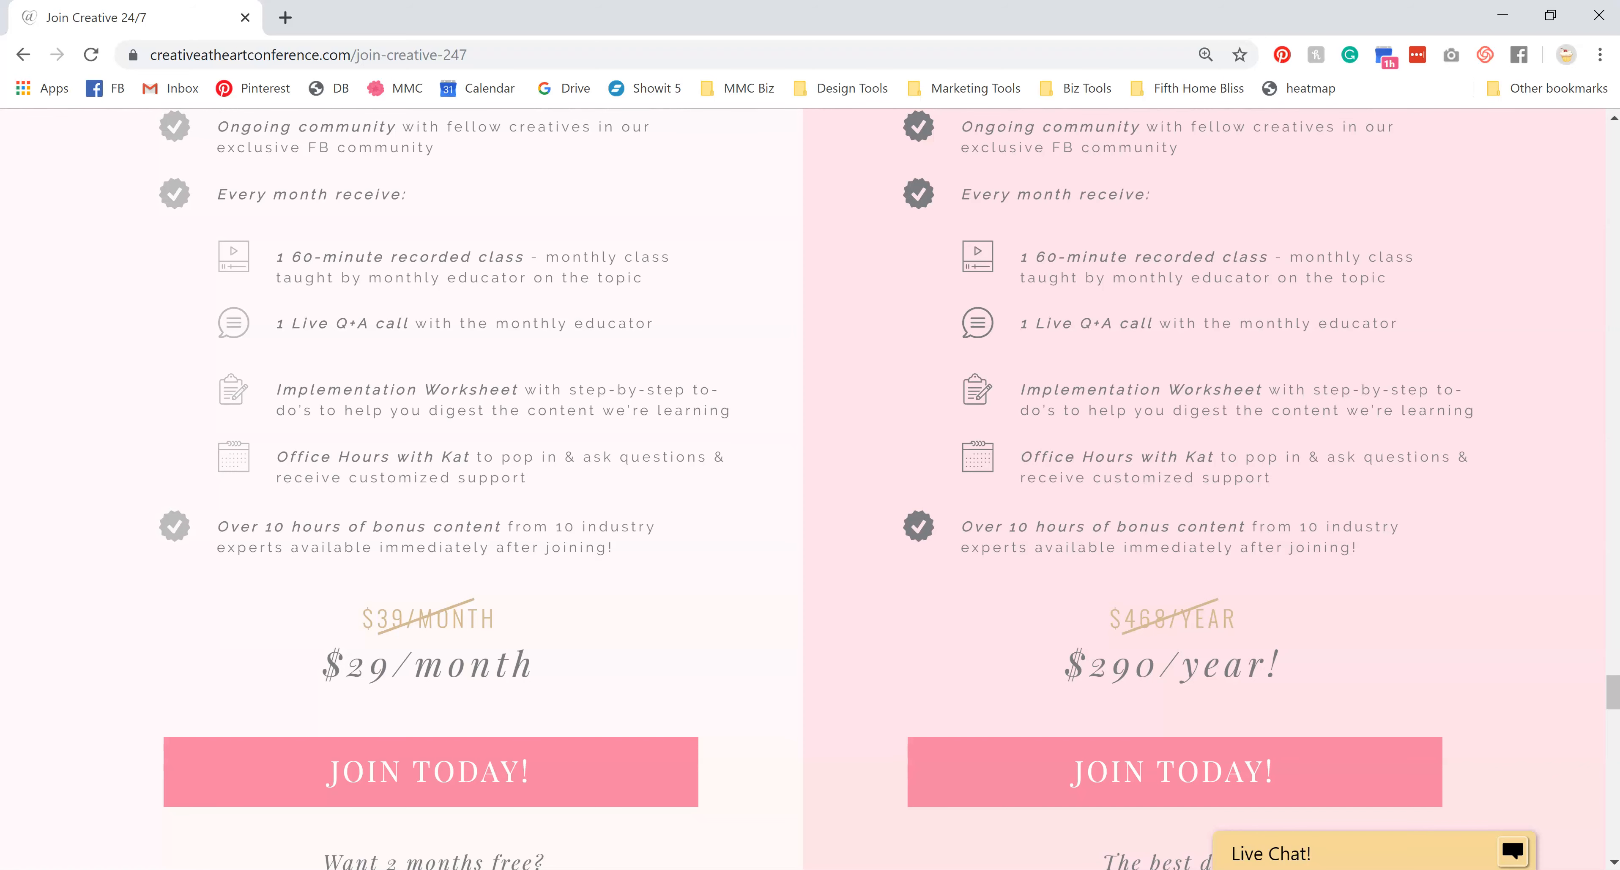
scroll("up", 3)
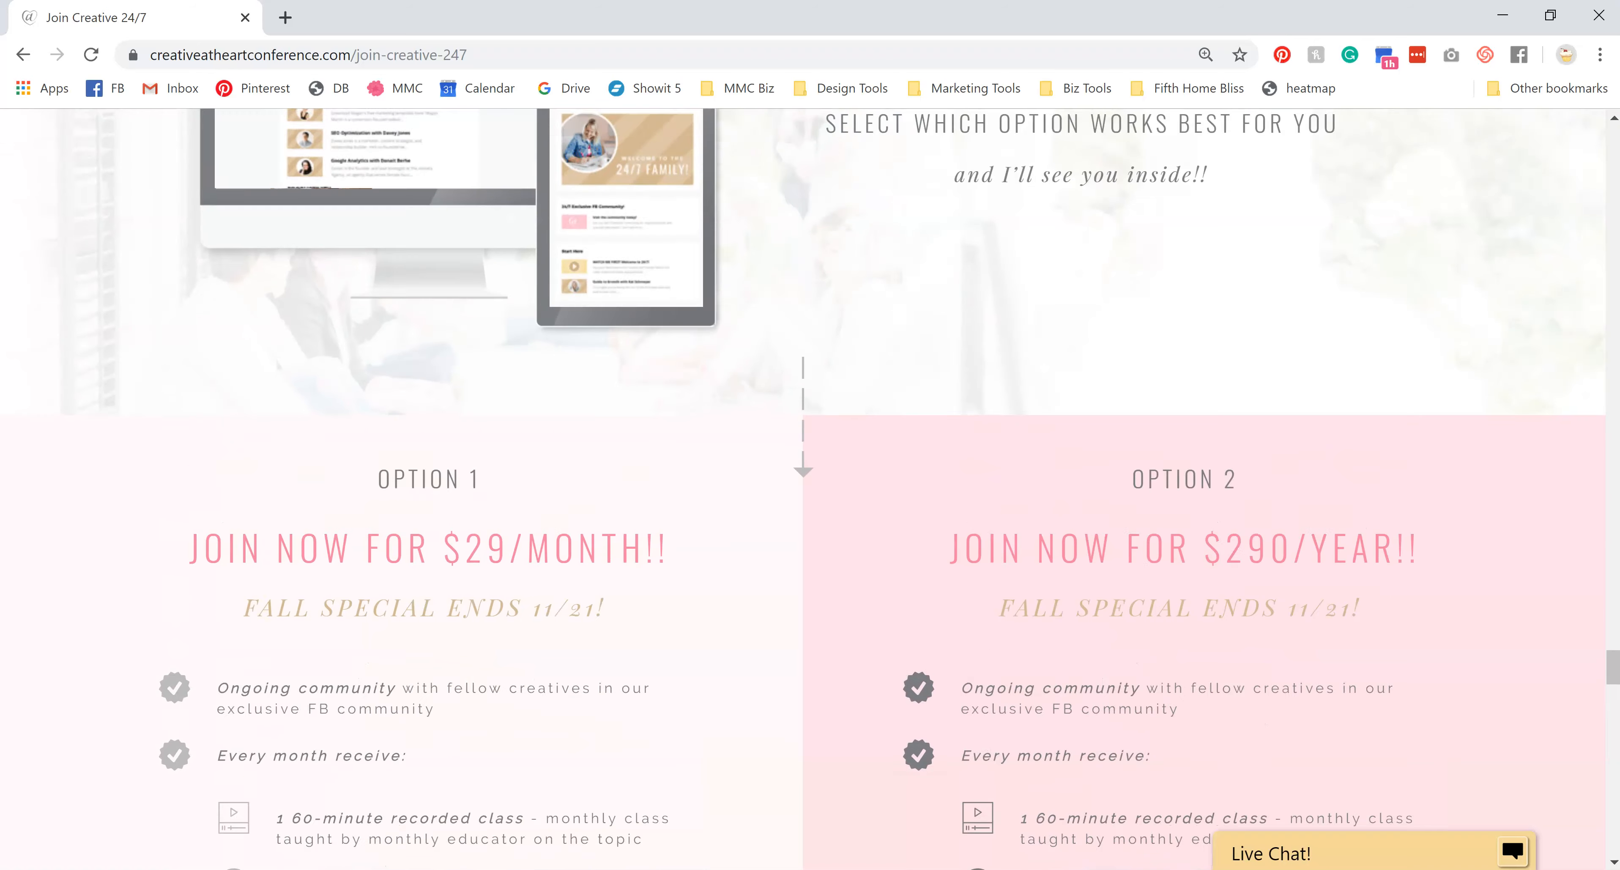
scroll("up", 3)
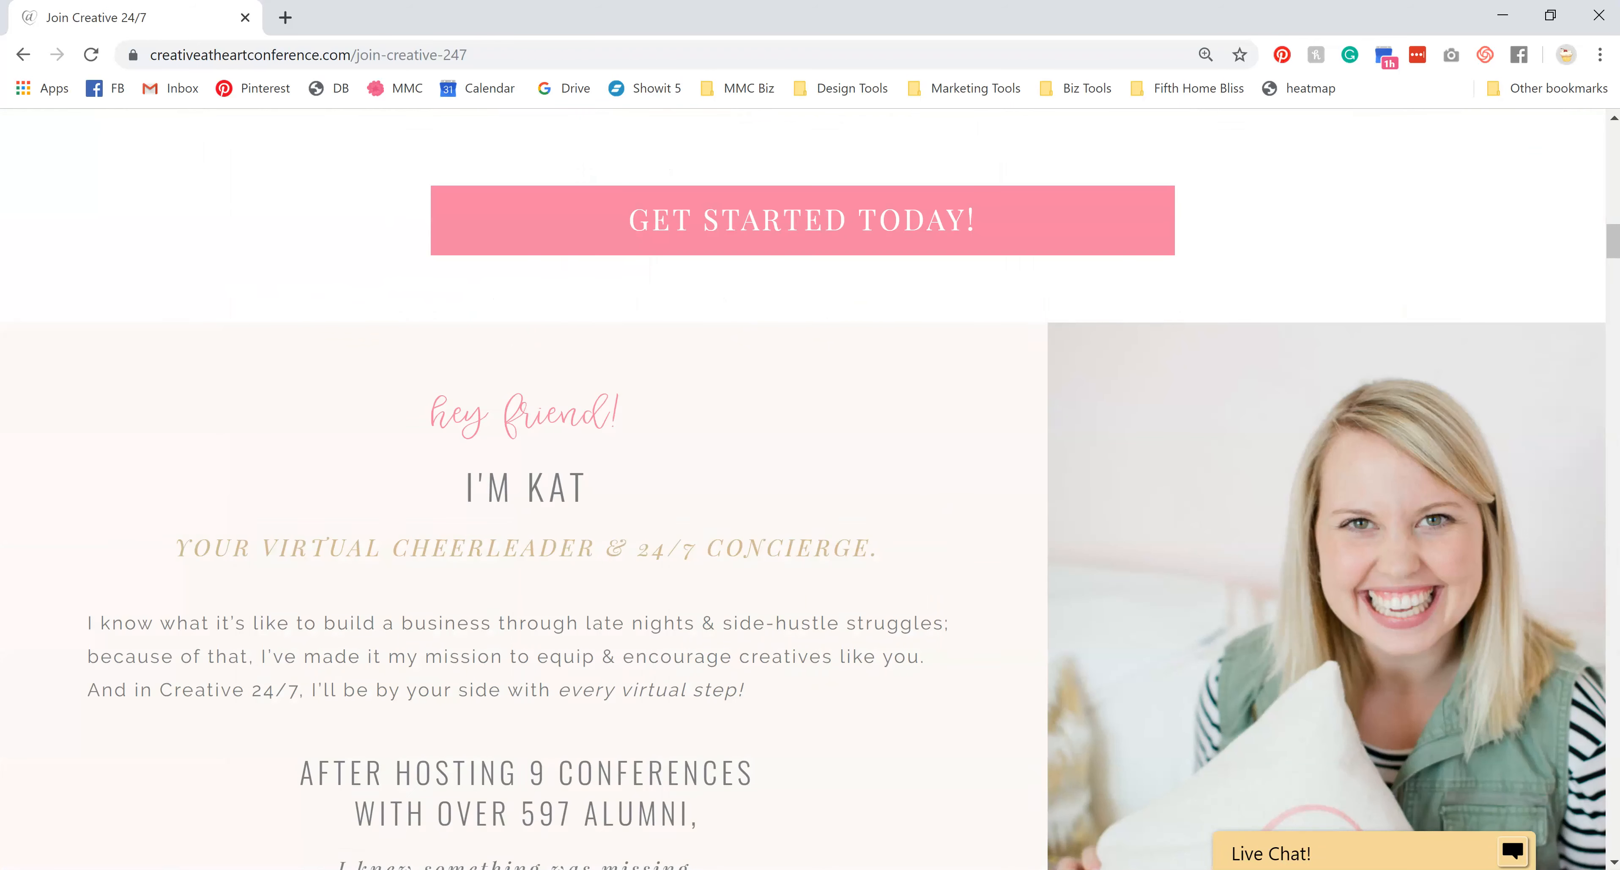